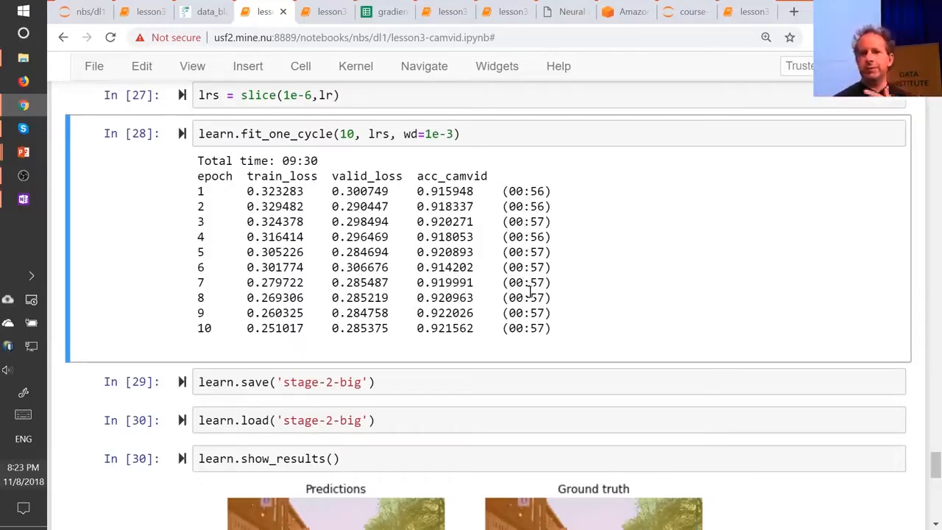
pyautogui.moveTo(607, 210)
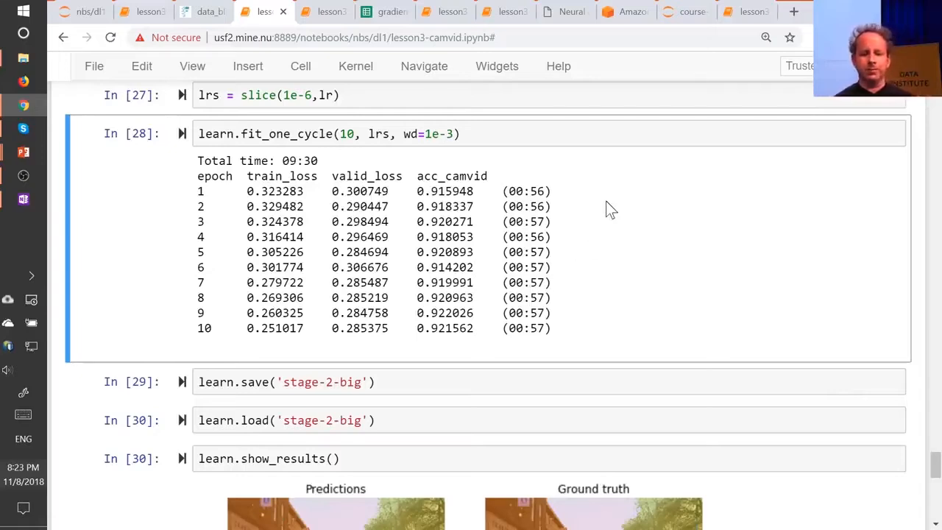
# Step: Switch to the lesson3-camvid-Copy1 tab and locate the create_unet cell ending in .to_fp16()
pyautogui.scroll(3)
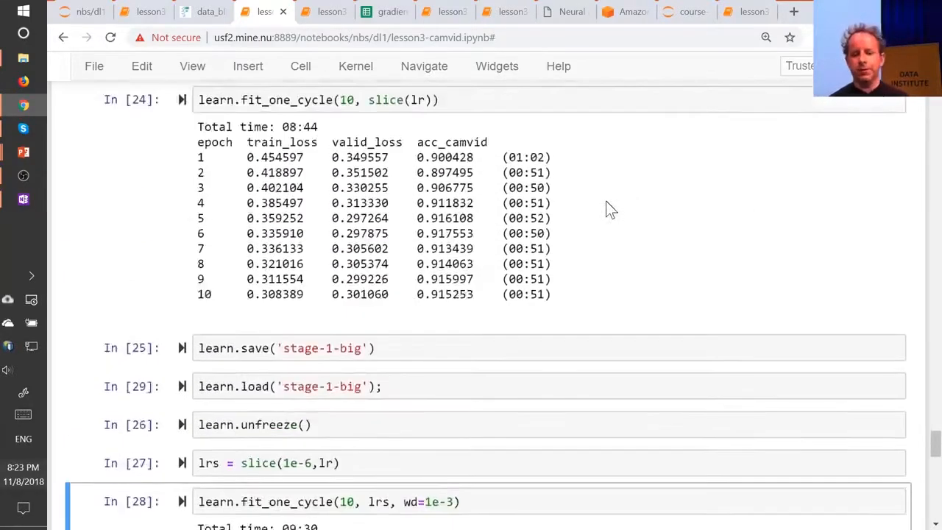
pyautogui.scroll(3)
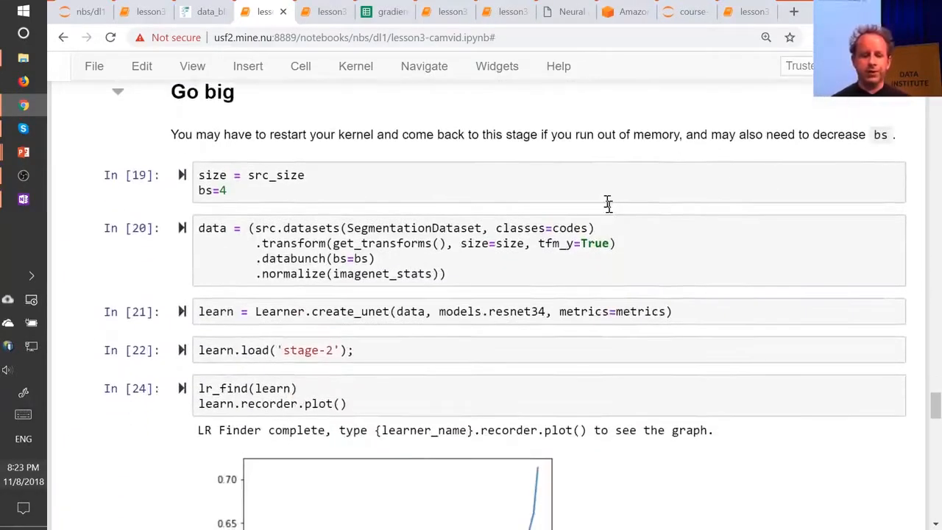
pyautogui.moveTo(485, 316)
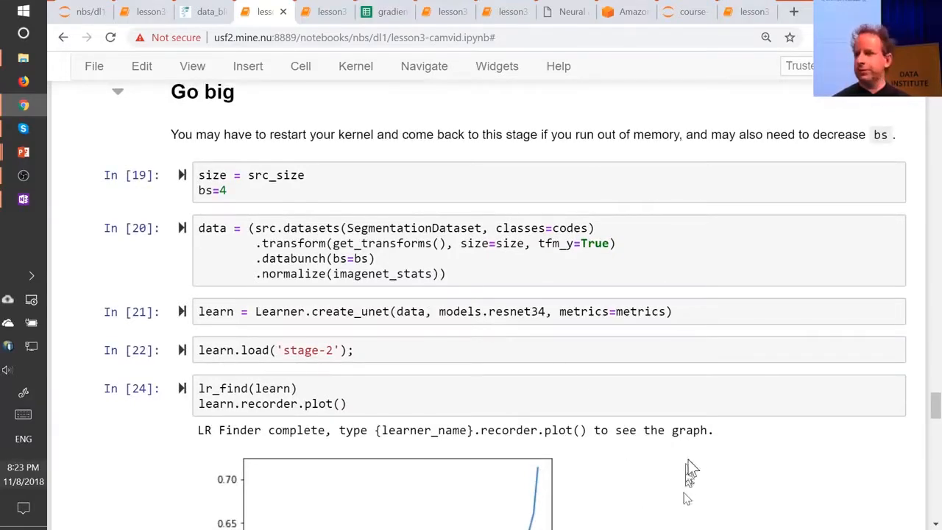
pyautogui.scroll(-3)
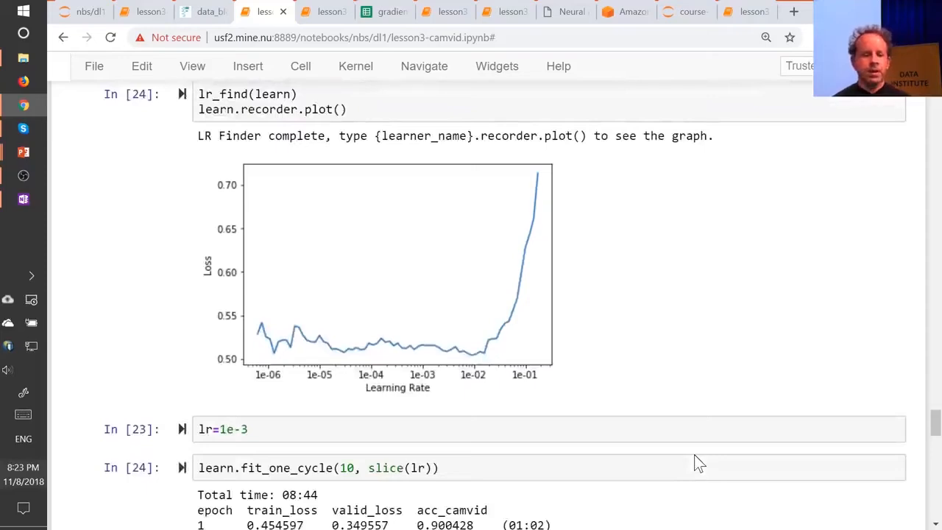
pyautogui.click(324, 12)
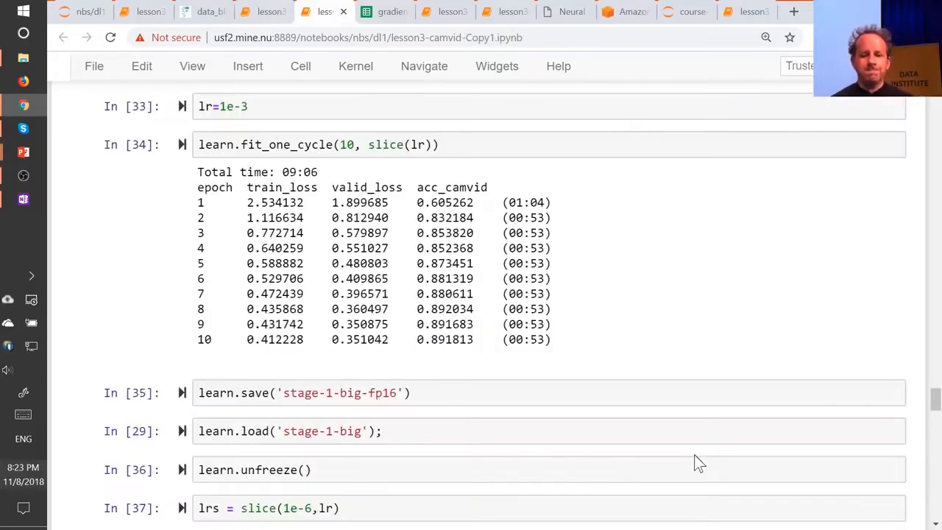
pyautogui.scroll(-3)
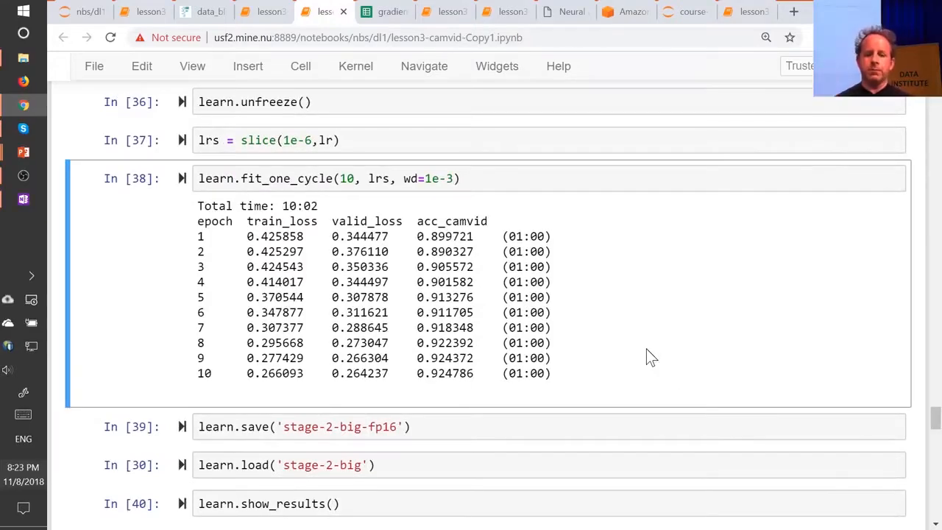
pyautogui.scroll(3)
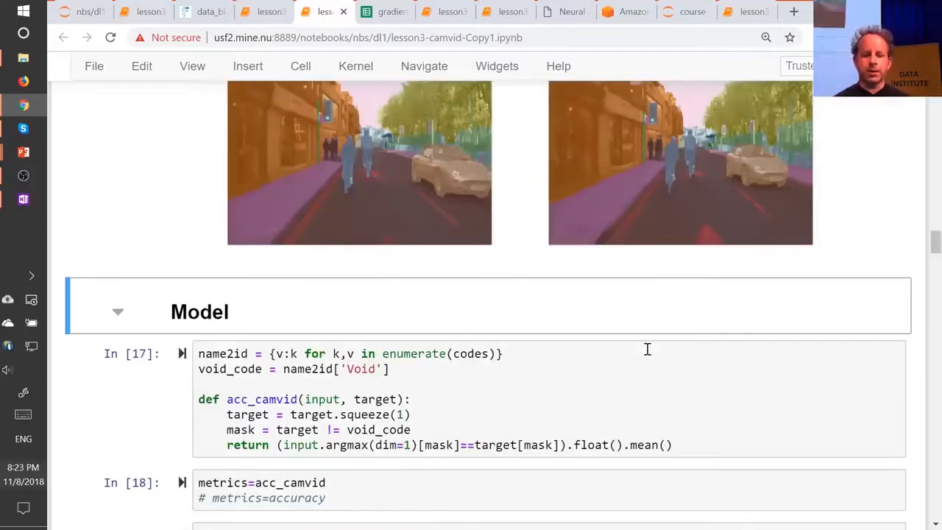
pyautogui.scroll(-3)
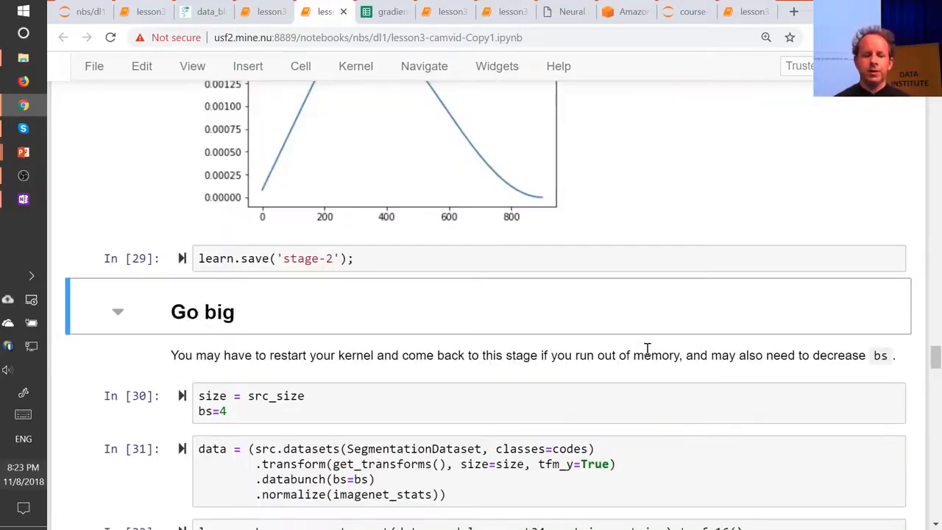
pyautogui.scroll(-3)
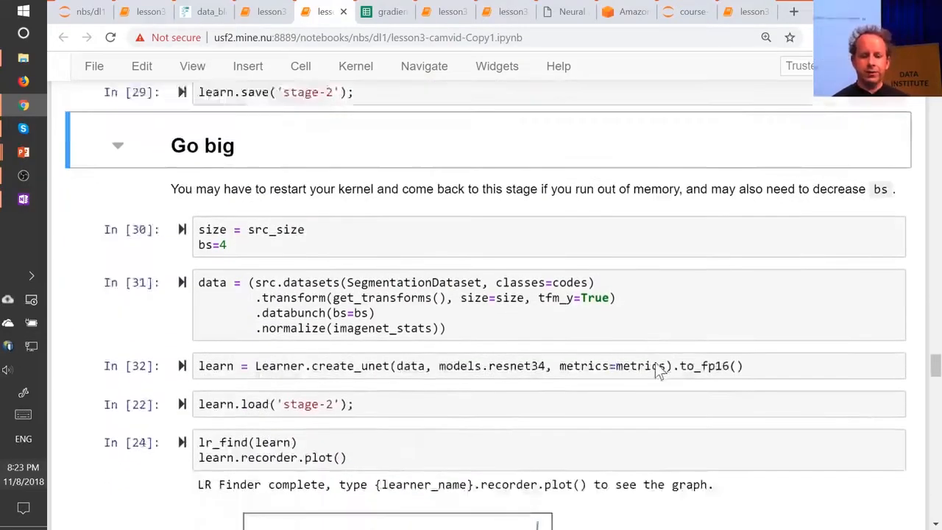
pyautogui.scroll(-3)
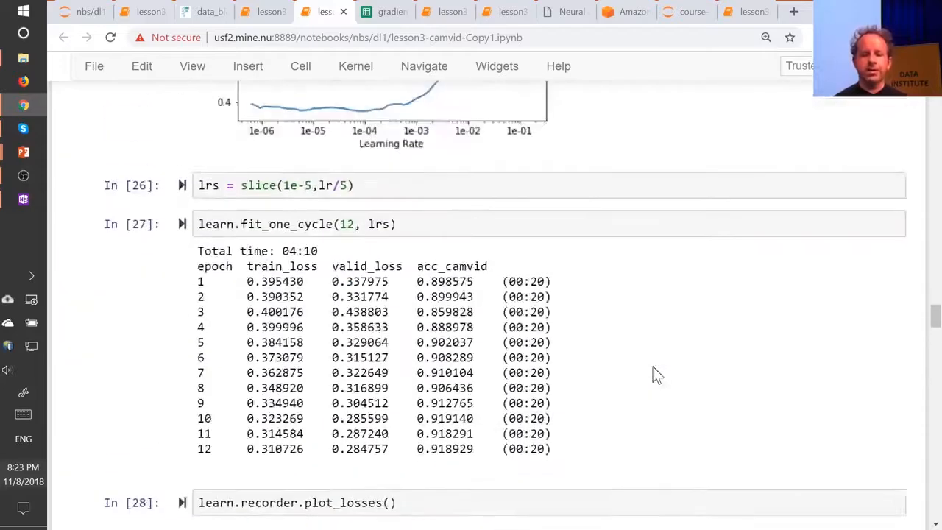
pyautogui.scroll(3)
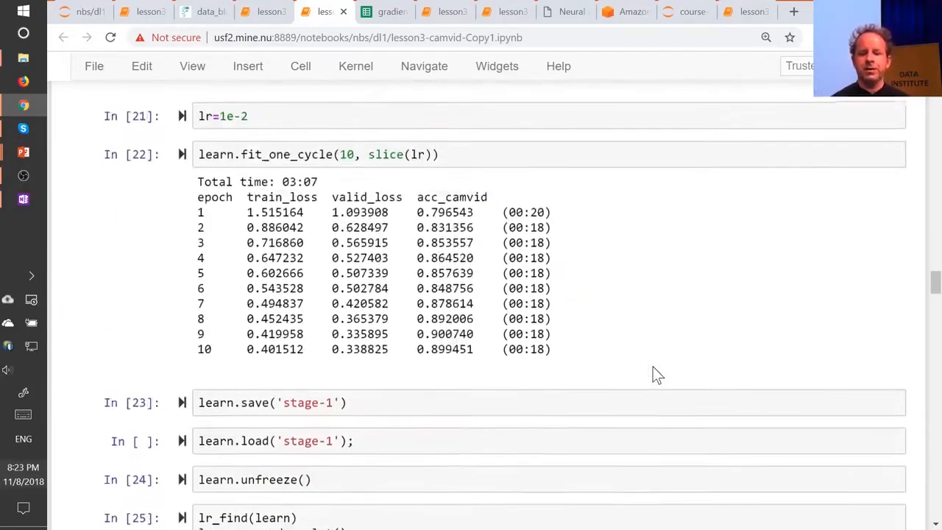
pyautogui.scroll(3)
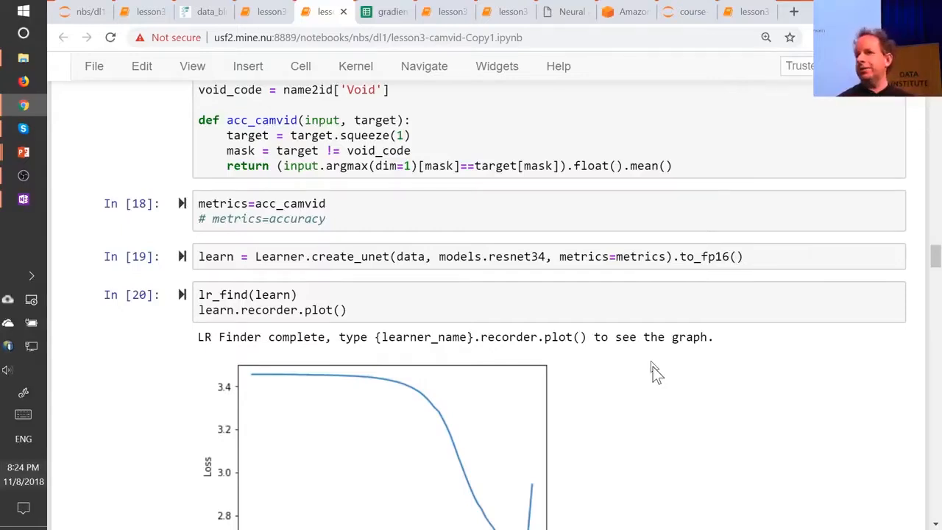
pyautogui.moveTo(695, 281)
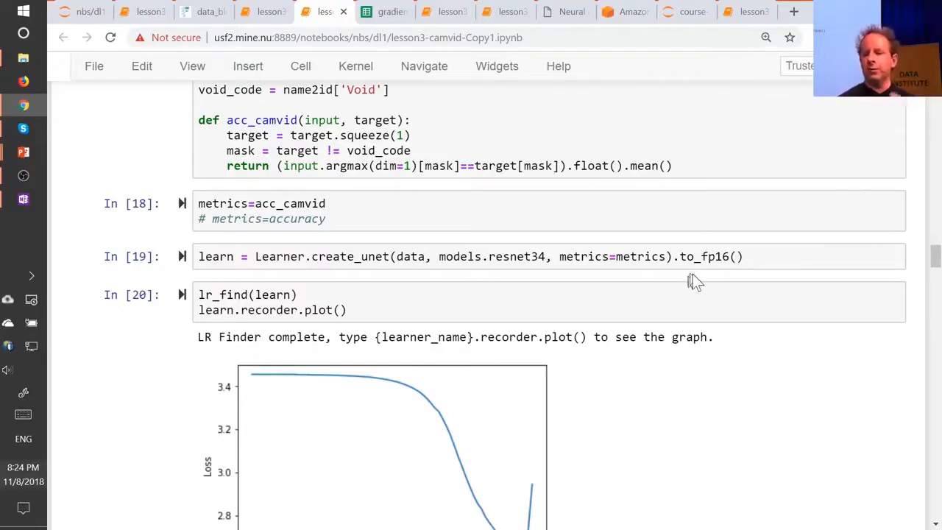
pyautogui.moveTo(695, 283)
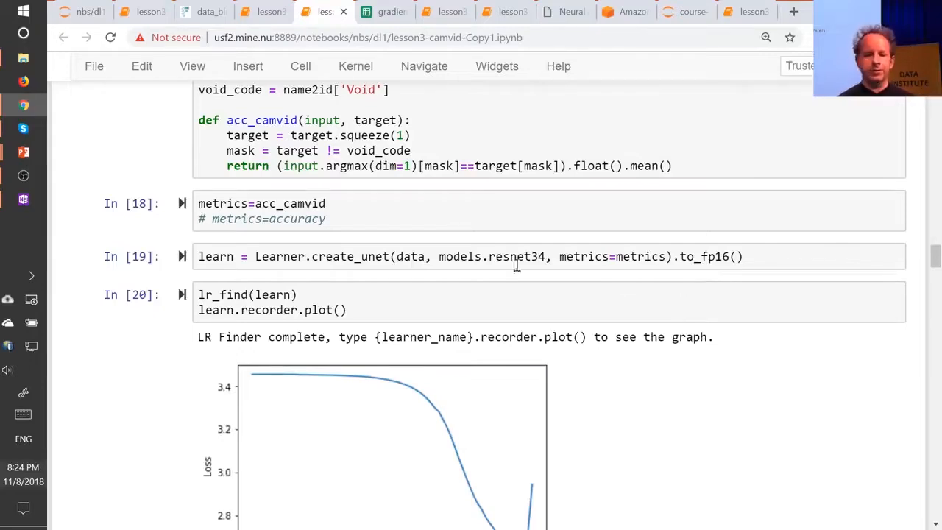
pyautogui.moveTo(508, 263)
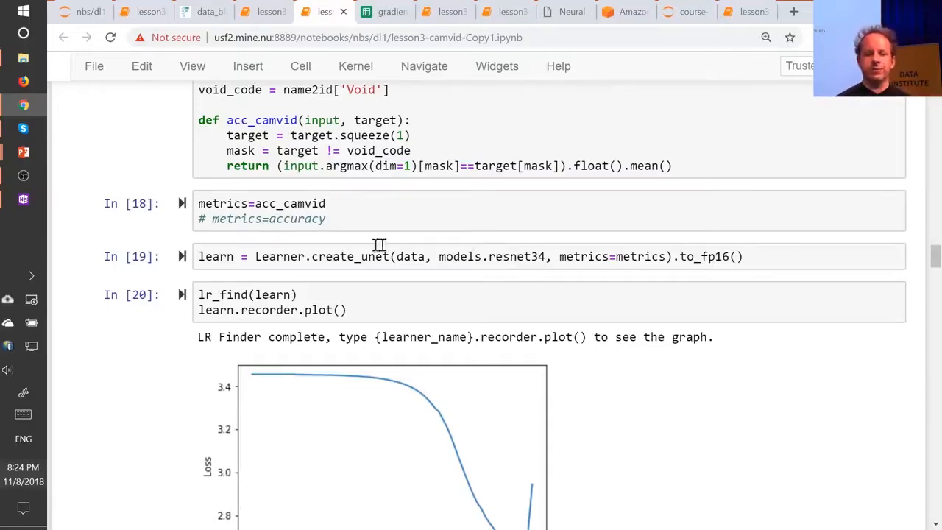
pyautogui.click(335, 256)
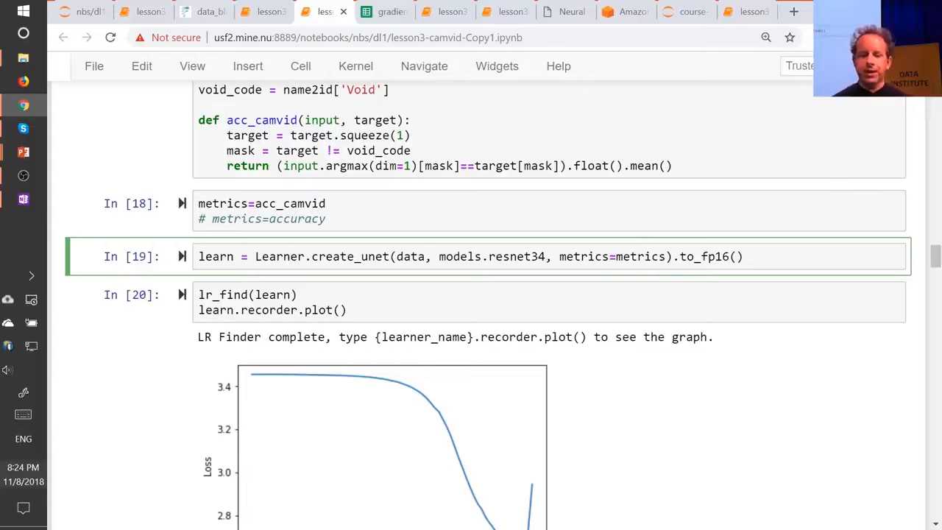
pyautogui.moveTo(670, 281)
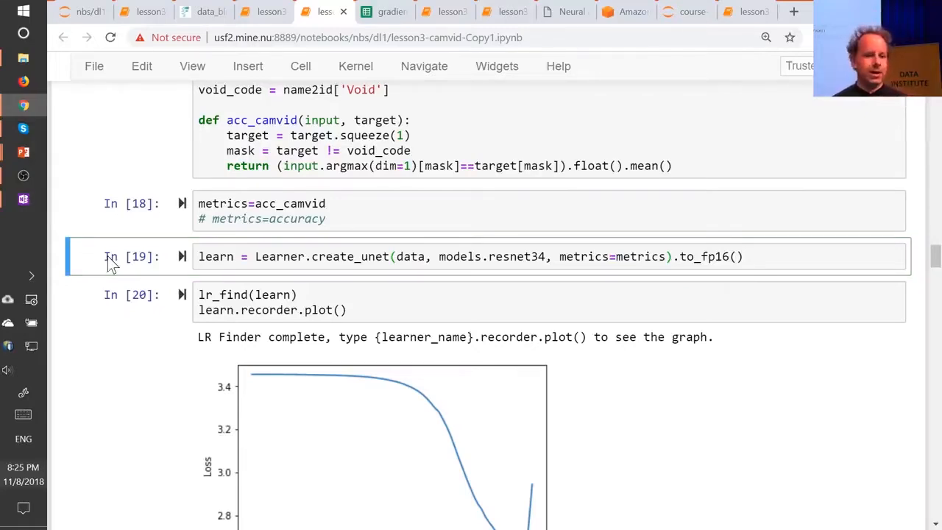
pyautogui.moveTo(523, 279)
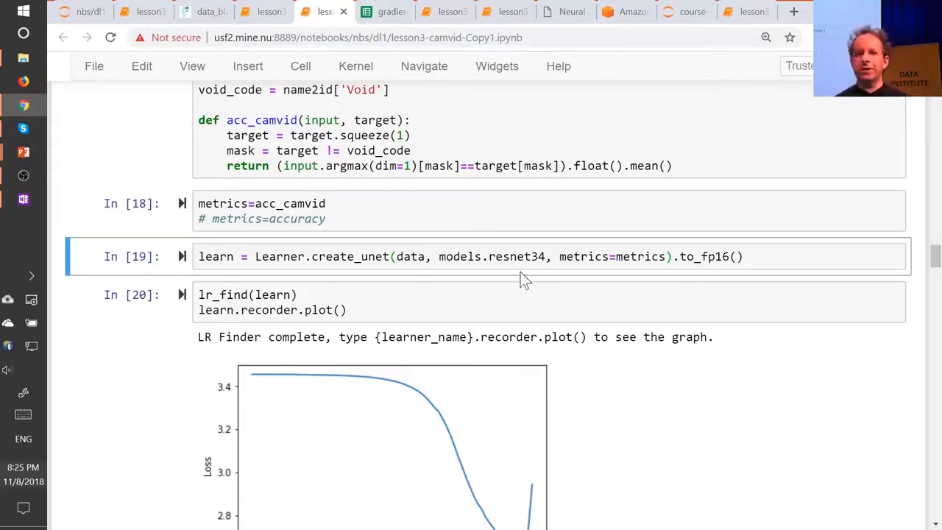
pyautogui.moveTo(662, 281)
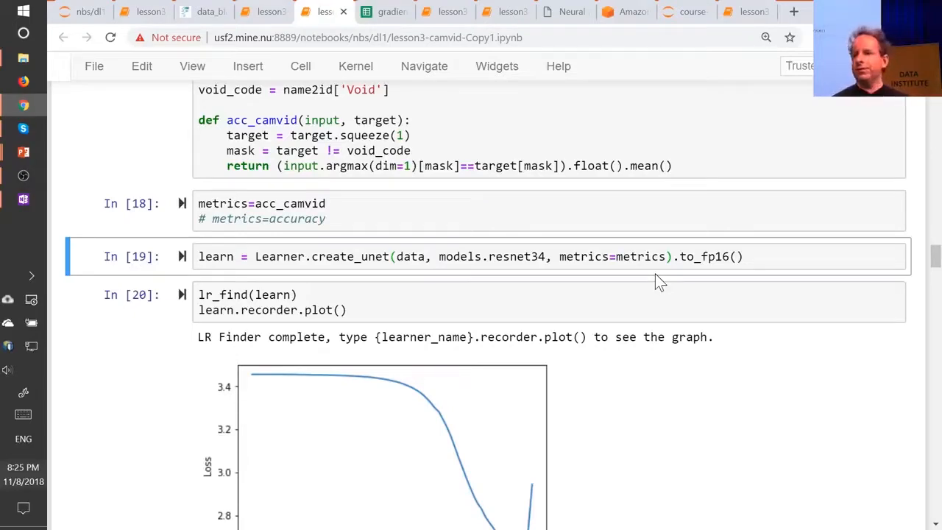
pyautogui.moveTo(697, 249)
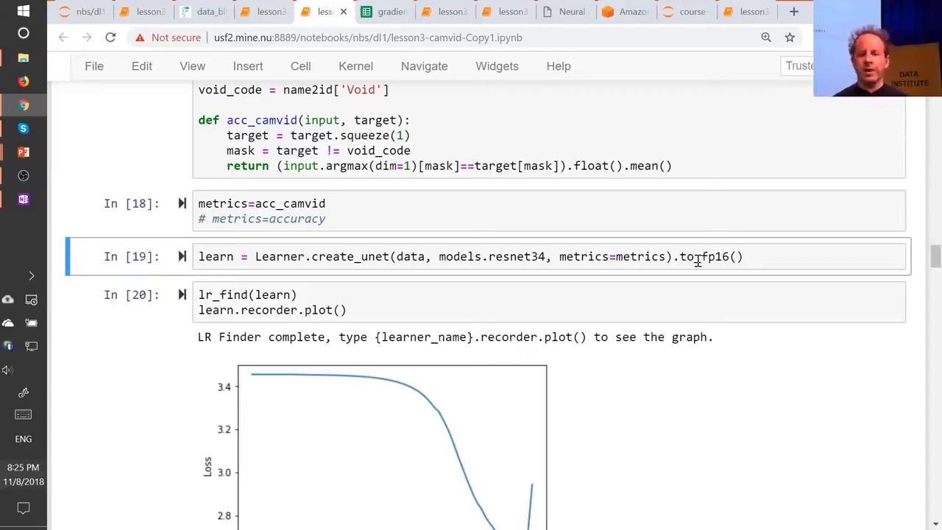
pyautogui.scroll(-3)
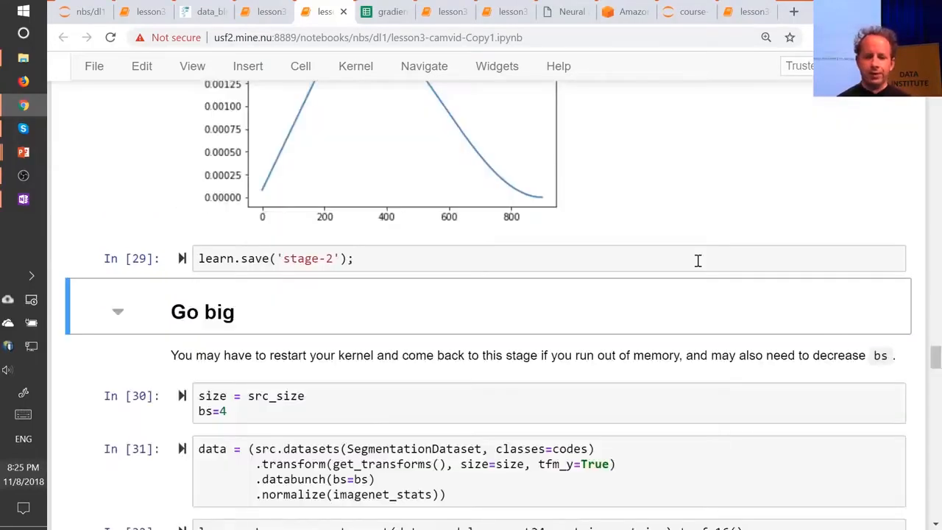
pyautogui.scroll(-3)
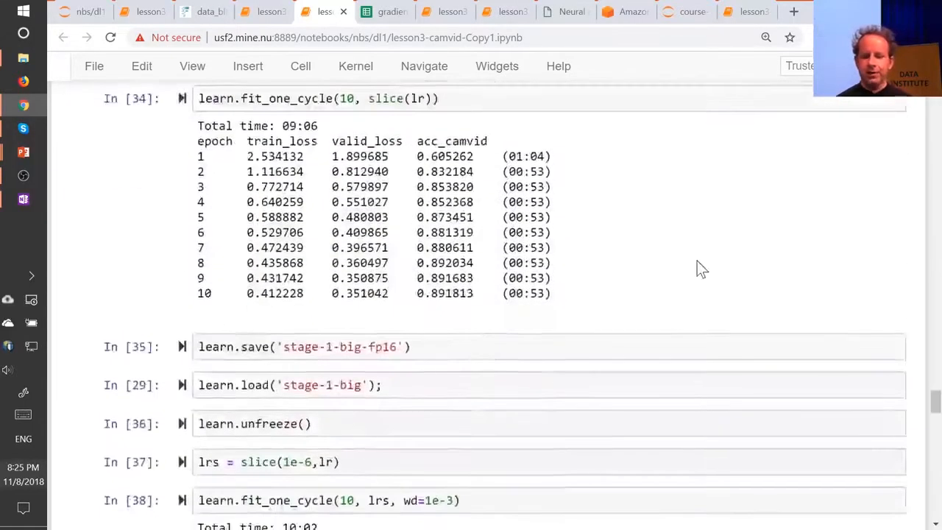
pyautogui.scroll(-3)
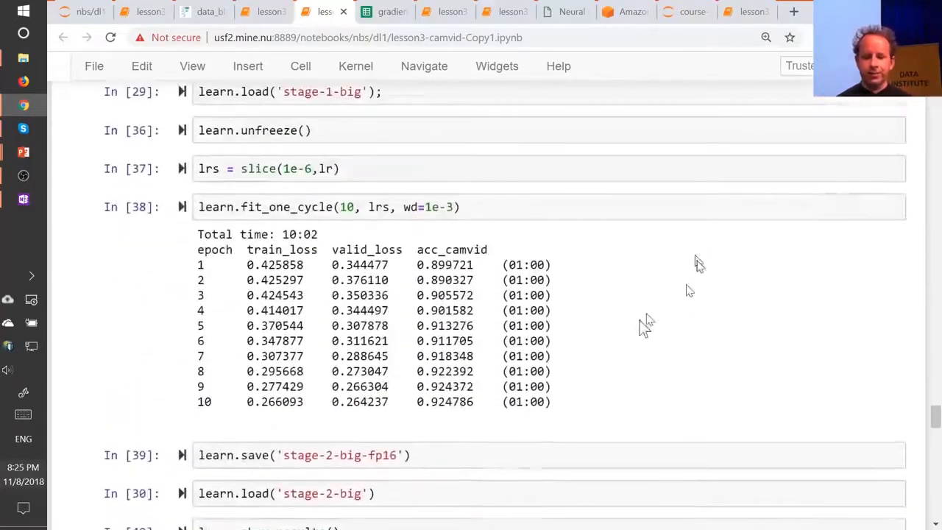
pyautogui.doubleClick(444, 401)
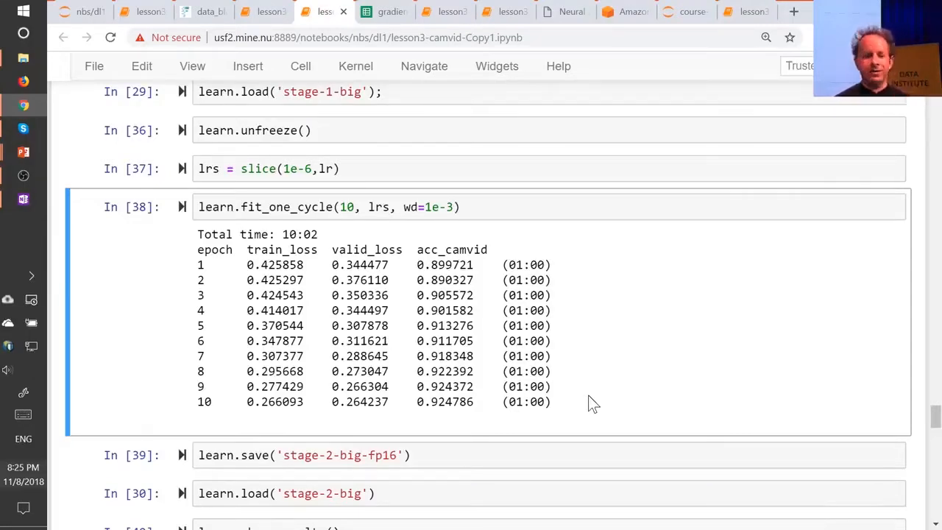
pyautogui.moveTo(430, 401)
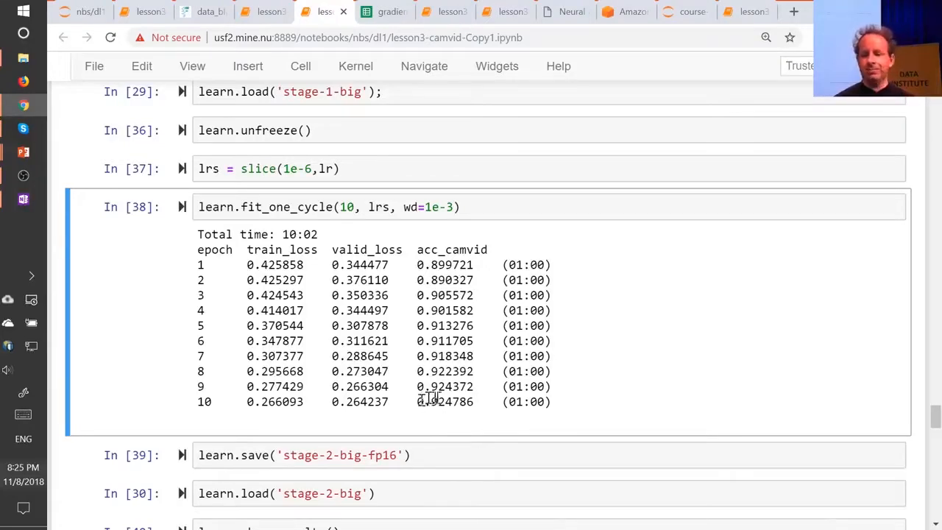
pyautogui.moveTo(440, 418)
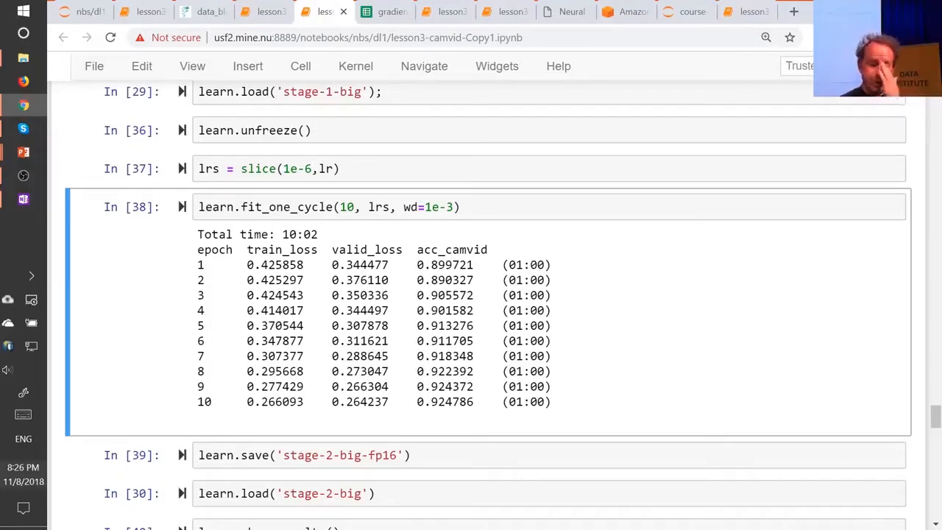
pyautogui.moveTo(468, 399)
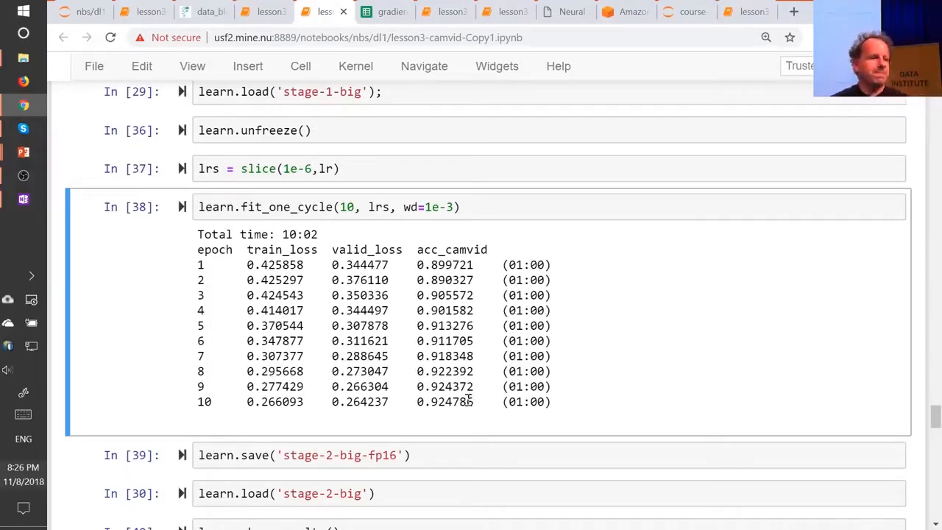
pyautogui.moveTo(568, 389)
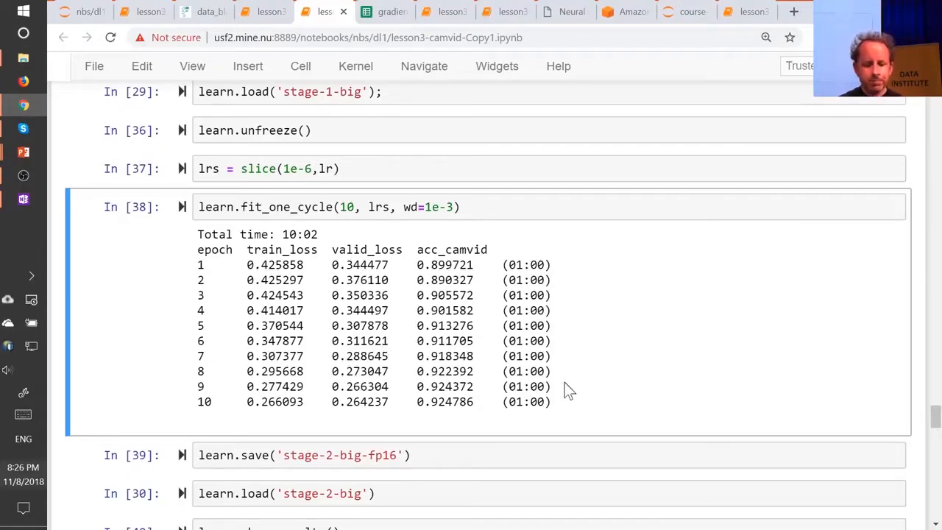
# Step: Scroll up past stage-1 training to the camvid lr_find cell, then switch to the head-pose notebook
pyautogui.scroll(3)
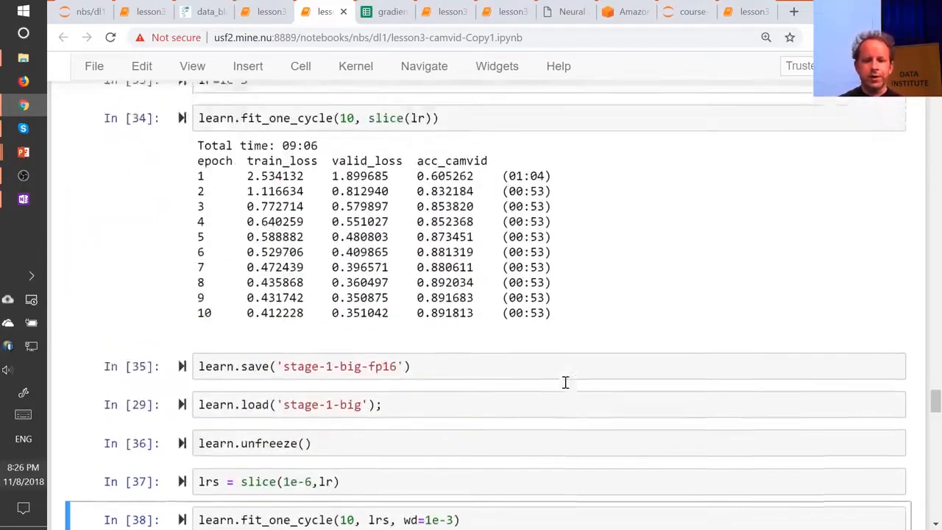
pyautogui.scroll(3)
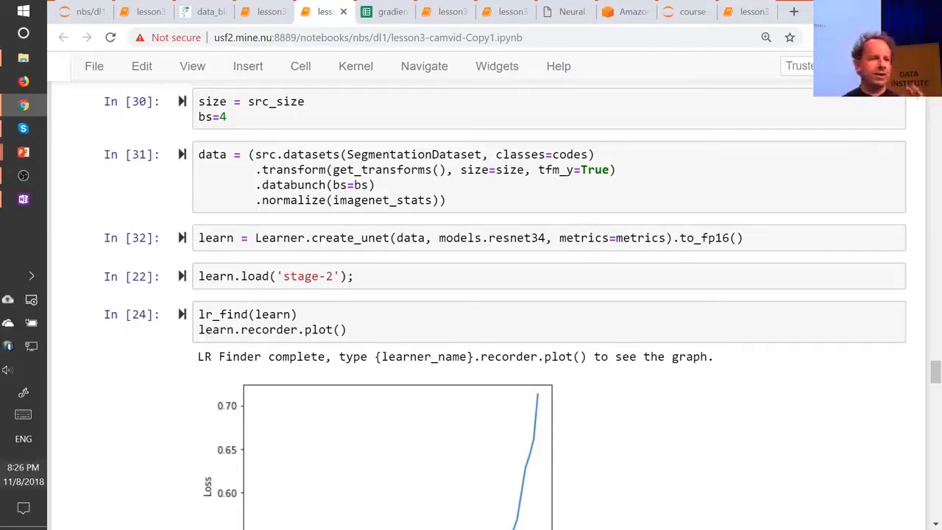
pyautogui.moveTo(392, 11)
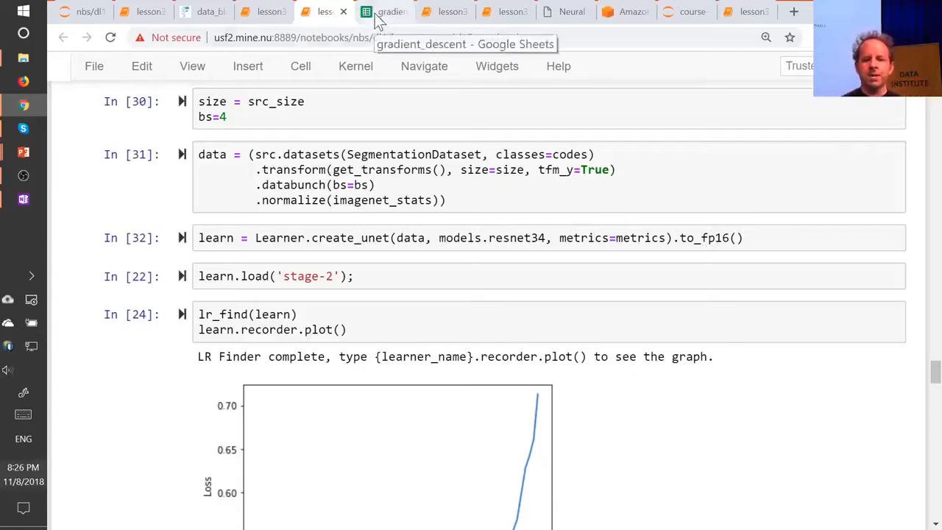
pyautogui.press('alt+tab')
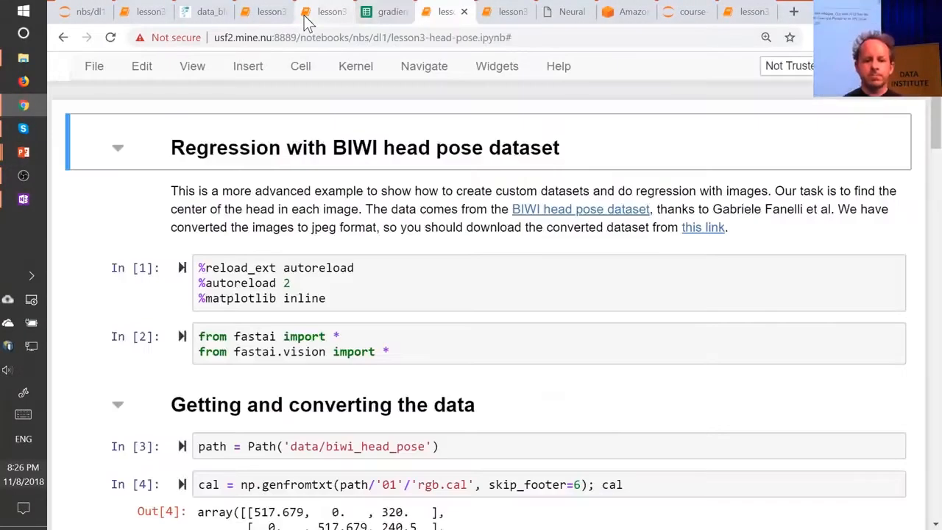
pyautogui.moveTo(321, 137)
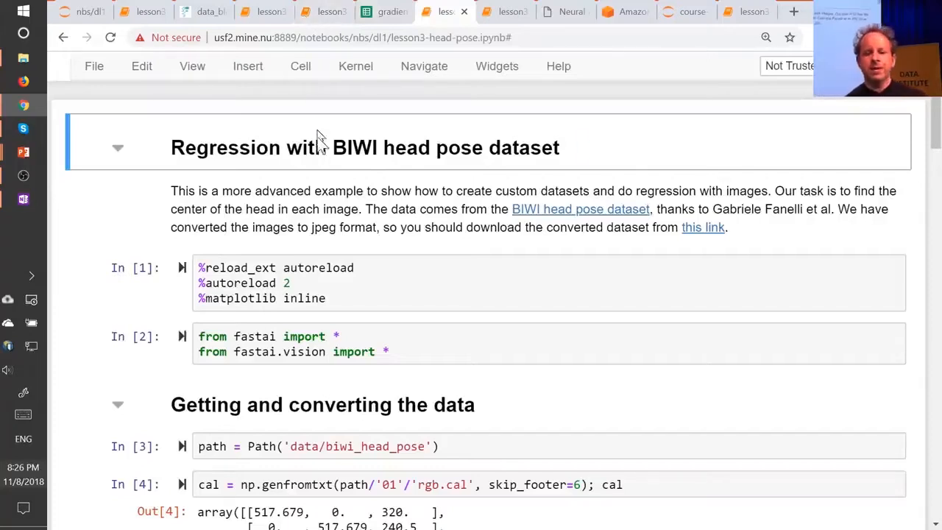
pyautogui.moveTo(365, 148)
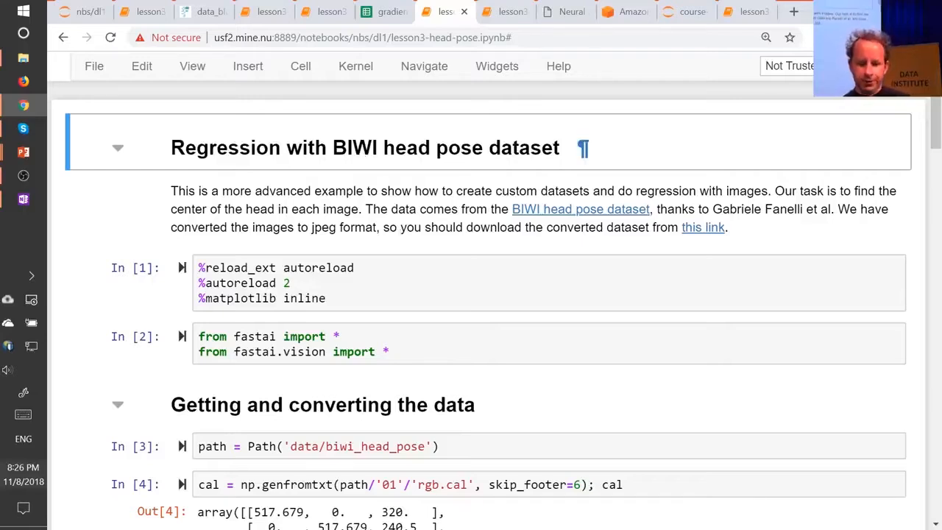
pyautogui.moveTo(518, 226)
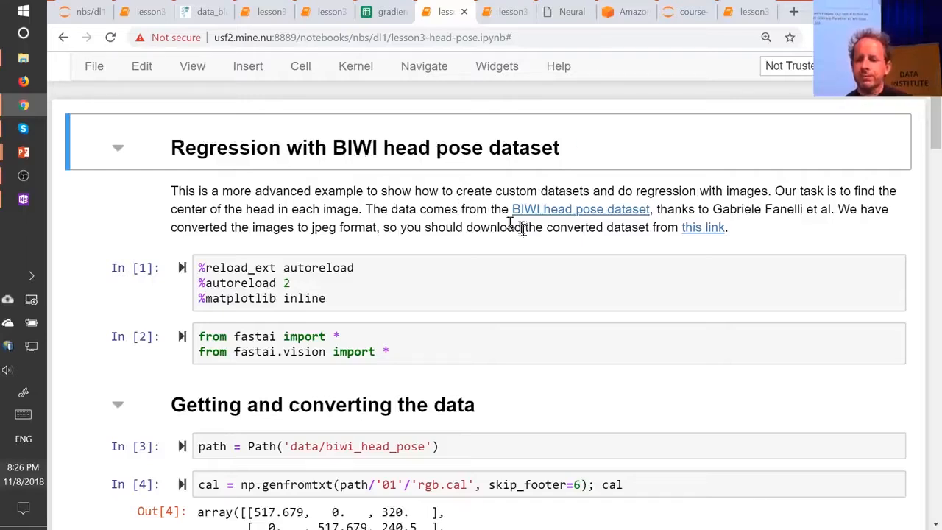
pyautogui.moveTo(776, 213)
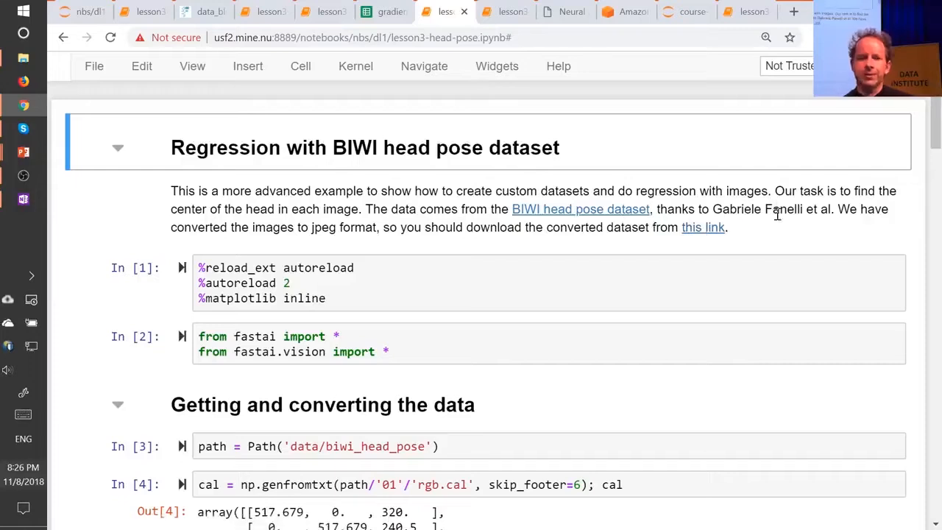
pyautogui.moveTo(757, 227)
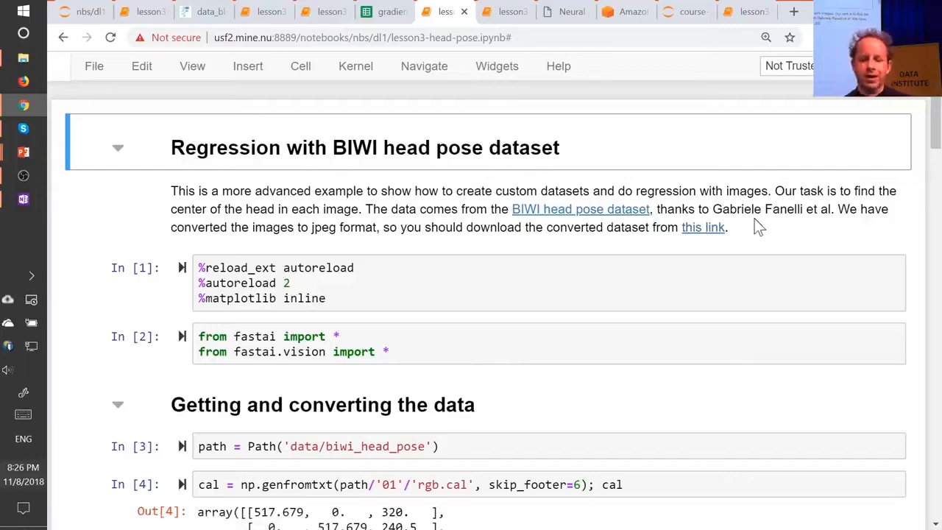
pyautogui.moveTo(791, 242)
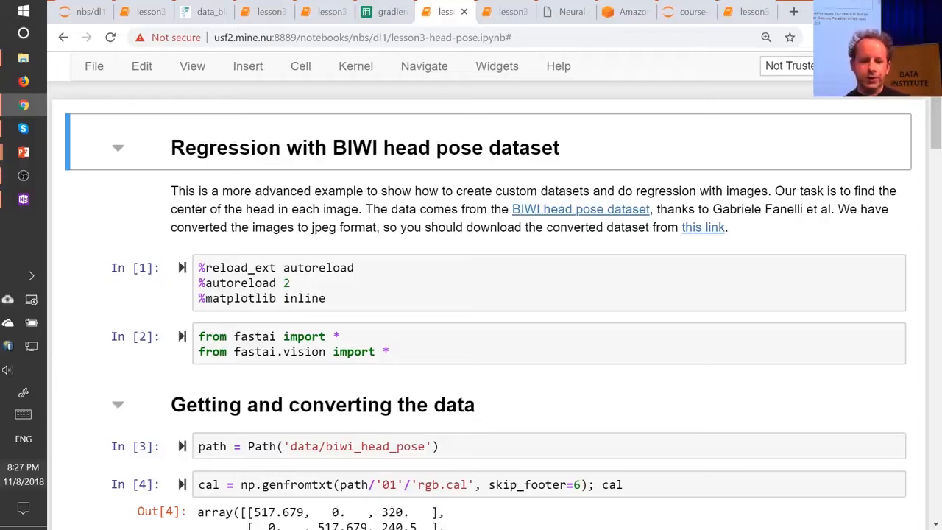
# Step: Scroll to the sample head image with its centre point above 'Creating a dataset'
pyautogui.scroll(-3)
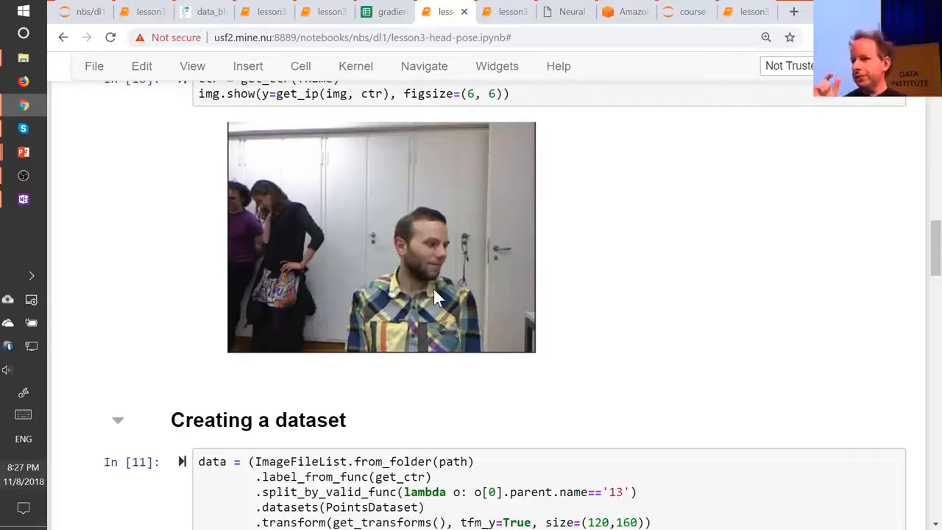
pyautogui.moveTo(430, 254)
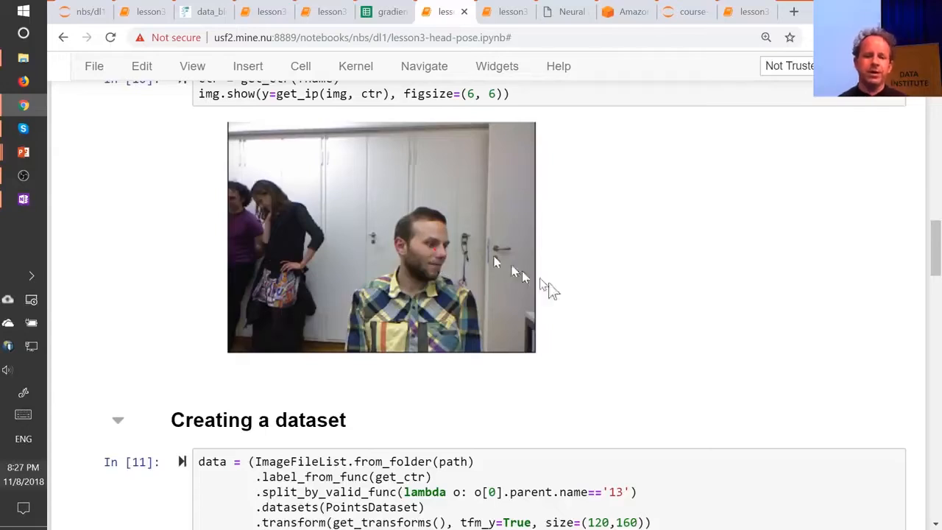
pyautogui.moveTo(603, 308)
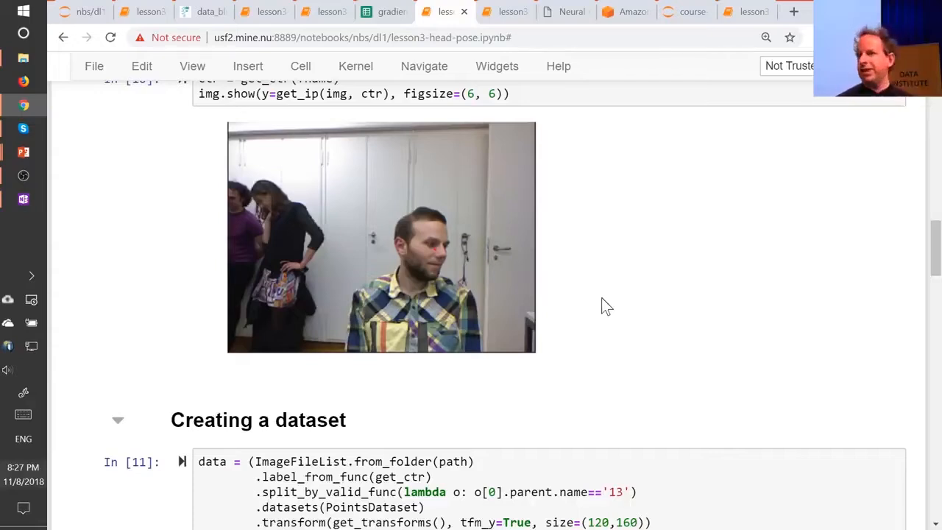
pyautogui.scroll(3)
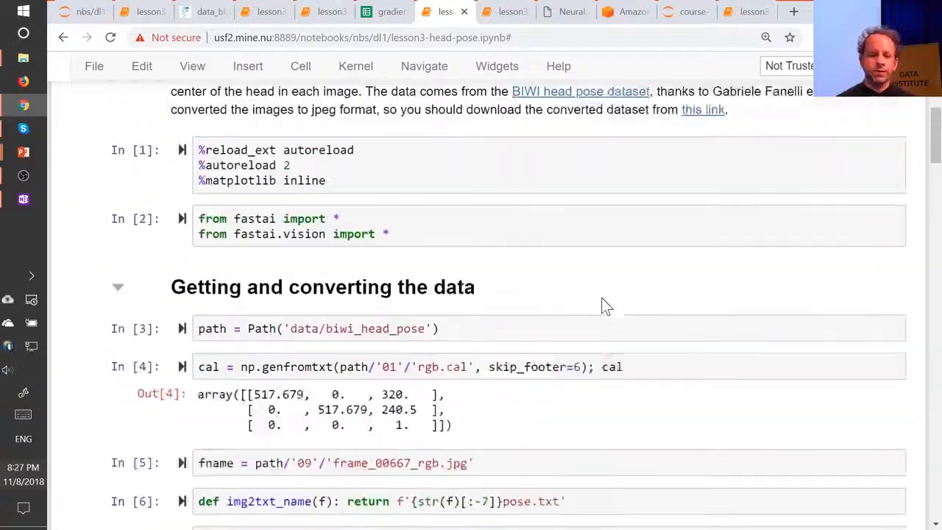
pyautogui.scroll(-3)
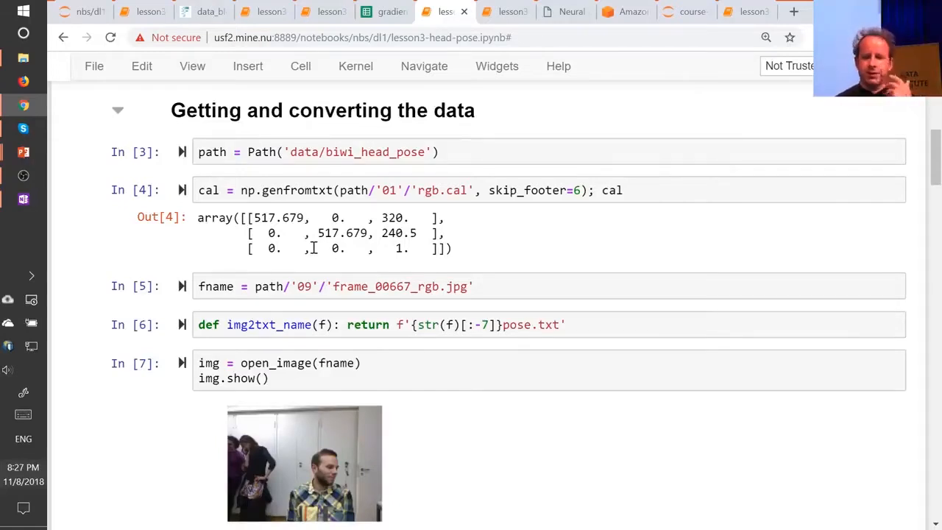
pyautogui.moveTo(471, 267)
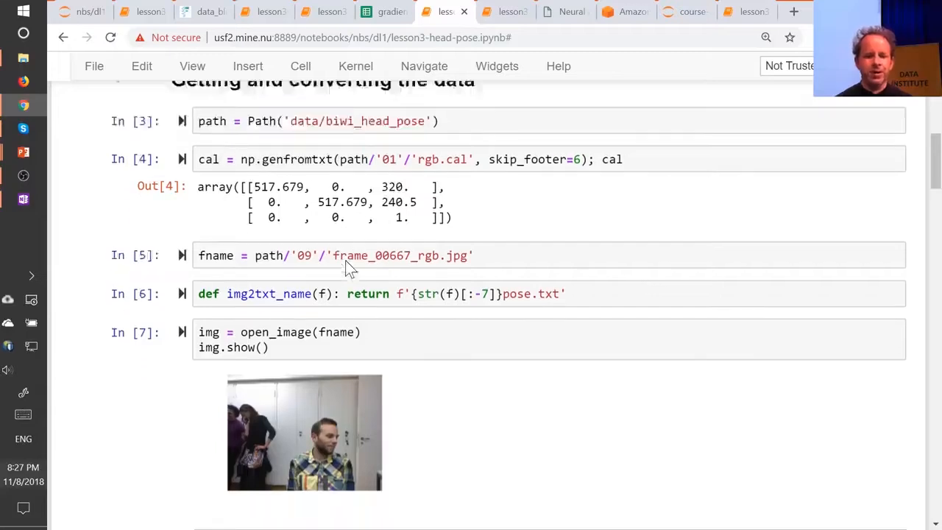
pyautogui.scroll(-3)
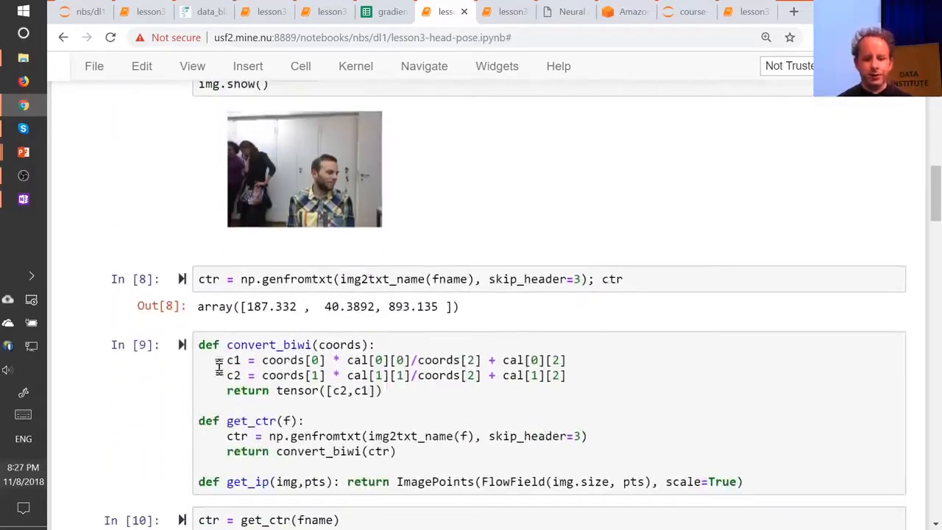
pyautogui.click(417, 384)
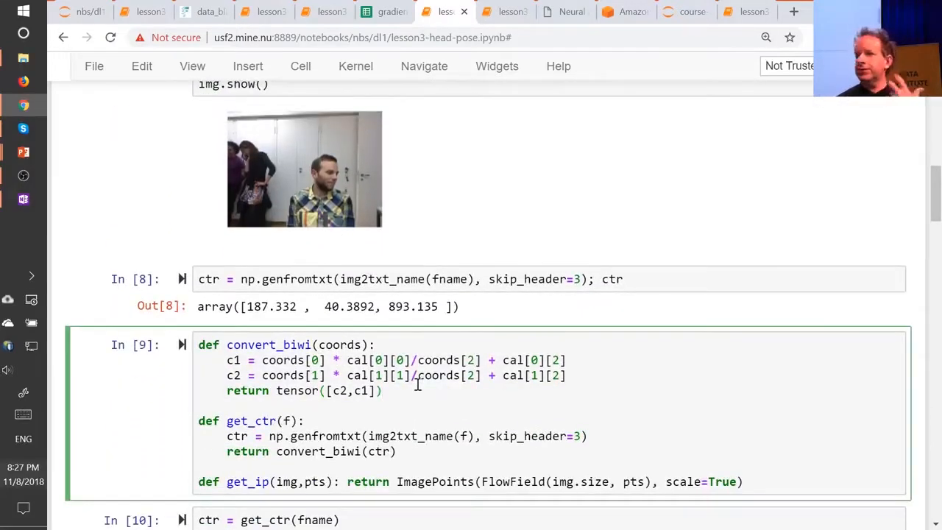
pyautogui.scroll(3)
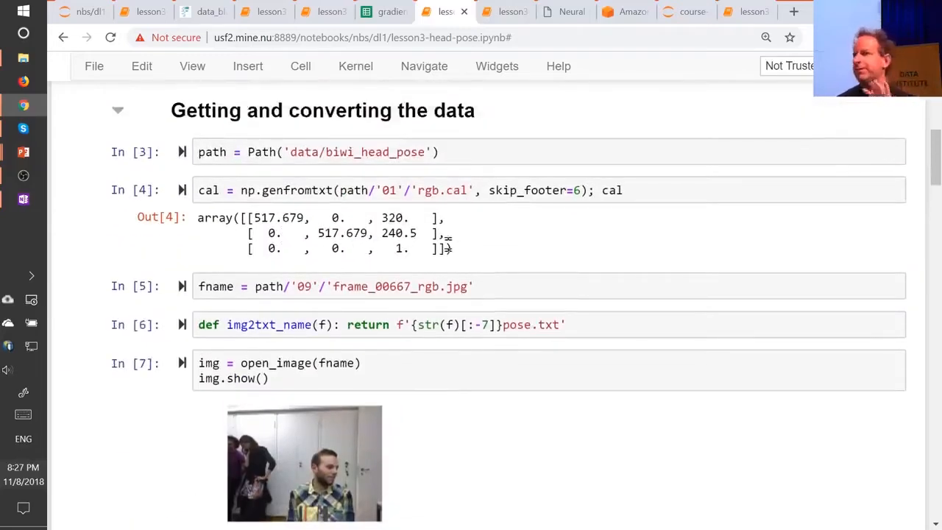
pyautogui.scroll(-3)
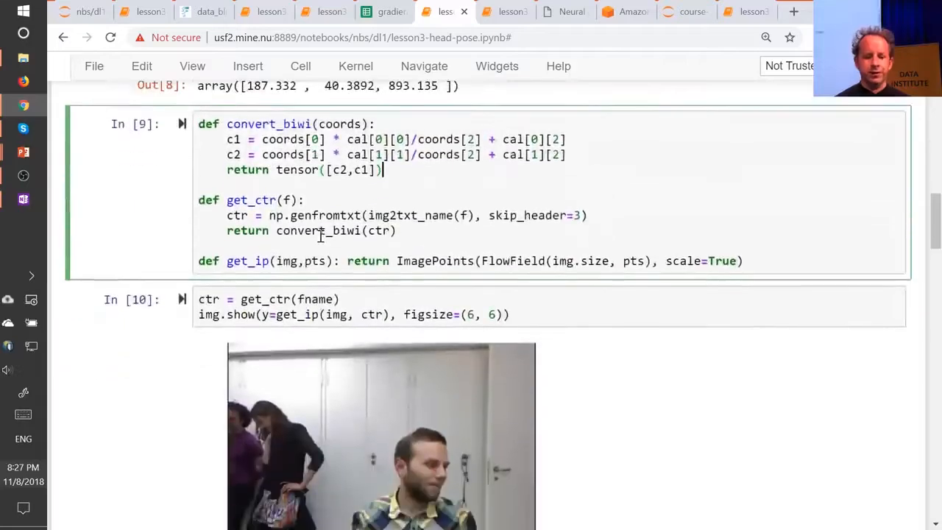
pyautogui.scroll(-3)
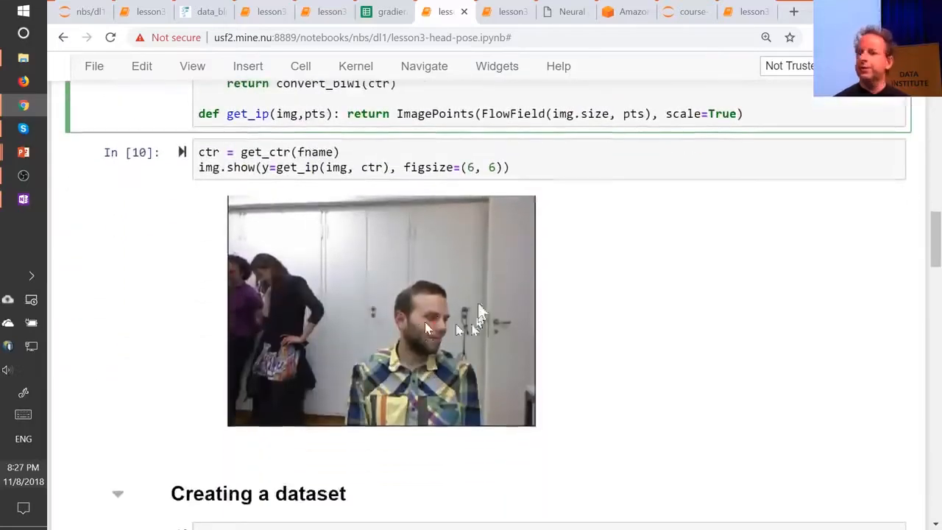
pyautogui.scroll(3)
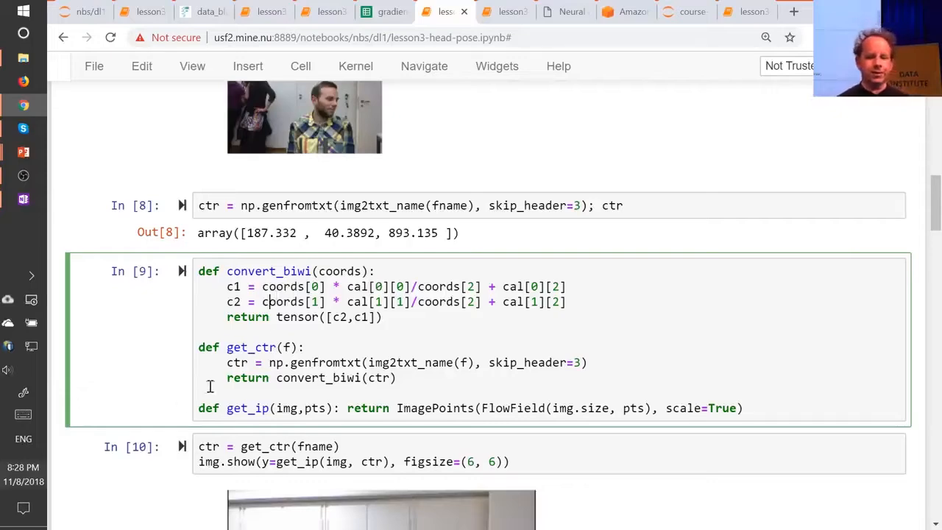
pyautogui.scroll(-3)
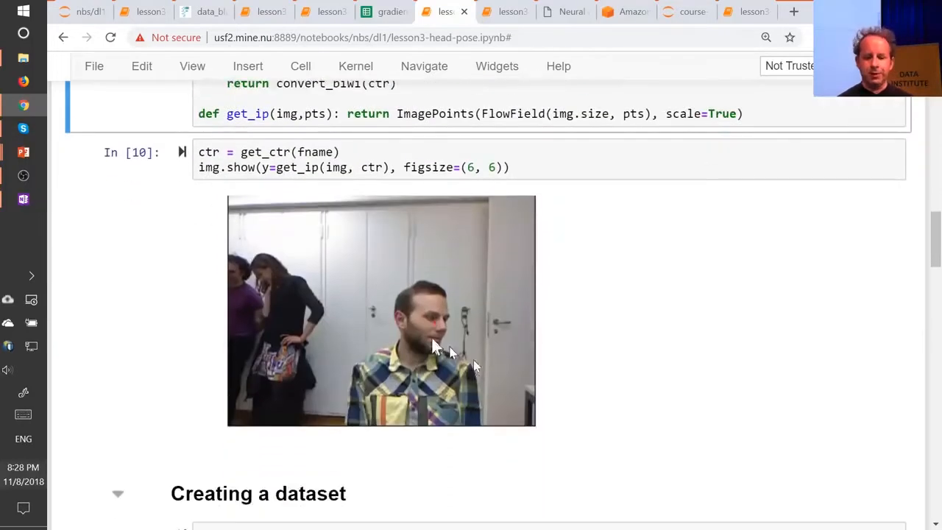
pyautogui.scroll(3)
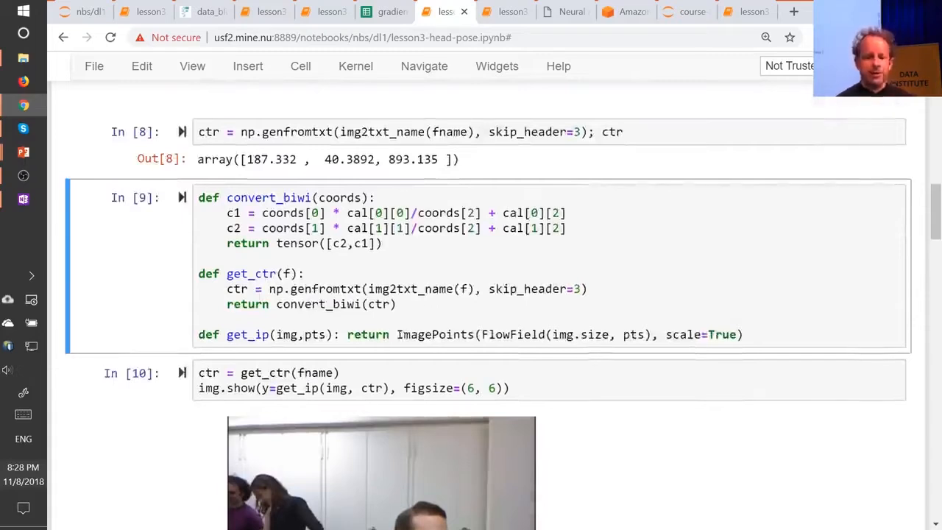
# Step: Double-click into the head-pose notebook below cell 9, where the get_ctr(fname) cell goes
pyautogui.doubleClick(434, 334)
pyautogui.write('get_ctr(fname)')
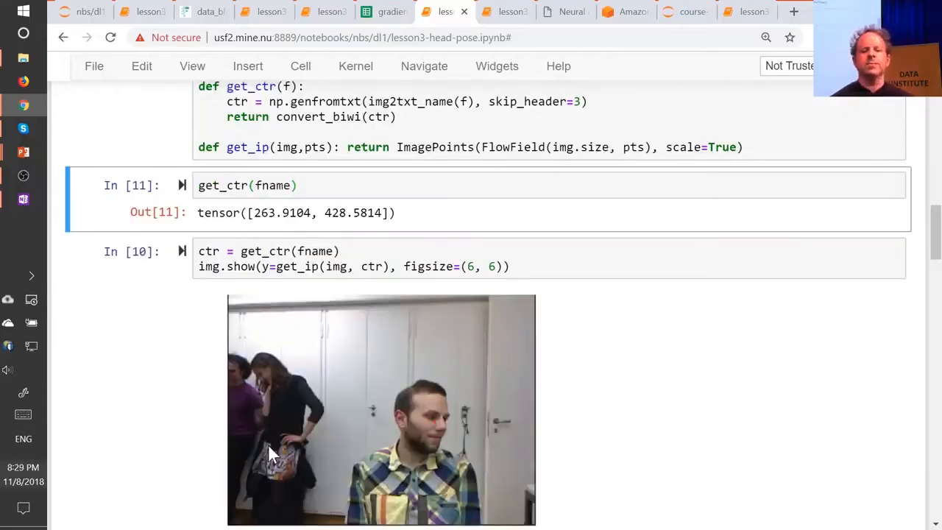
pyautogui.scroll(3)
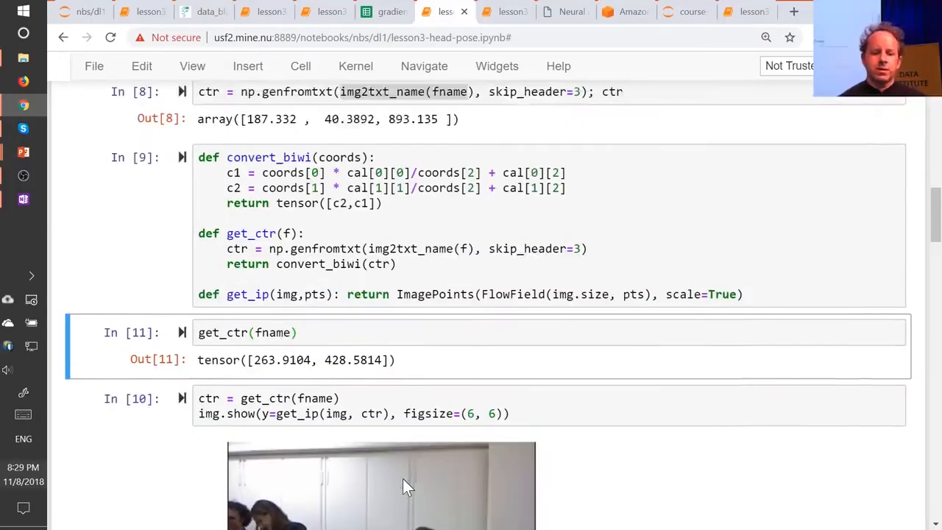
pyautogui.scroll(3)
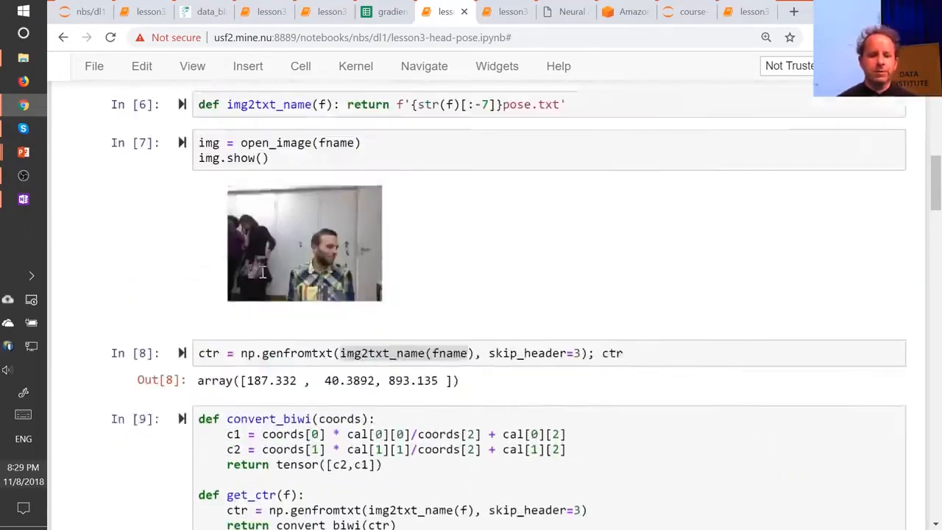
pyautogui.scroll(3)
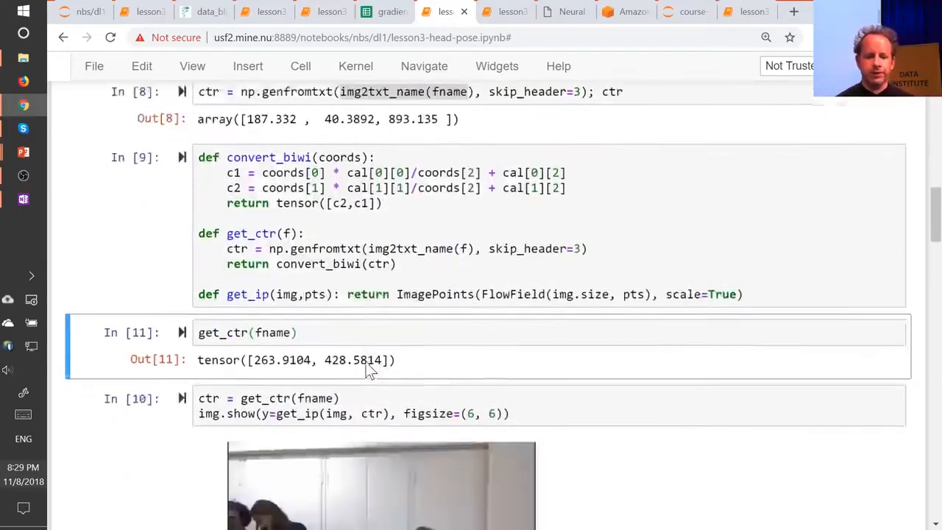
pyautogui.scroll(-3)
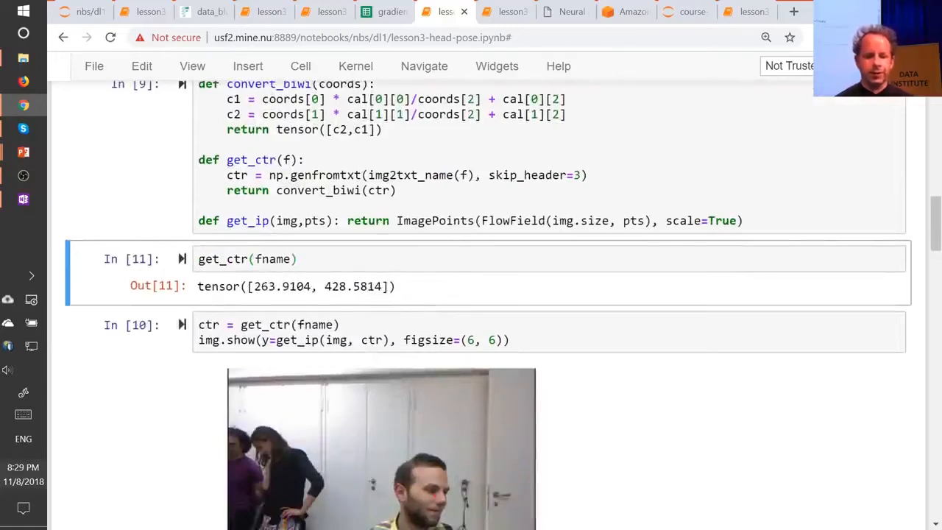
pyautogui.scroll(-3)
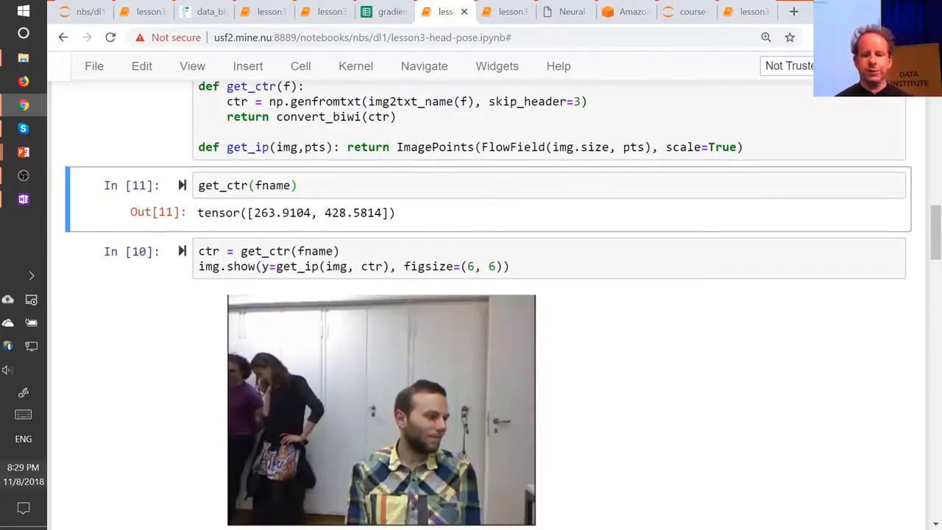
pyautogui.moveTo(434, 393)
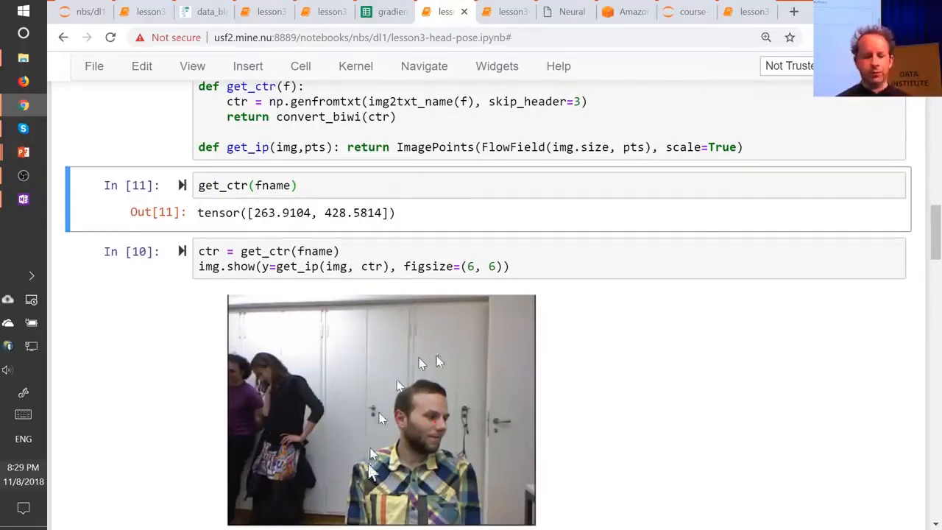
pyautogui.moveTo(405, 394)
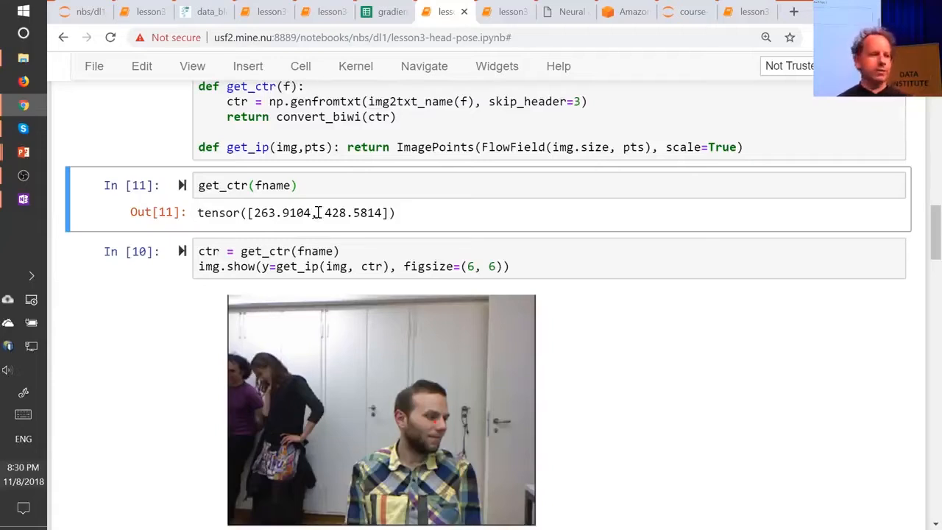
pyautogui.moveTo(335, 228)
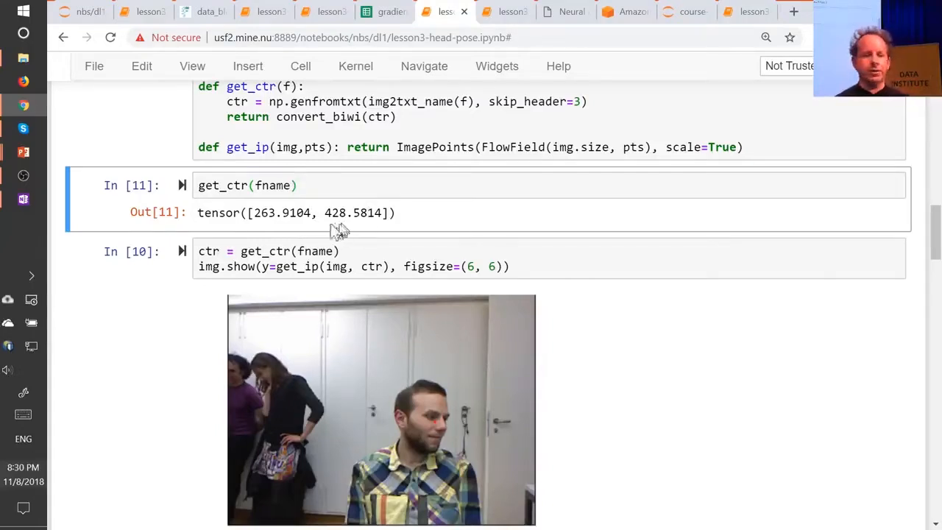
pyautogui.moveTo(258, 236)
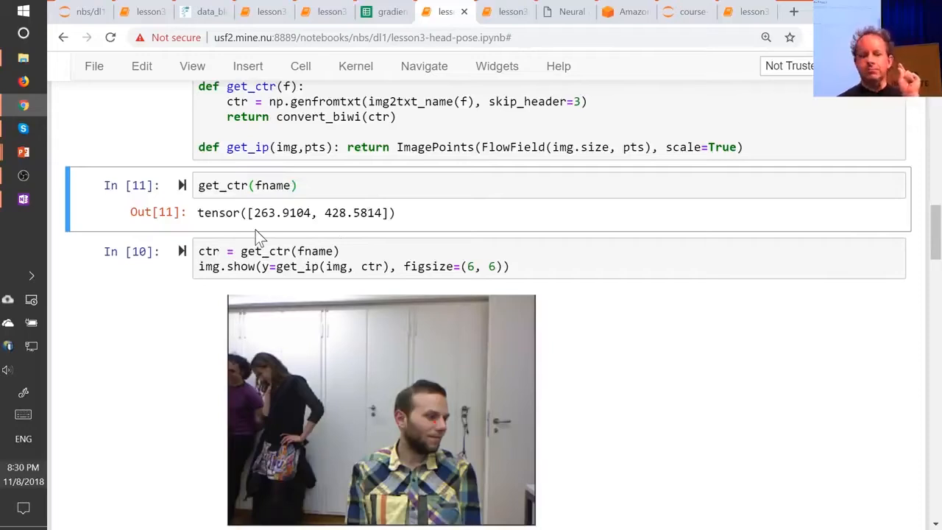
pyautogui.moveTo(271, 232)
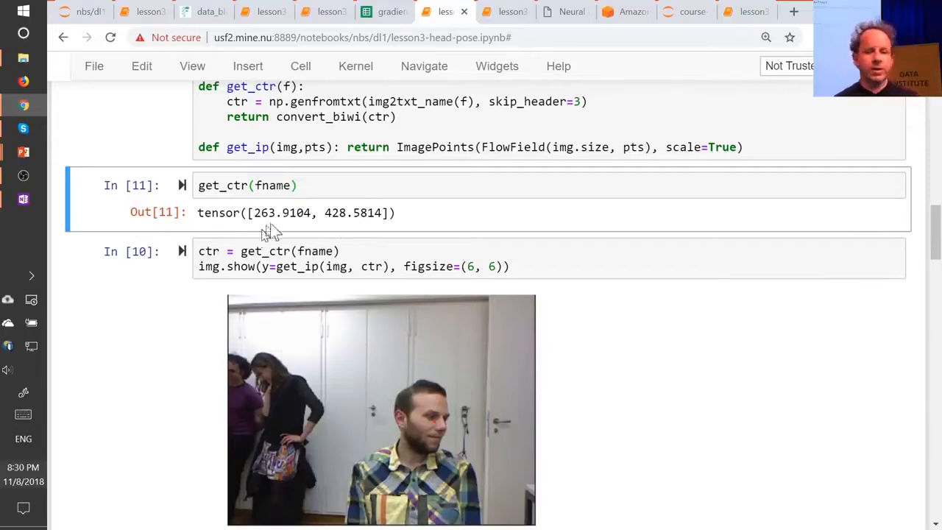
pyautogui.moveTo(320, 217)
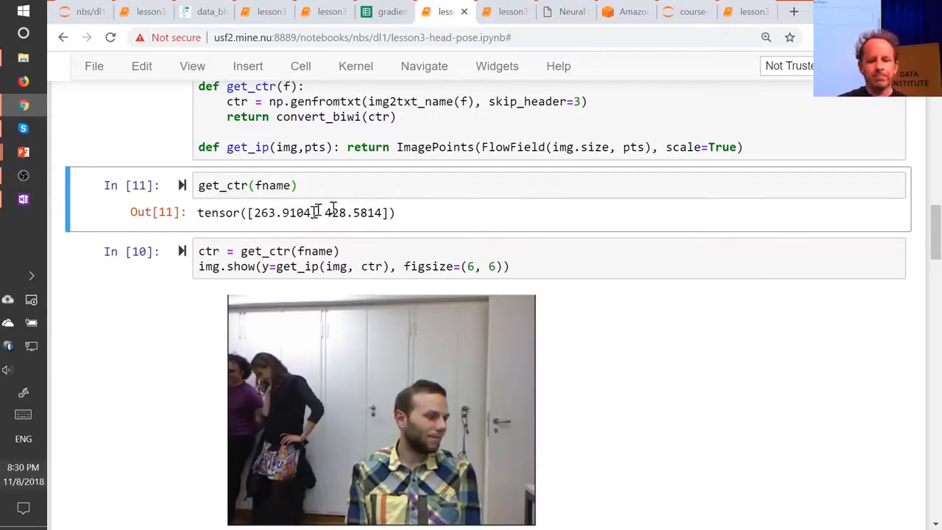
pyautogui.scroll(-3)
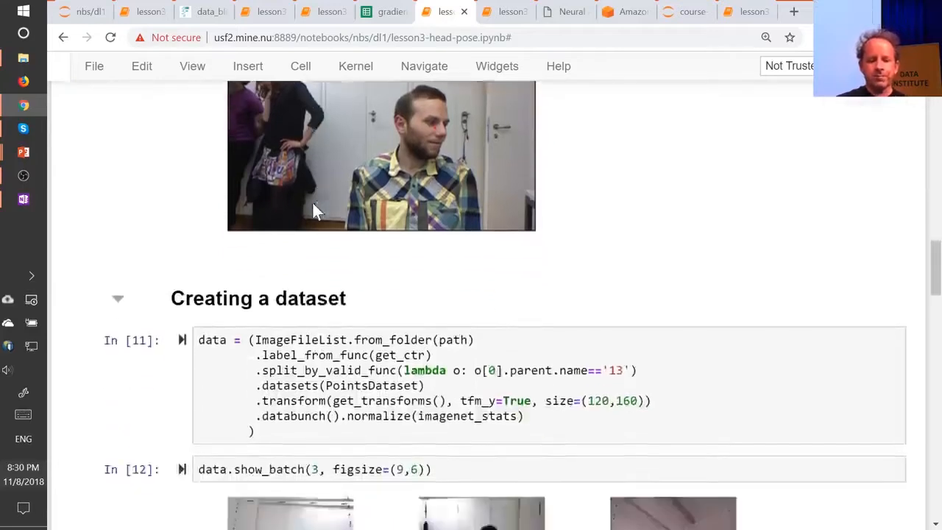
pyautogui.scroll(-3)
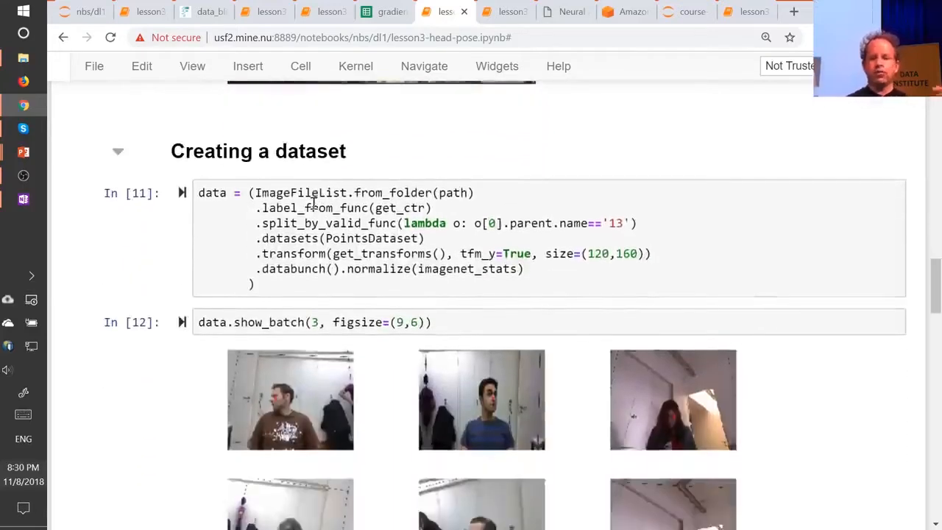
pyautogui.scroll(-3)
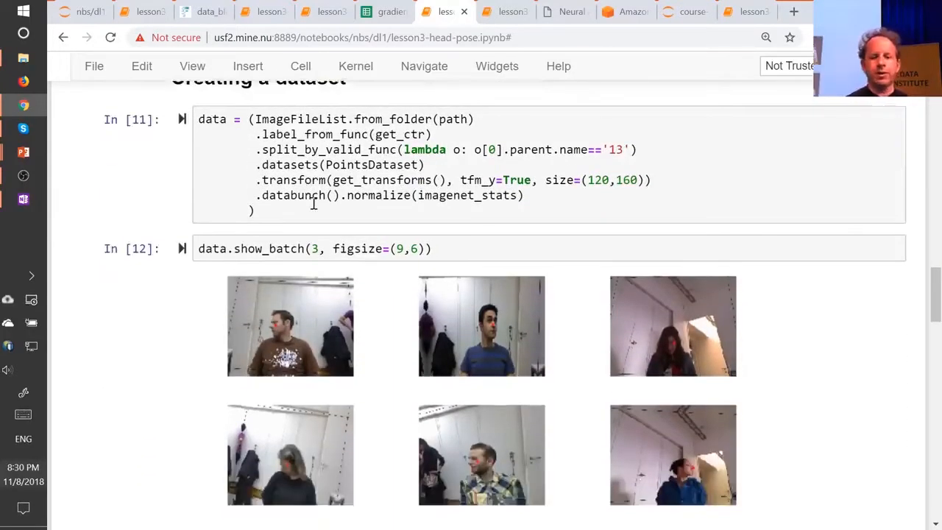
pyautogui.scroll(3)
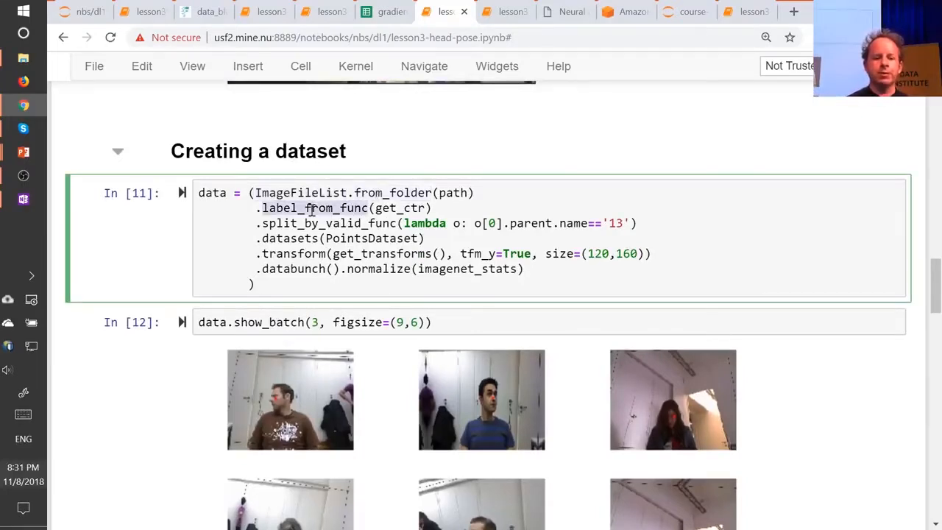
pyautogui.scroll(3)
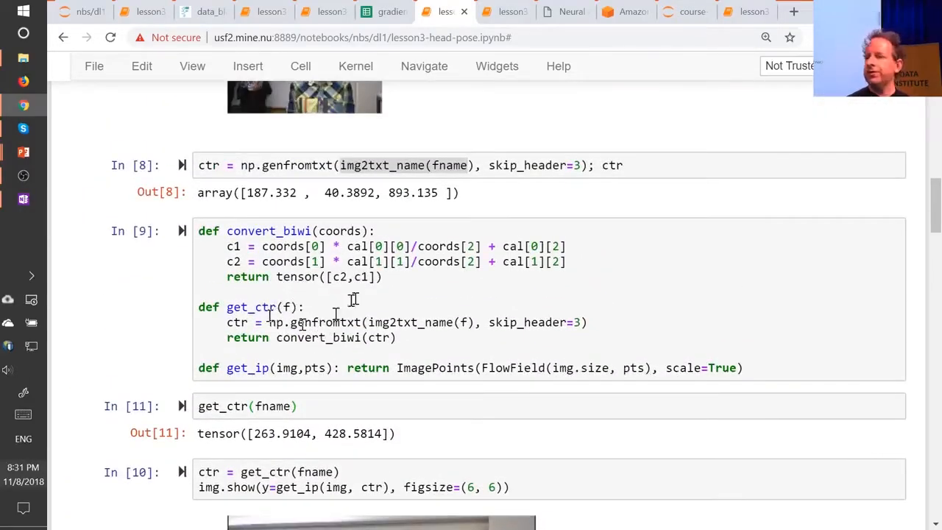
pyautogui.press('ctrl+s')
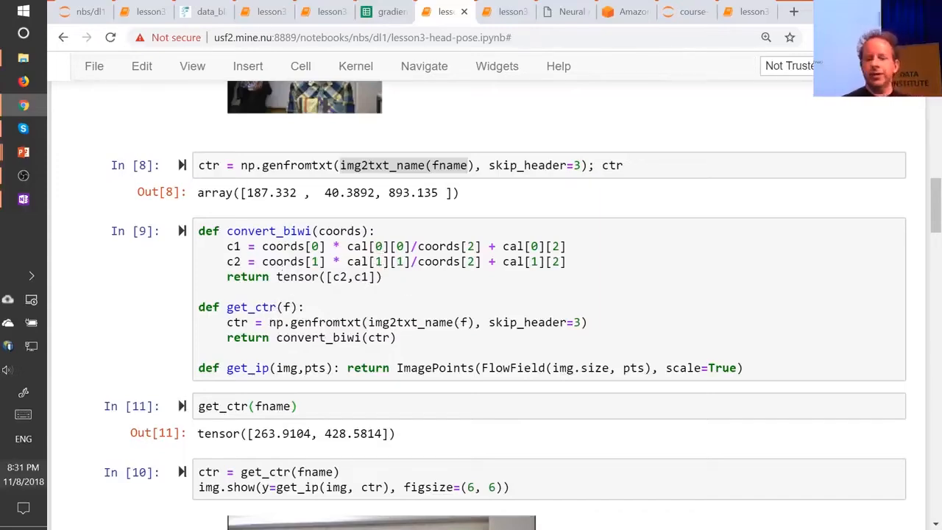
pyautogui.scroll(-3)
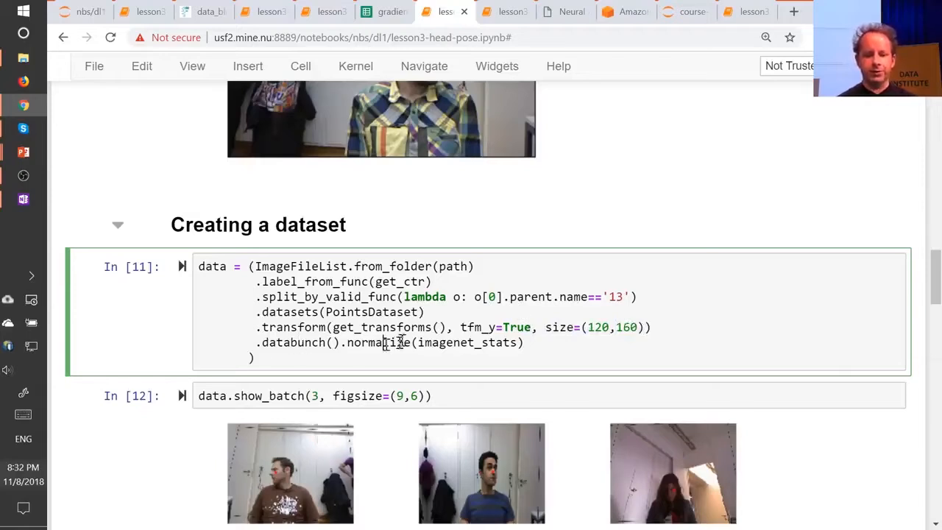
pyautogui.scroll(-3)
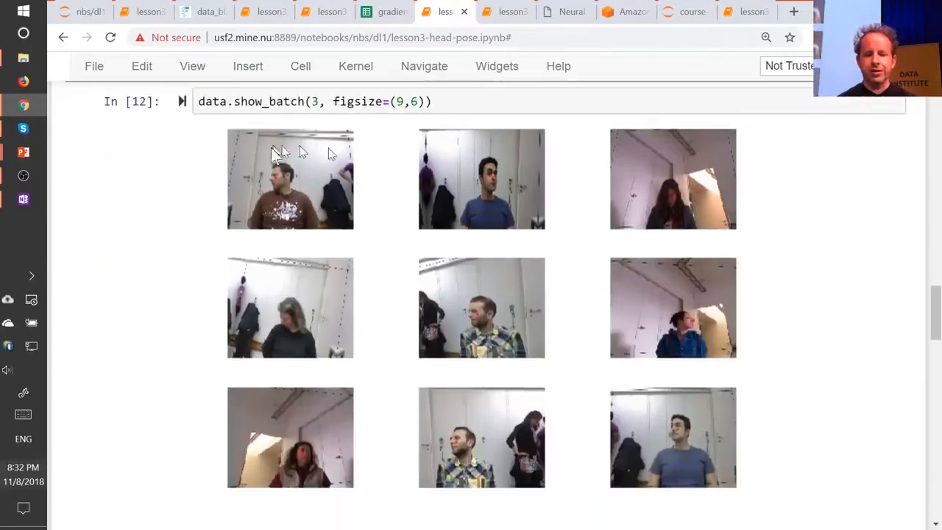
pyautogui.moveTo(600, 470)
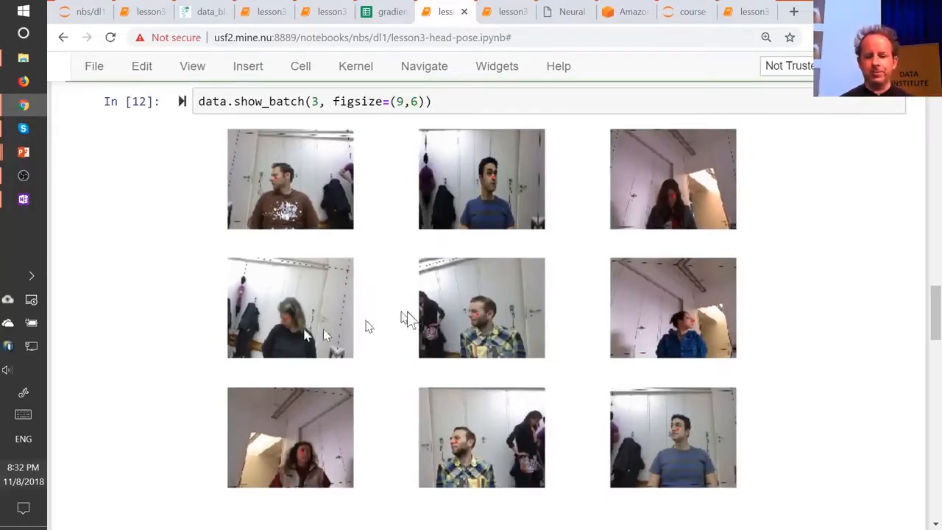
pyautogui.moveTo(680, 313)
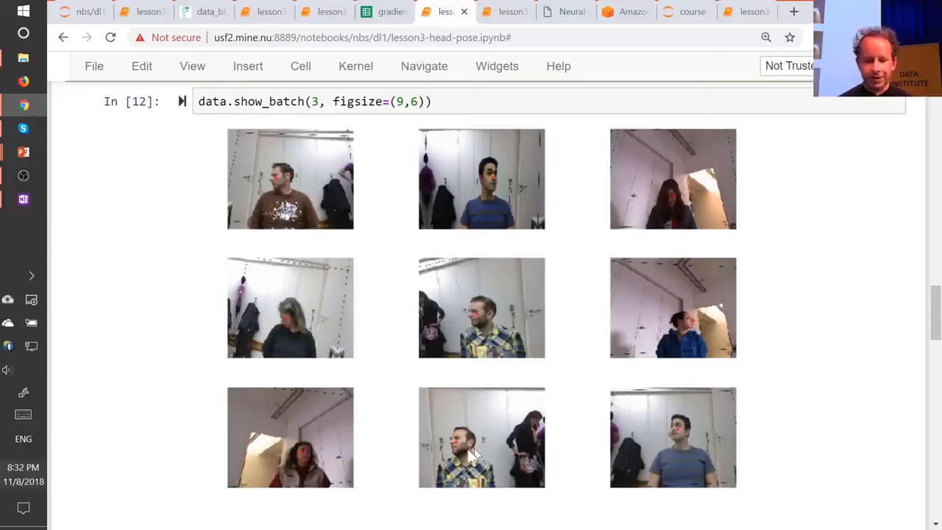
pyautogui.moveTo(328, 459)
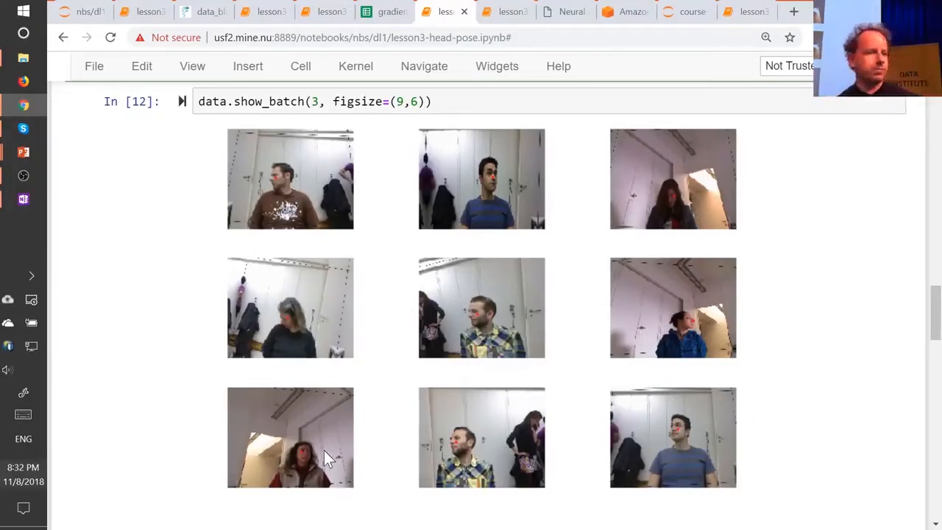
pyautogui.moveTo(699, 329)
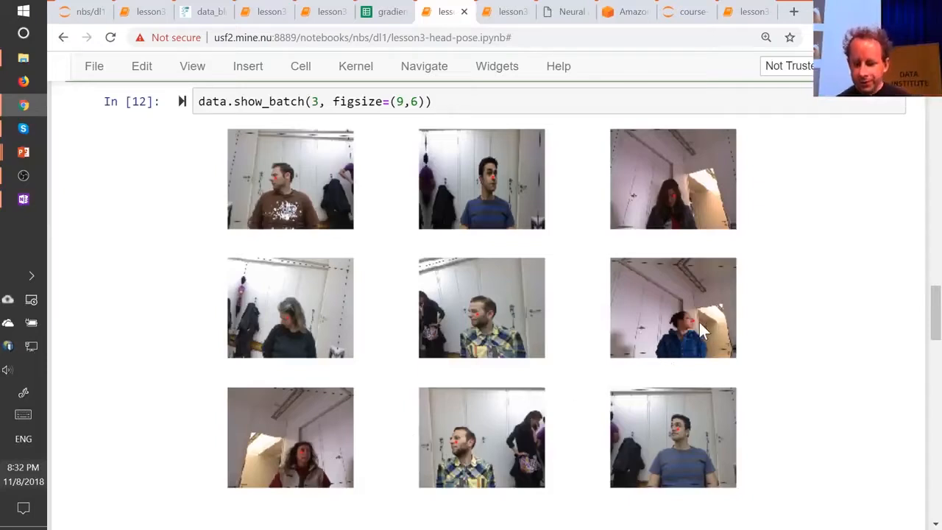
pyautogui.moveTo(684, 438)
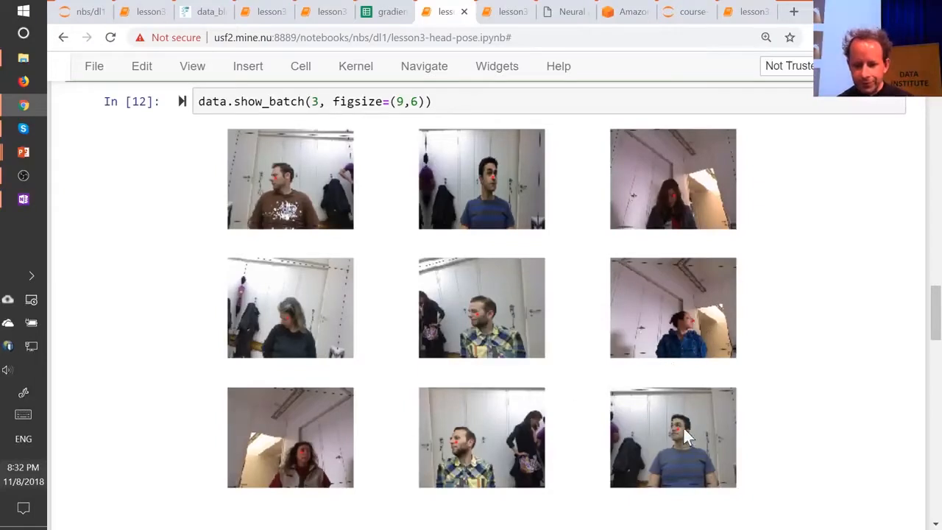
pyautogui.moveTo(636, 440)
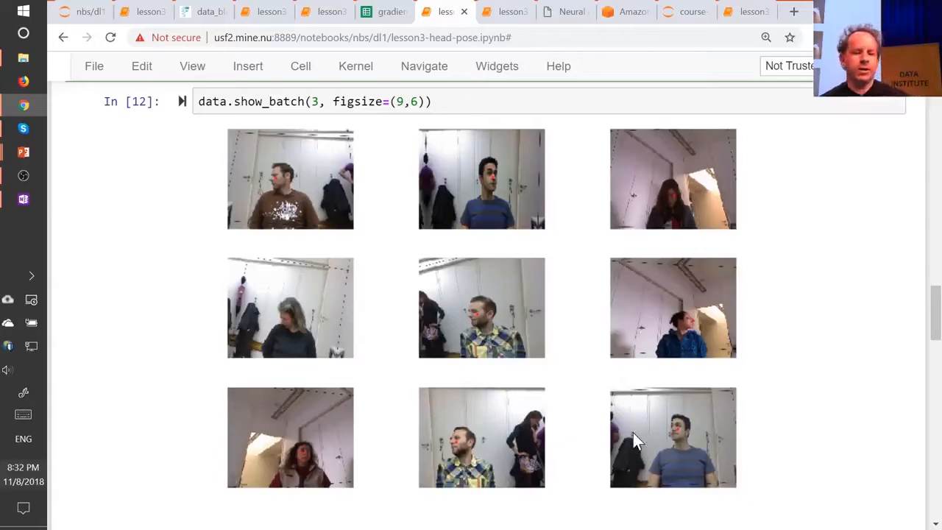
pyautogui.moveTo(499, 362)
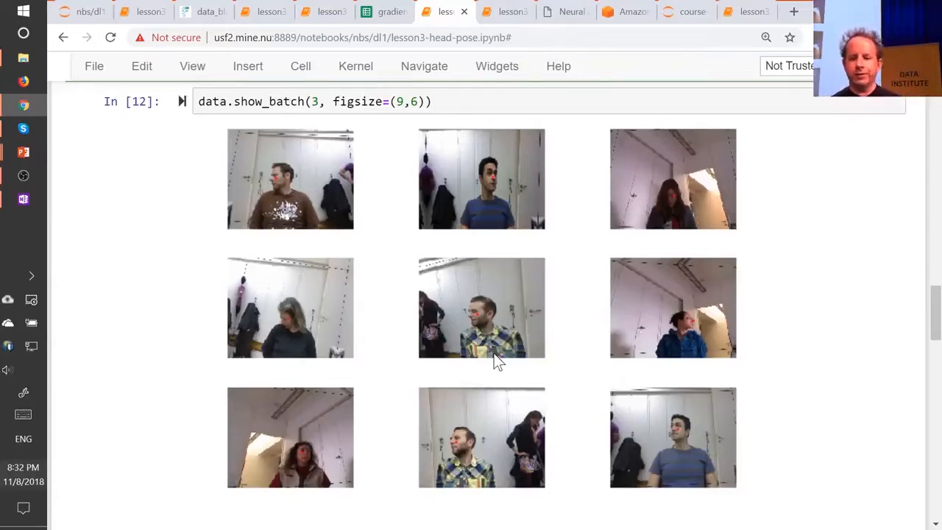
# Step: Re-run the cells through Train model, rebuilding the ResNet34 learner with MSELossFlat loss
pyautogui.scroll(-3)
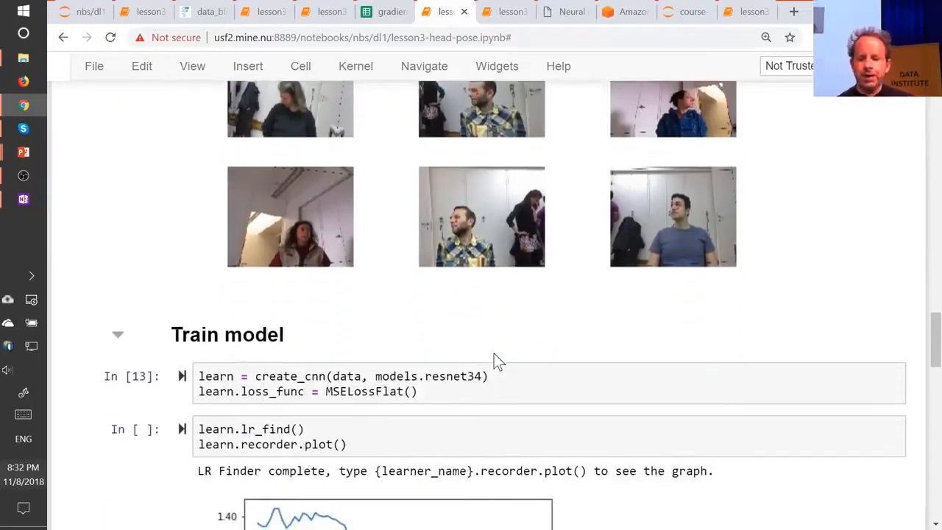
pyautogui.scroll(-3)
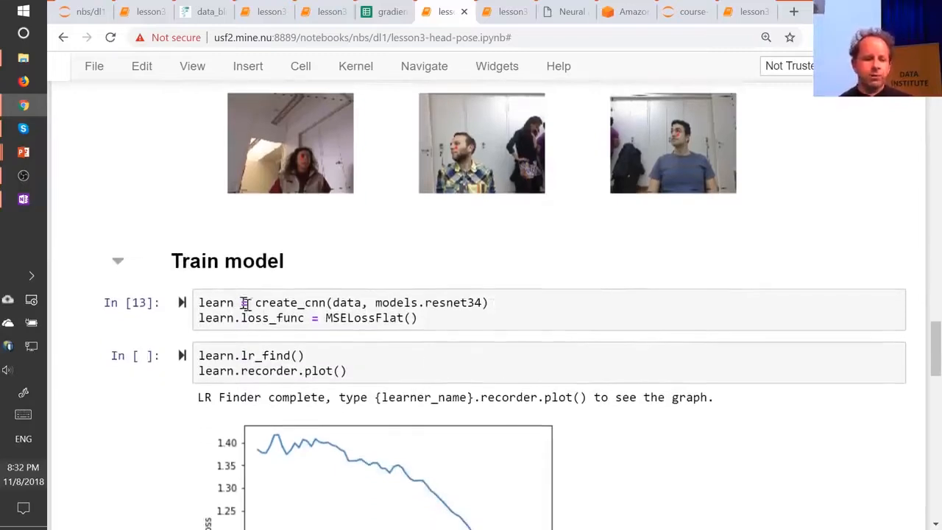
pyautogui.click(299, 302)
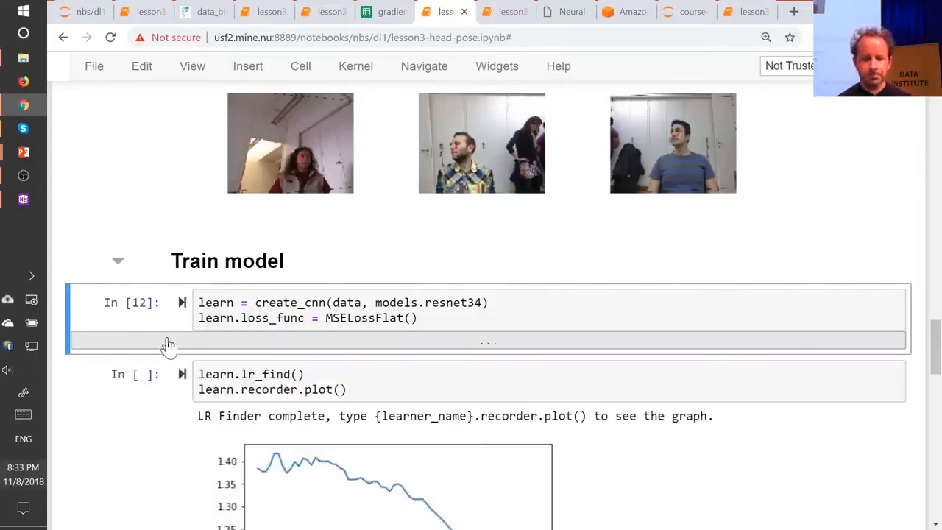
pyautogui.scroll(-3)
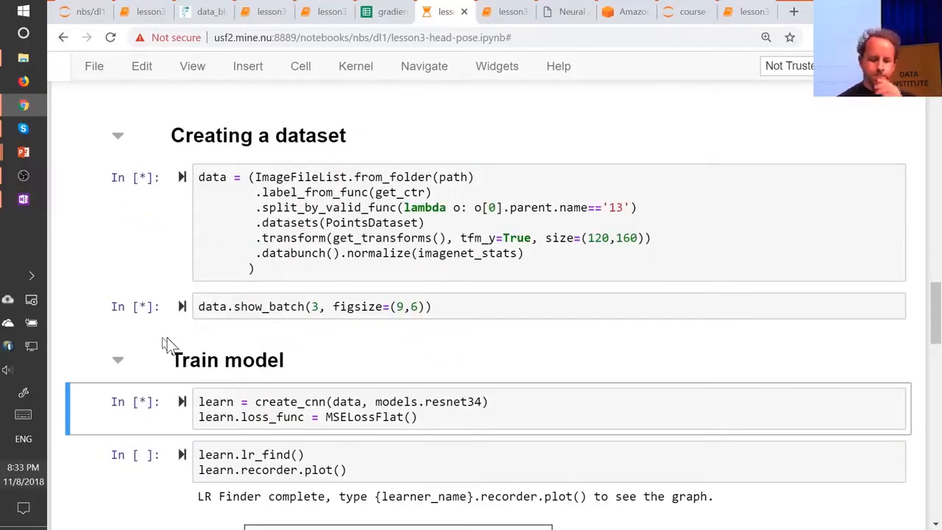
pyautogui.scroll(-3)
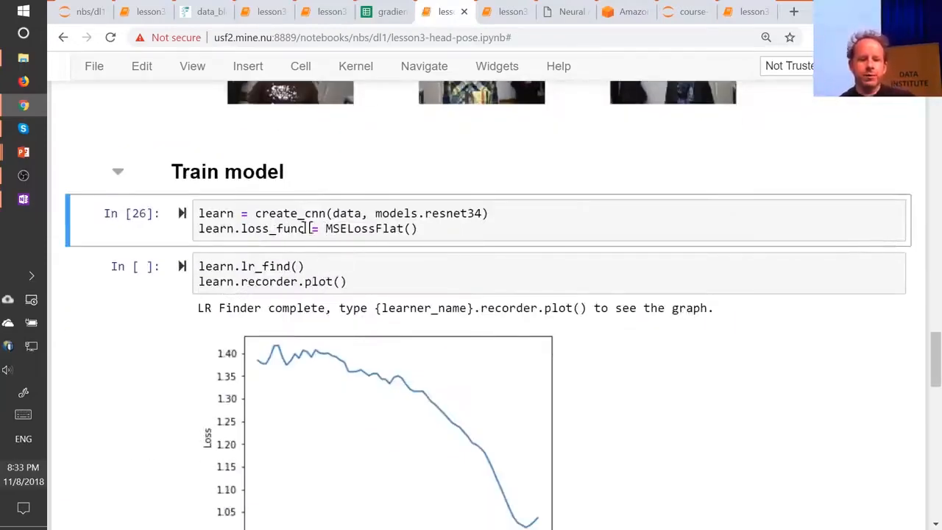
pyautogui.scroll(-3)
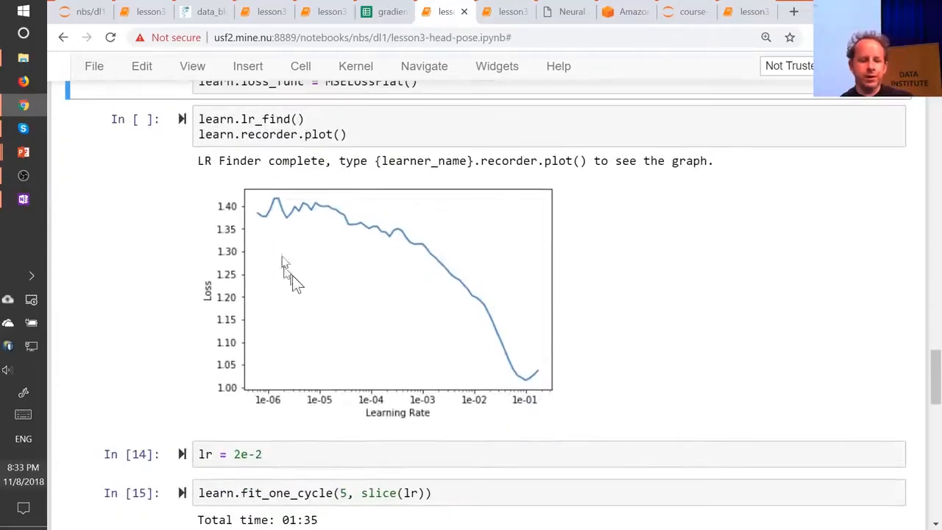
pyautogui.scroll(-3)
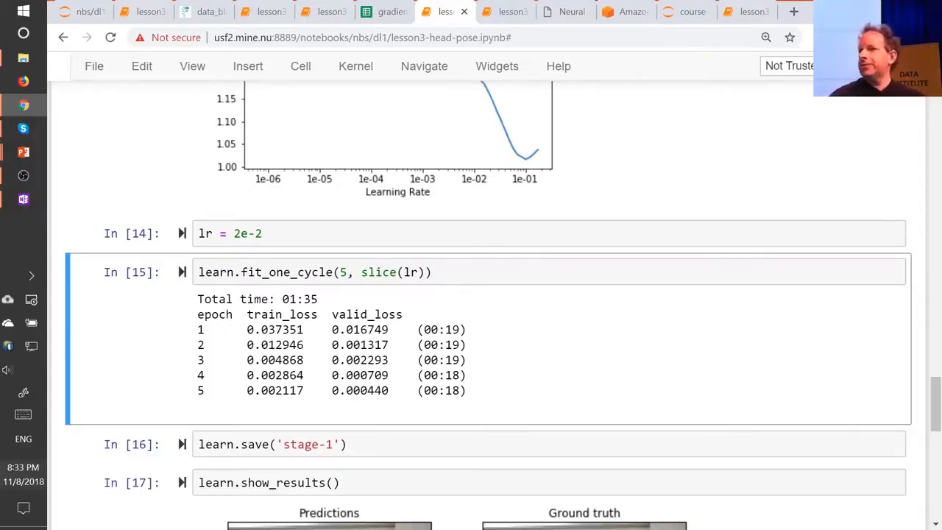
pyautogui.scroll(-3)
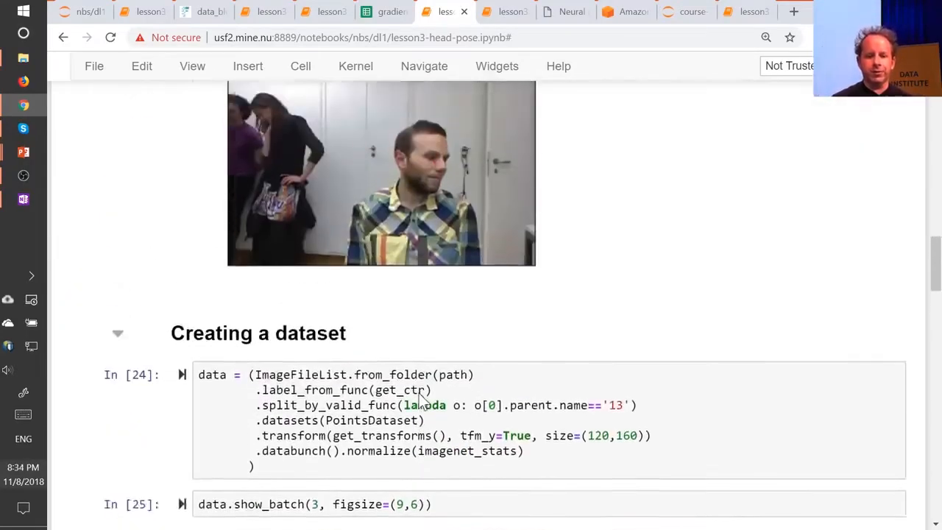
pyautogui.scroll(3)
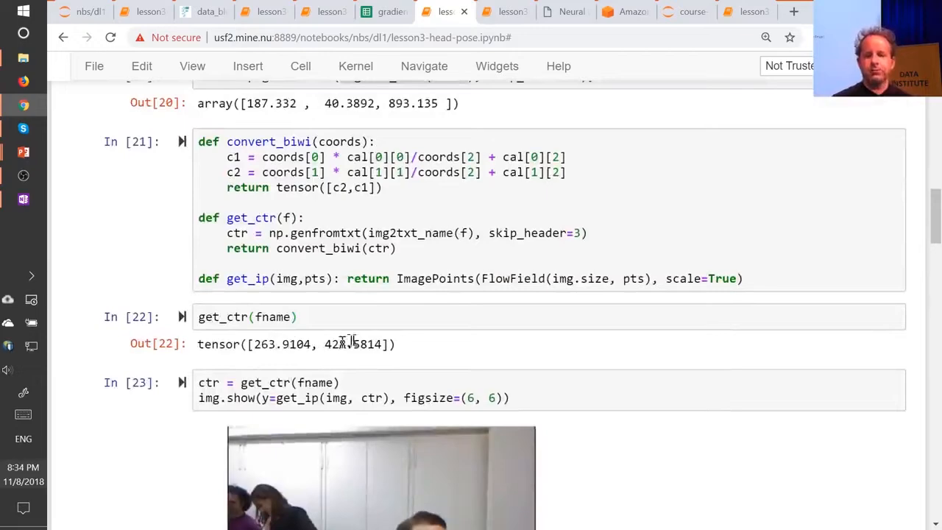
pyautogui.scroll(-3)
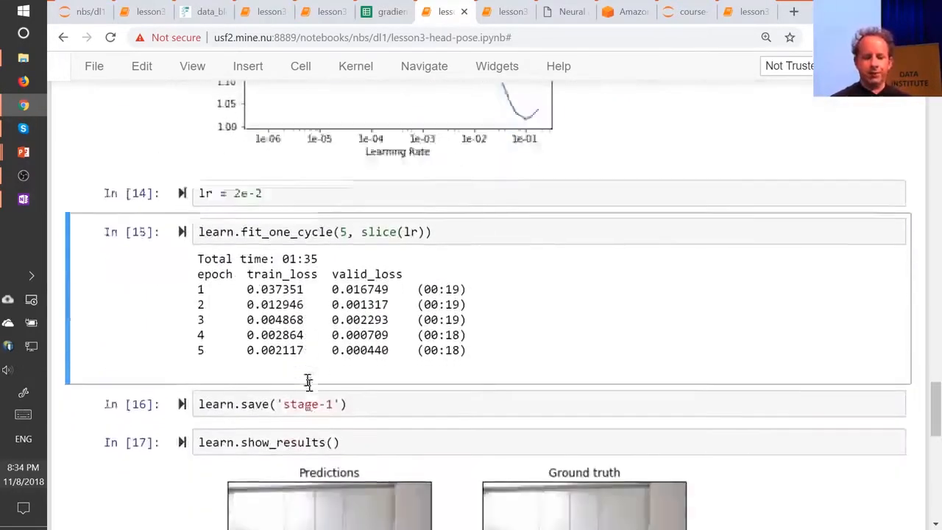
pyautogui.scroll(-3)
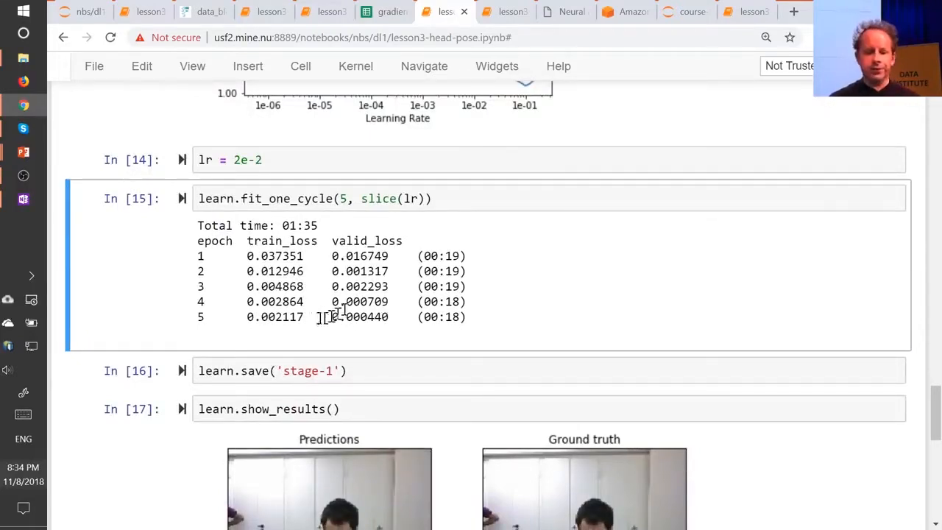
pyautogui.scroll(-3)
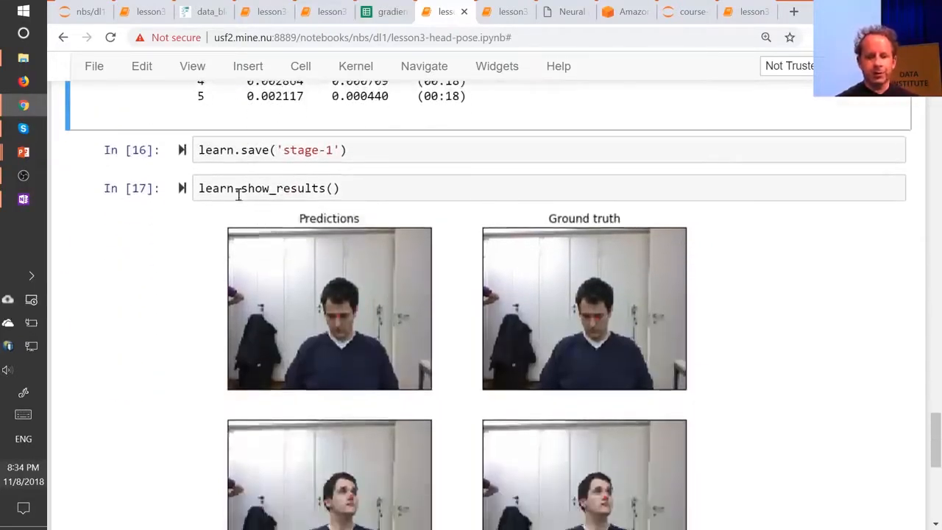
pyautogui.scroll(-3)
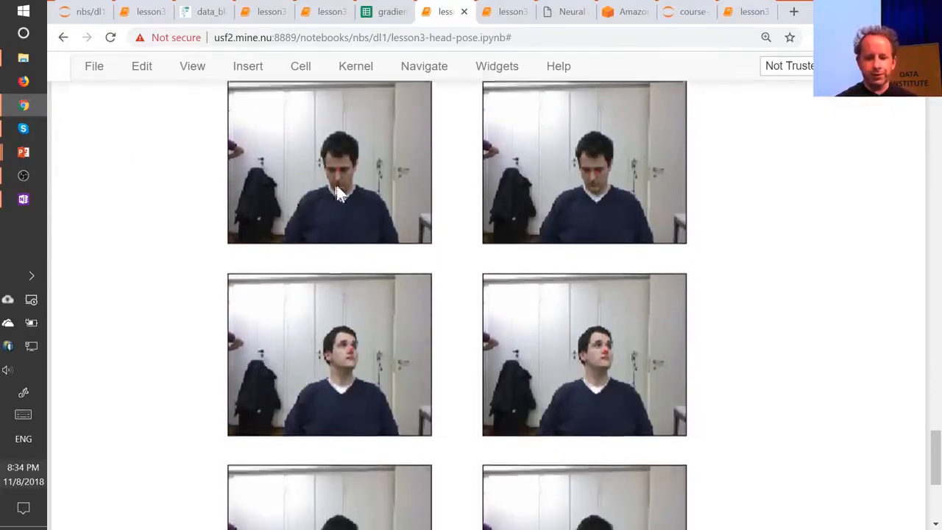
pyautogui.scroll(3)
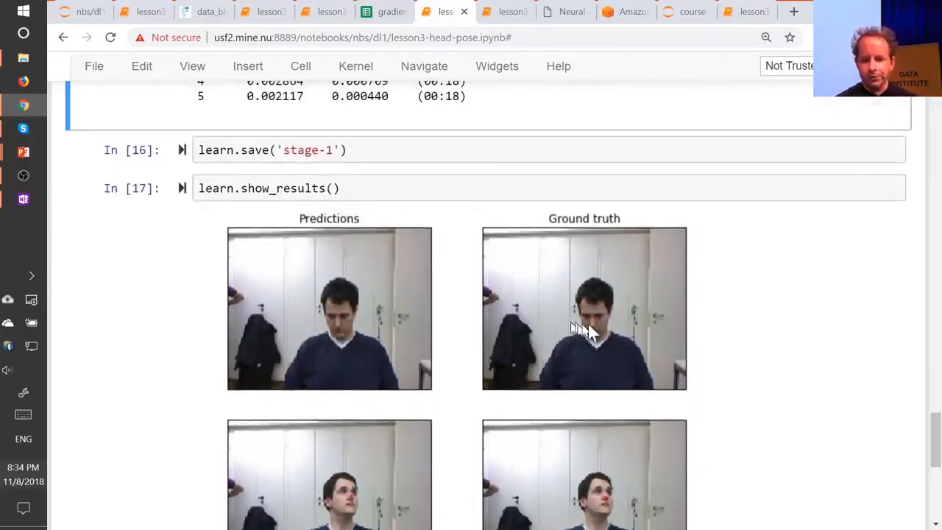
pyautogui.scroll(-3)
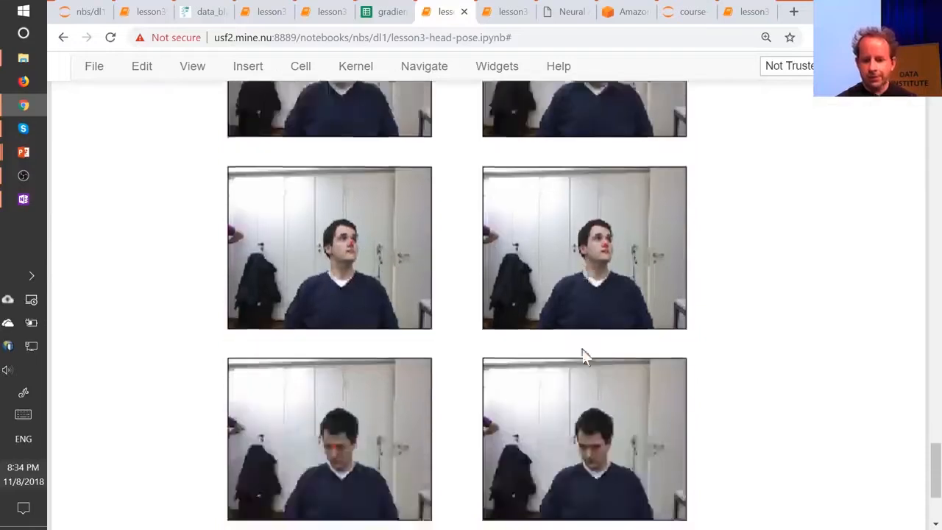
pyautogui.scroll(-3)
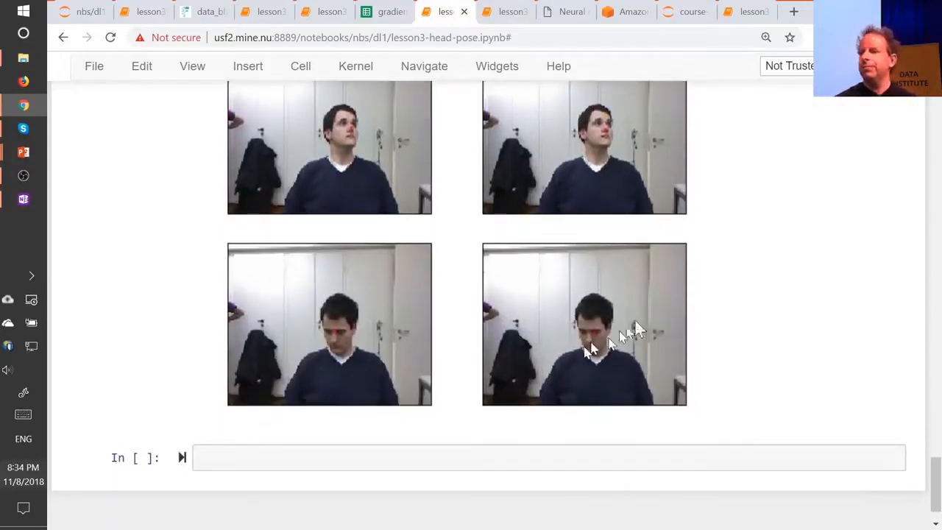
pyautogui.moveTo(691, 291)
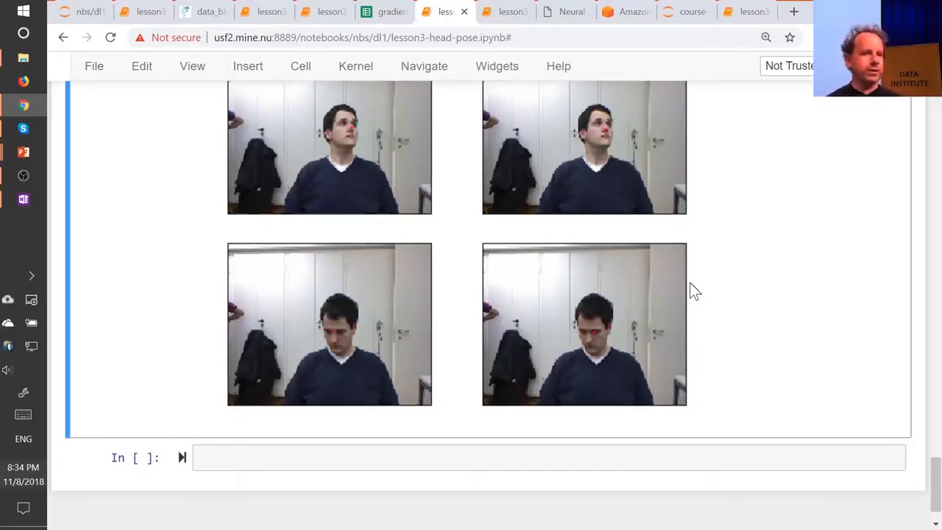
pyautogui.scroll(-3)
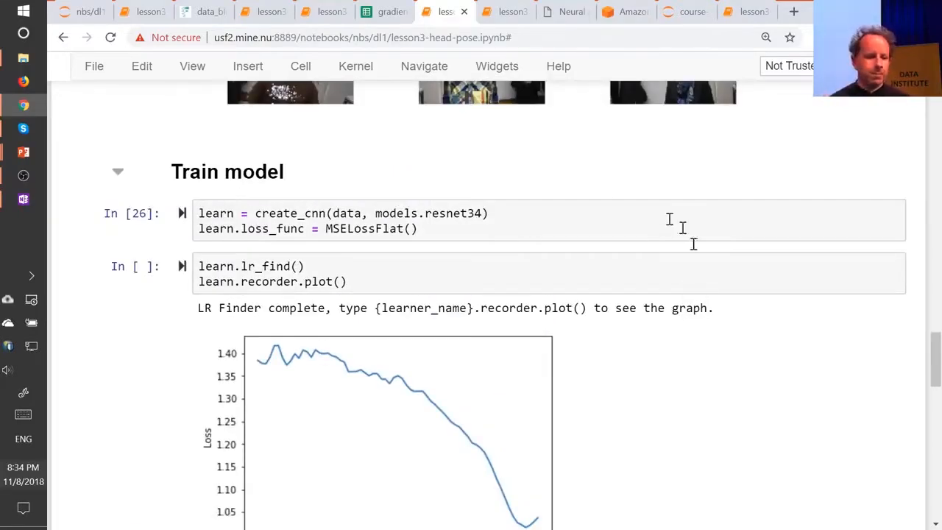
pyautogui.click(504, 11)
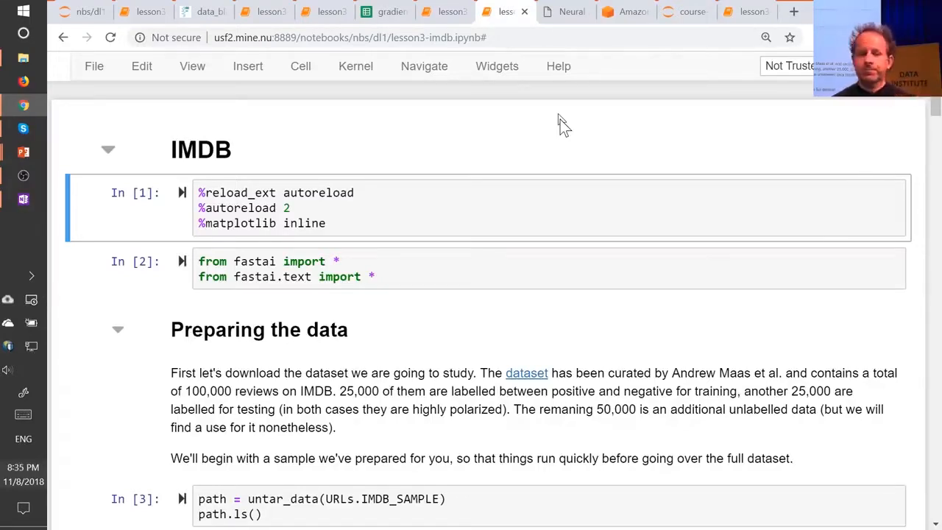
pyautogui.moveTo(622, 403)
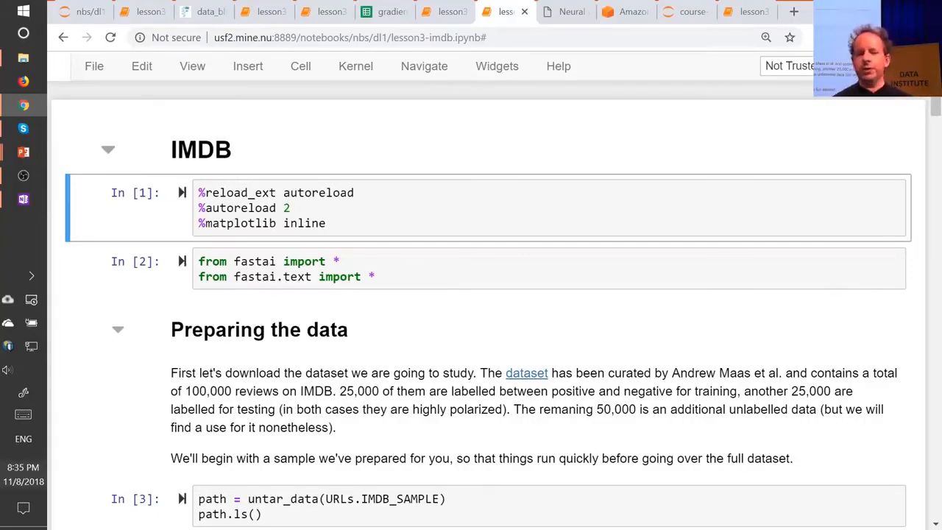
pyautogui.scroll(-3)
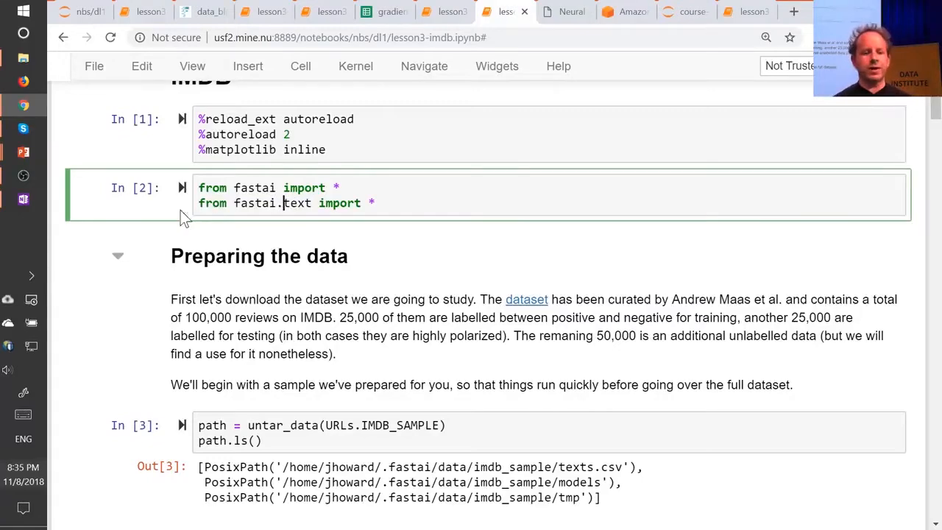
pyautogui.scroll(-3)
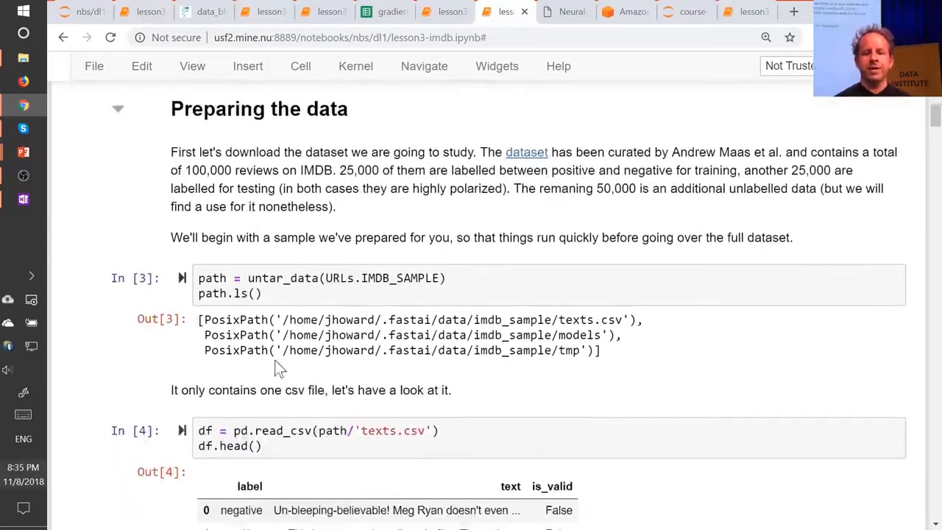
pyautogui.scroll(-3)
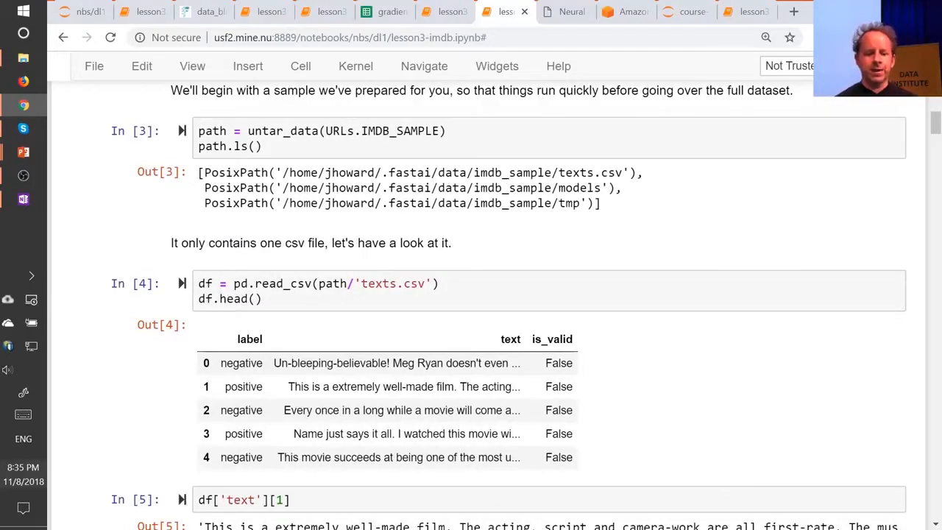
pyautogui.scroll(-3)
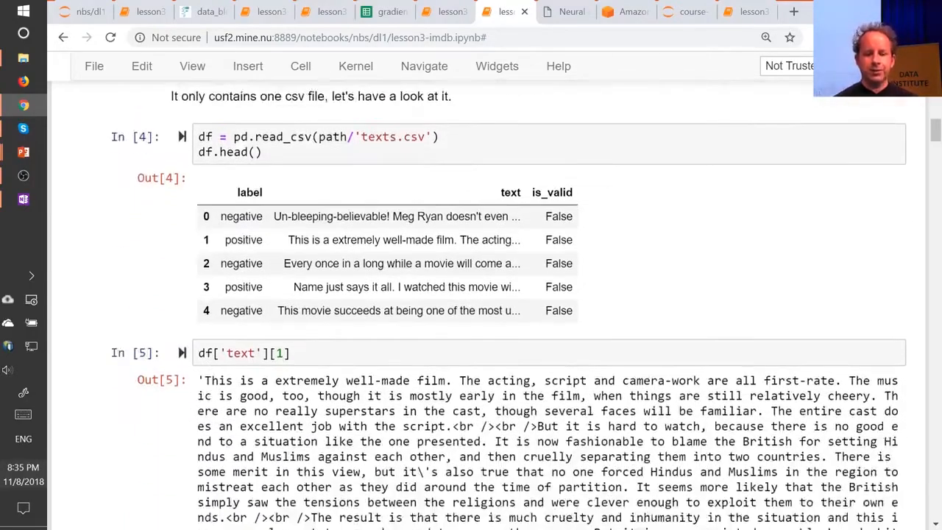
pyautogui.scroll(-3)
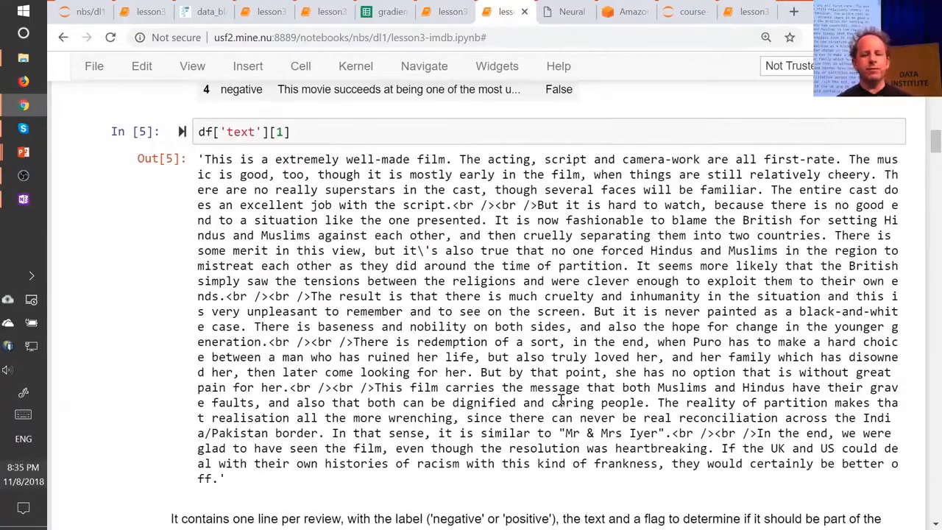
pyautogui.scroll(3)
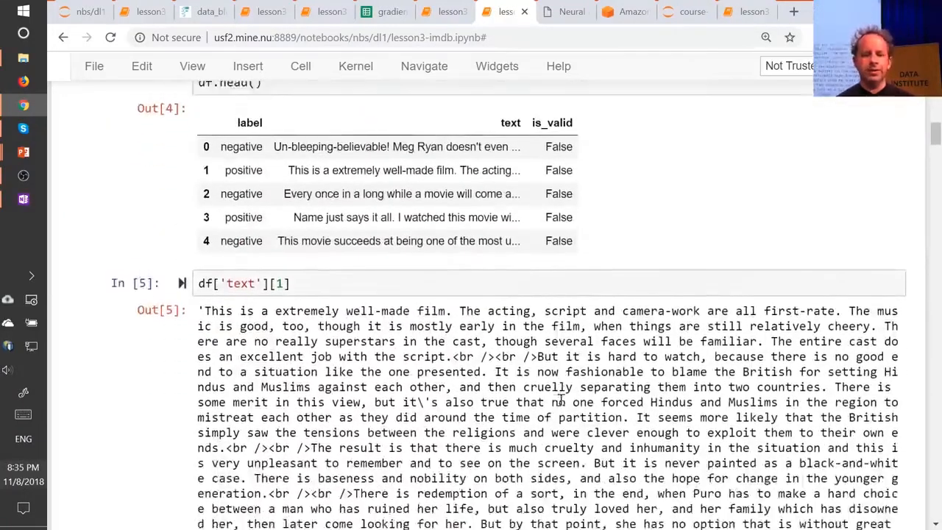
pyautogui.scroll(3)
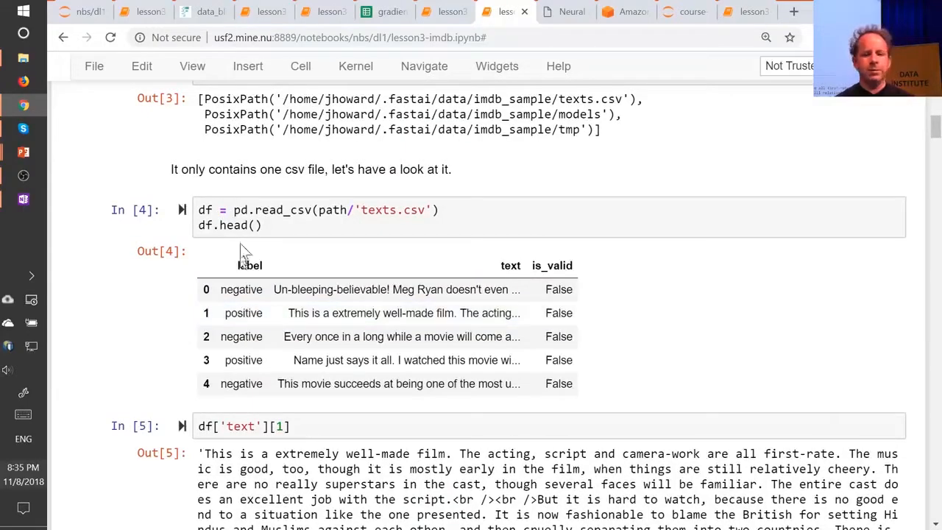
pyautogui.moveTo(365, 204)
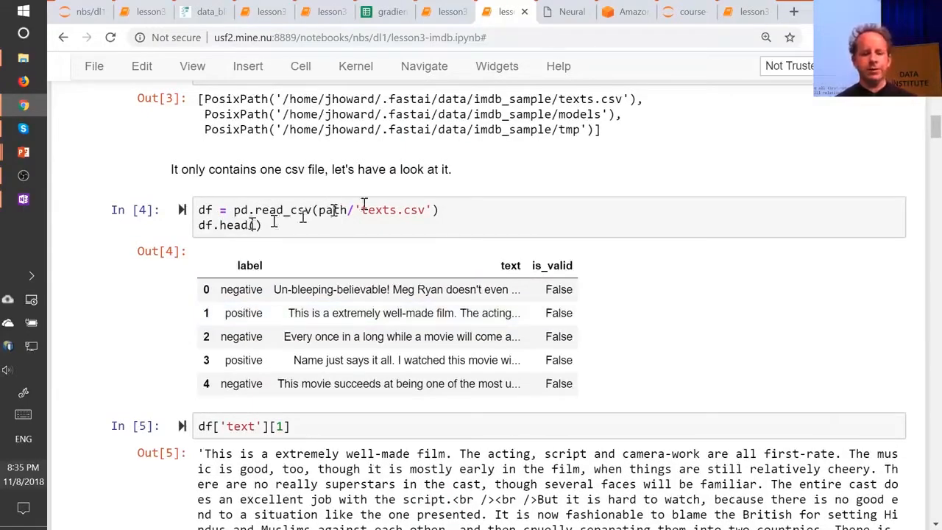
pyautogui.scroll(-3)
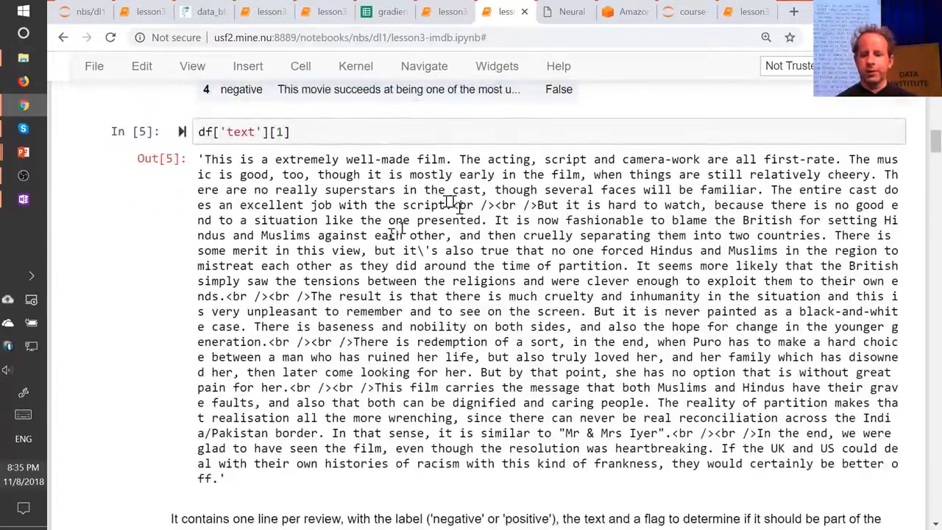
pyautogui.scroll(-3)
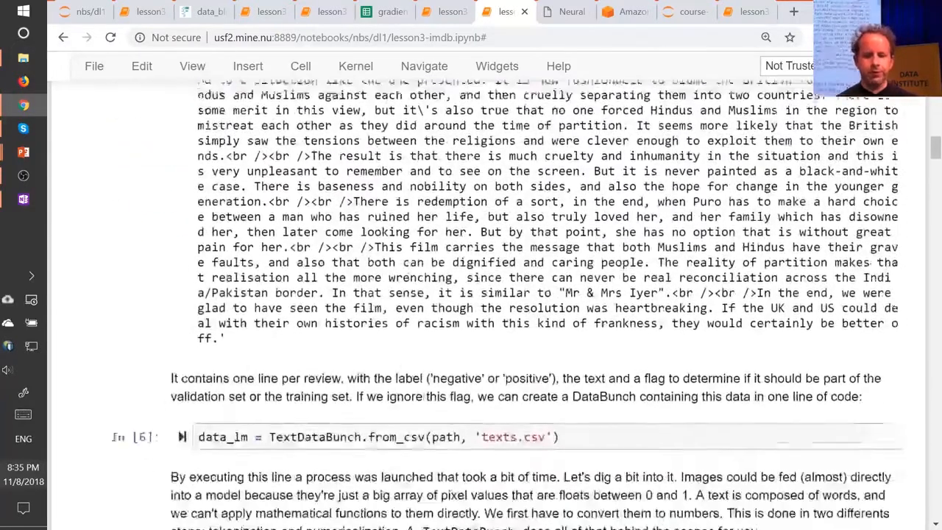
pyautogui.scroll(-3)
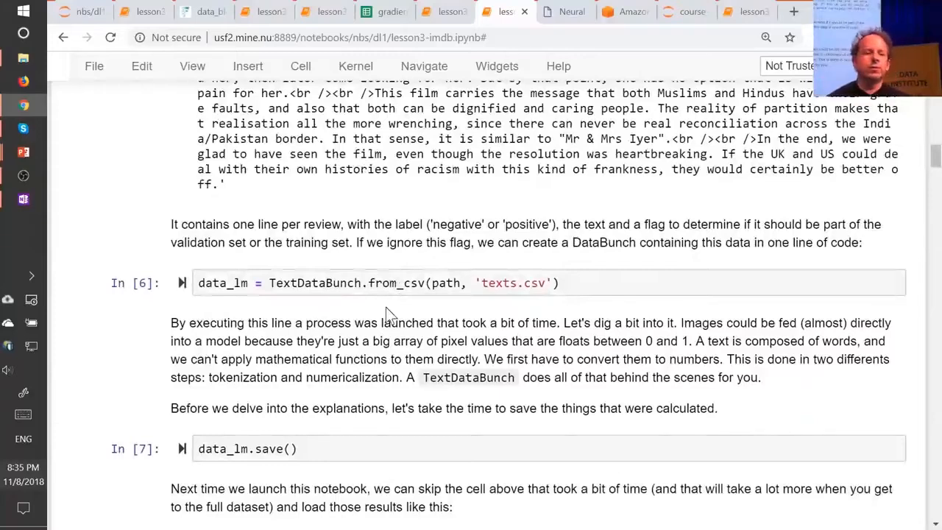
pyautogui.click(298, 282)
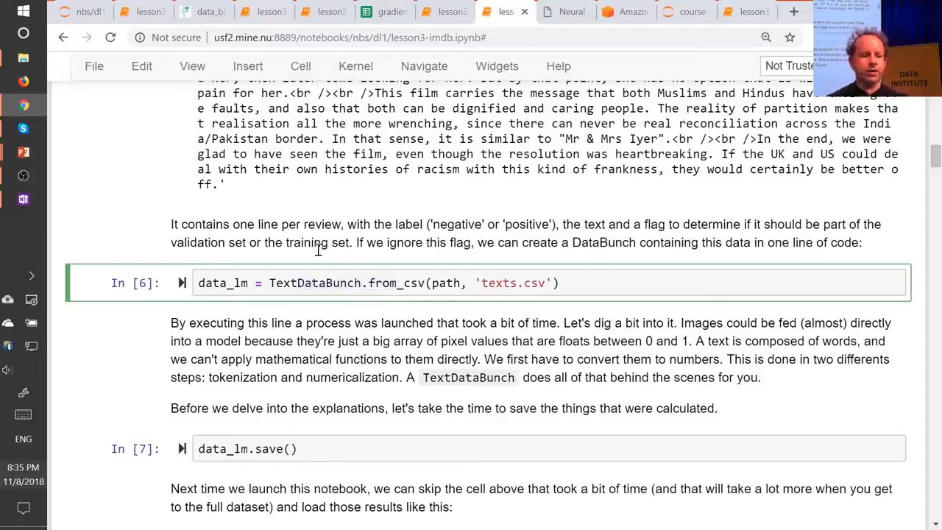
pyautogui.moveTo(304, 278)
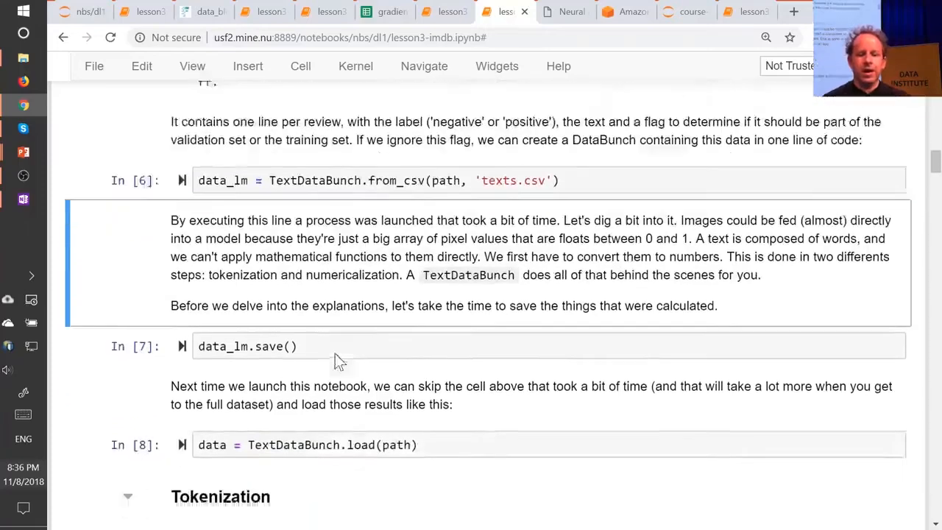
pyautogui.scroll(-3)
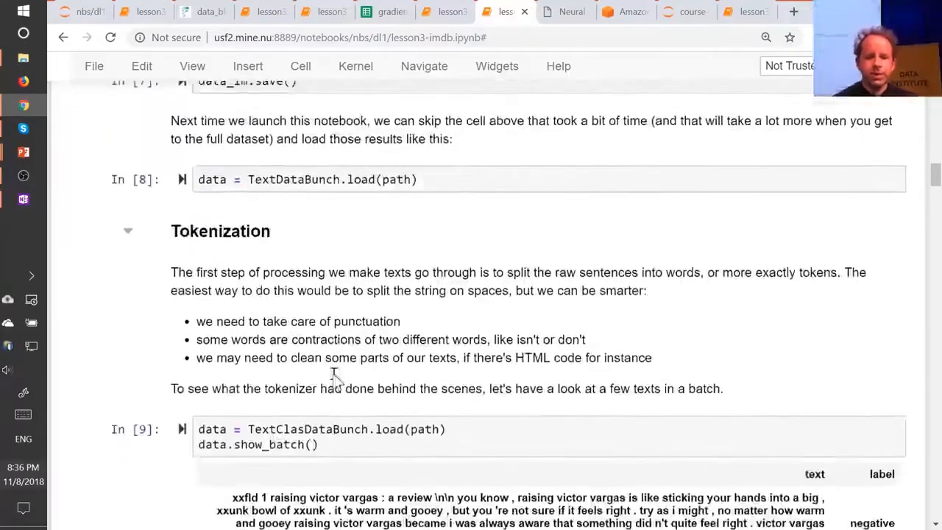
pyautogui.scroll(3)
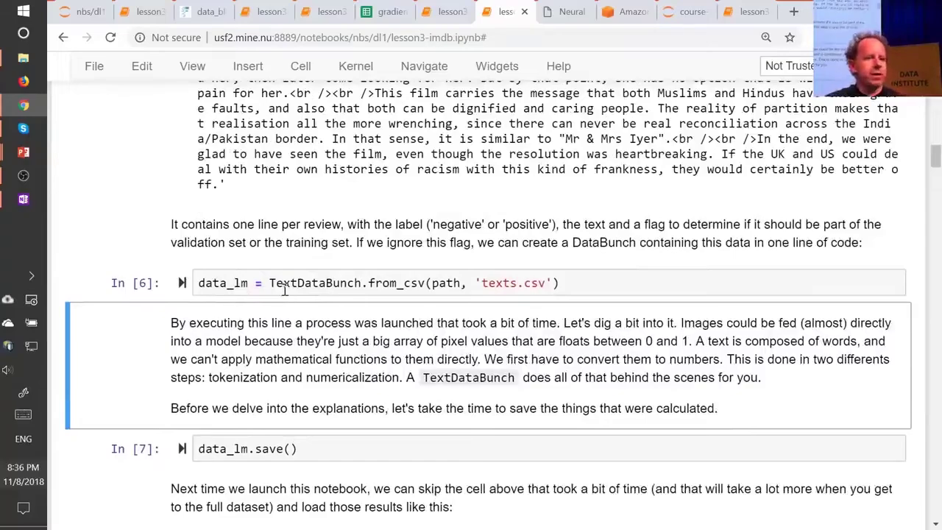
pyautogui.moveTo(368, 293)
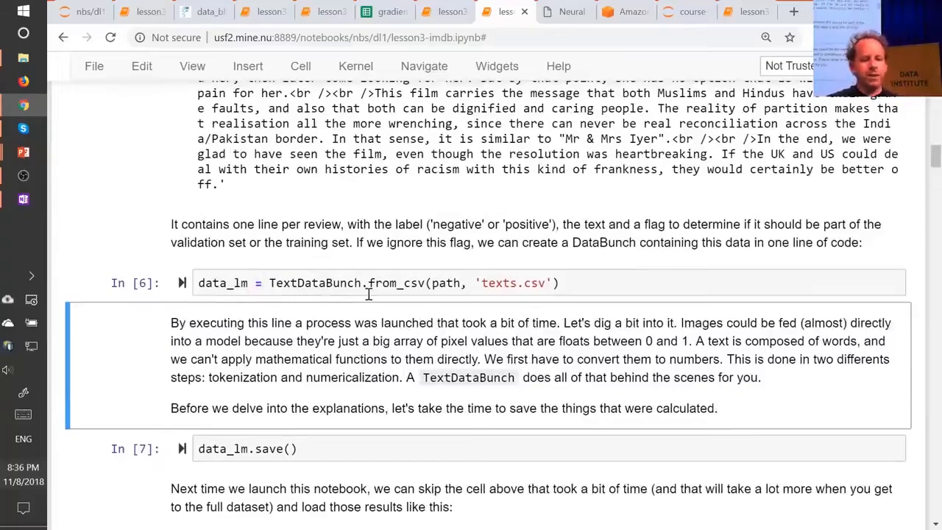
pyautogui.scroll(-3)
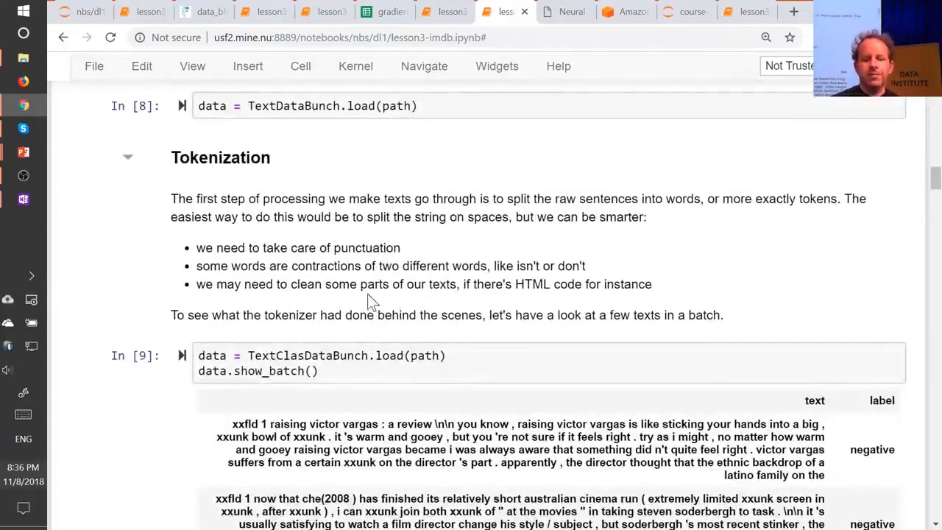
pyautogui.scroll(3)
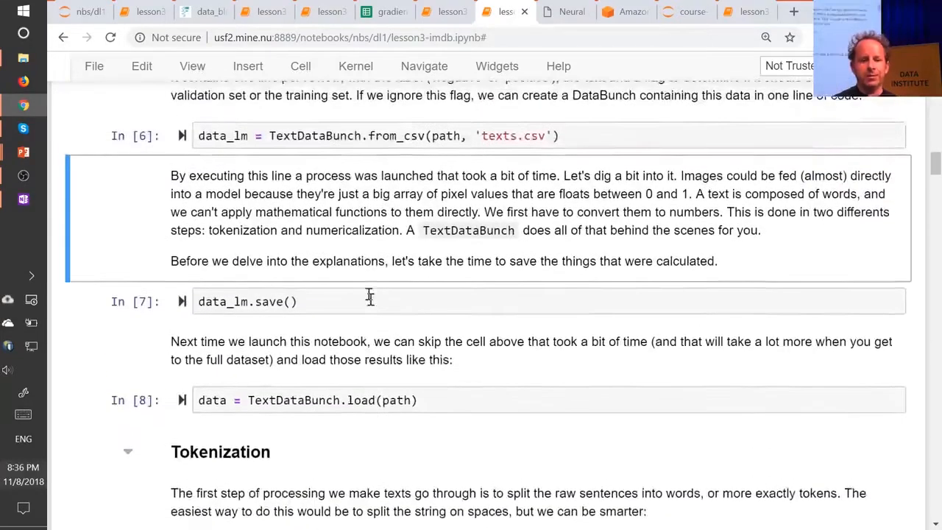
pyautogui.scroll(-3)
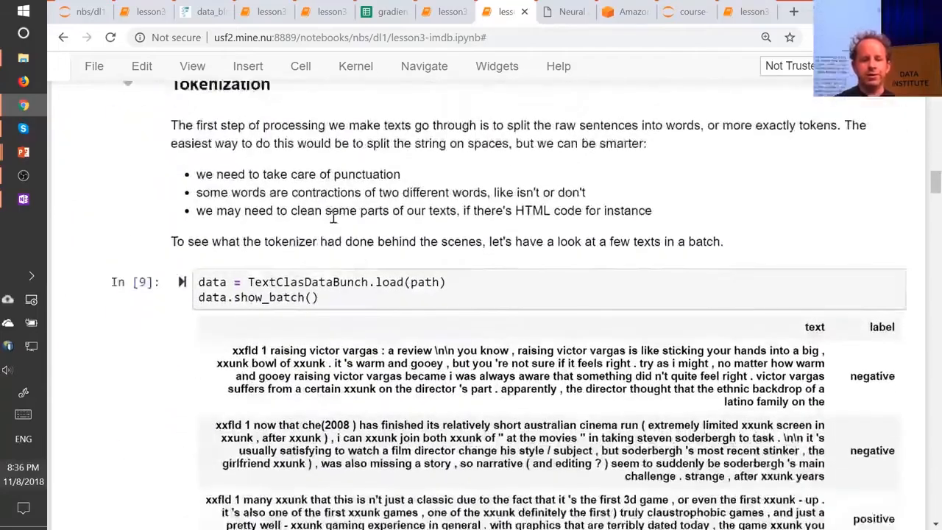
pyautogui.scroll(-3)
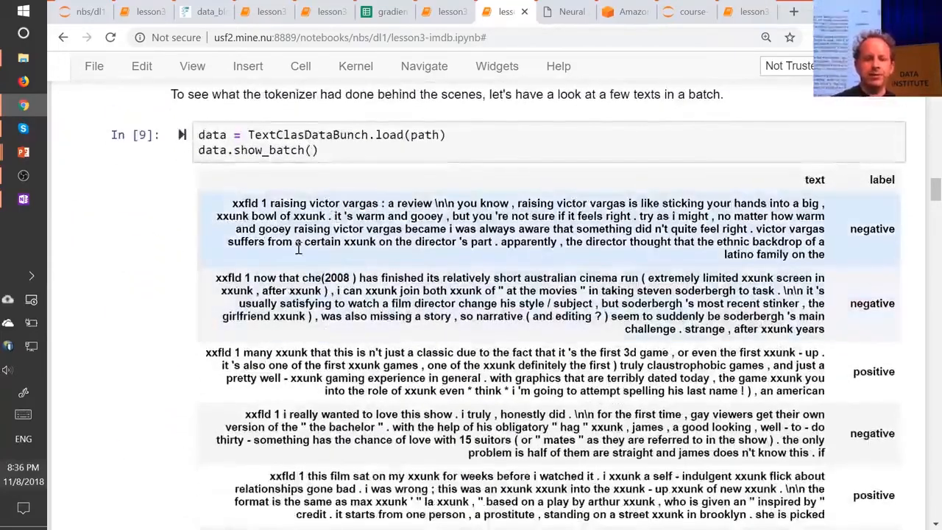
pyautogui.scroll(3)
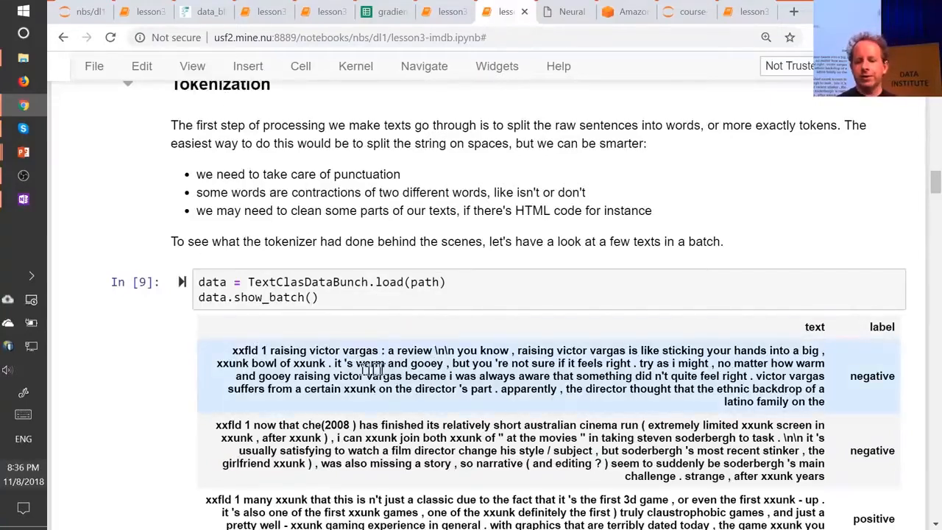
pyautogui.moveTo(469, 389)
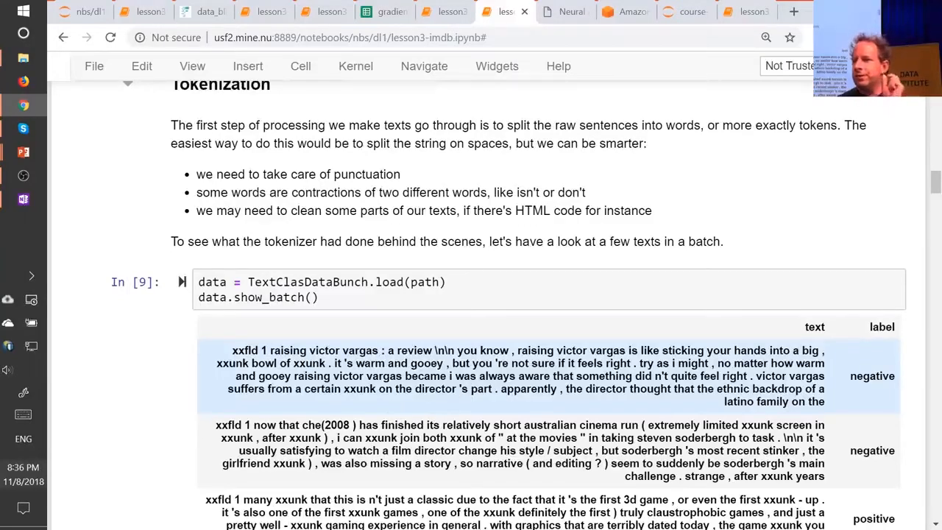
pyautogui.moveTo(467, 390)
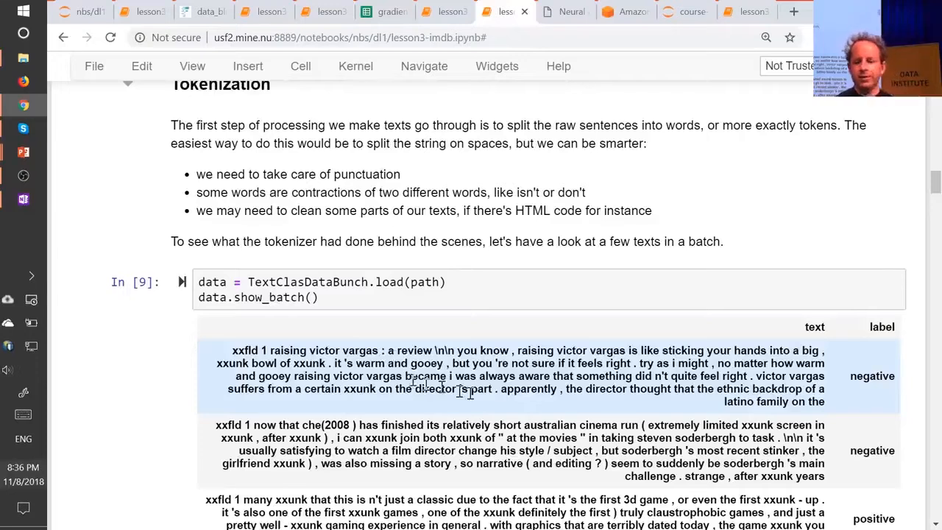
pyautogui.moveTo(671, 375)
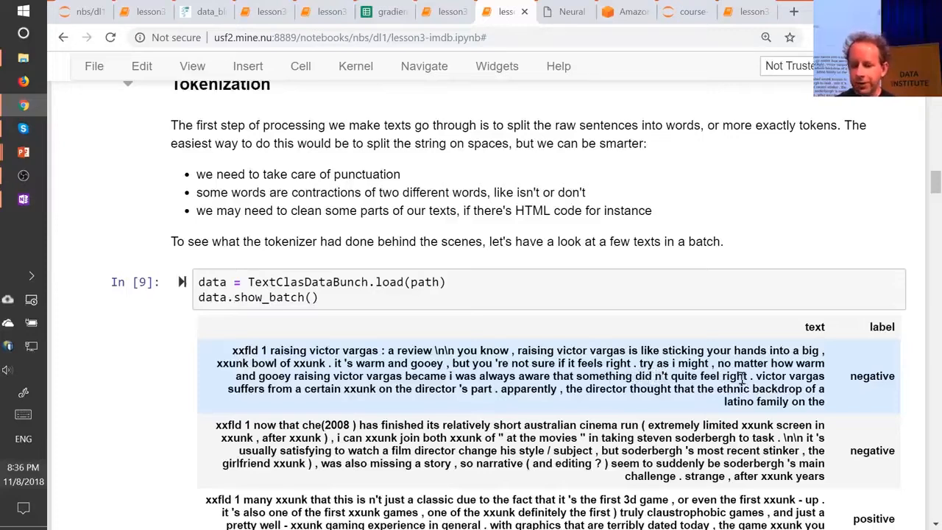
pyautogui.moveTo(519, 405)
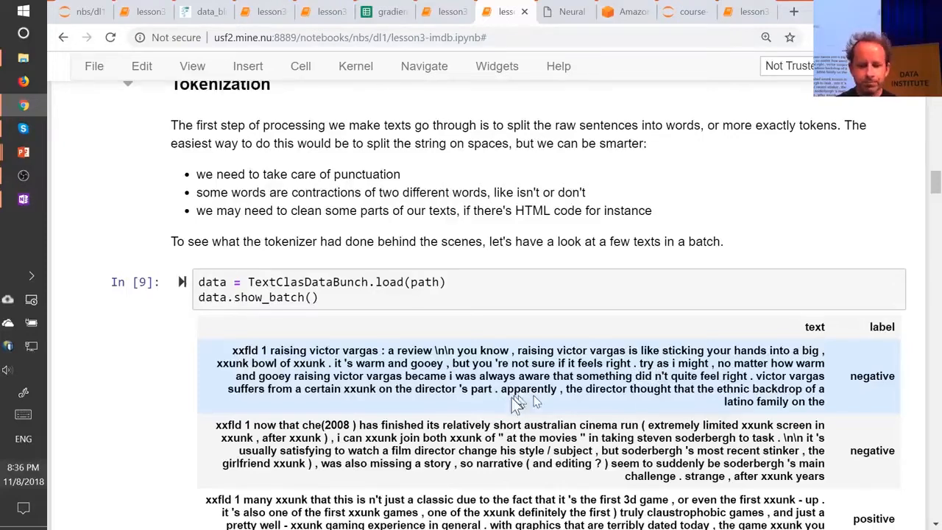
pyautogui.moveTo(519, 404)
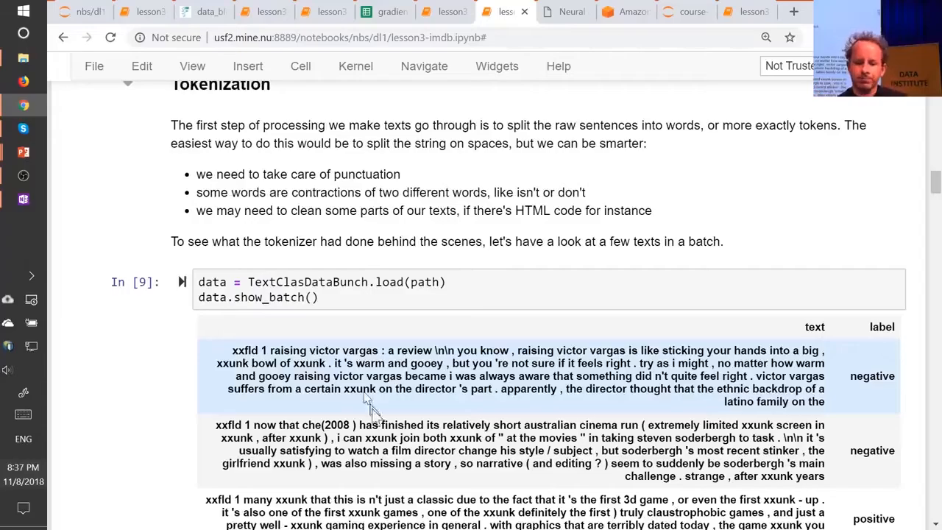
# Step: Scroll the show_batch reviews down to the note on 100-token truncation and xx tokens
pyautogui.scroll(-3)
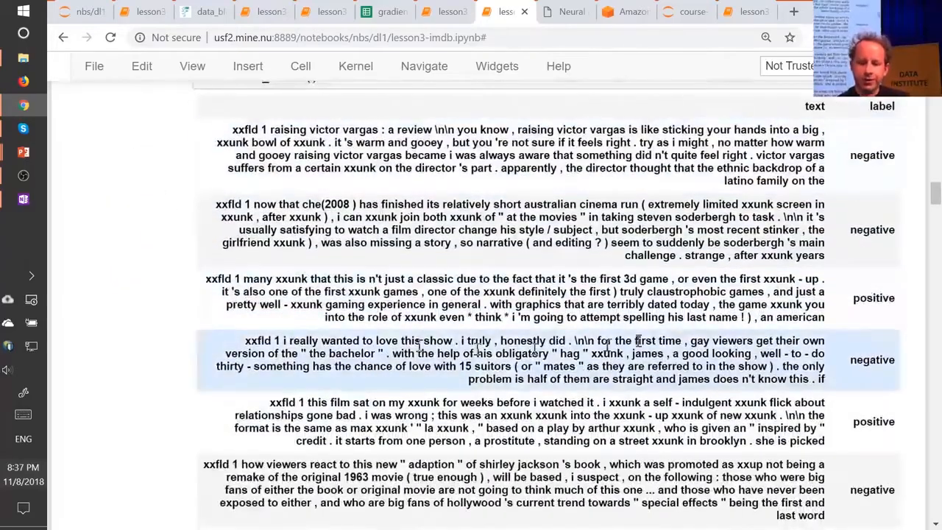
pyautogui.scroll(-3)
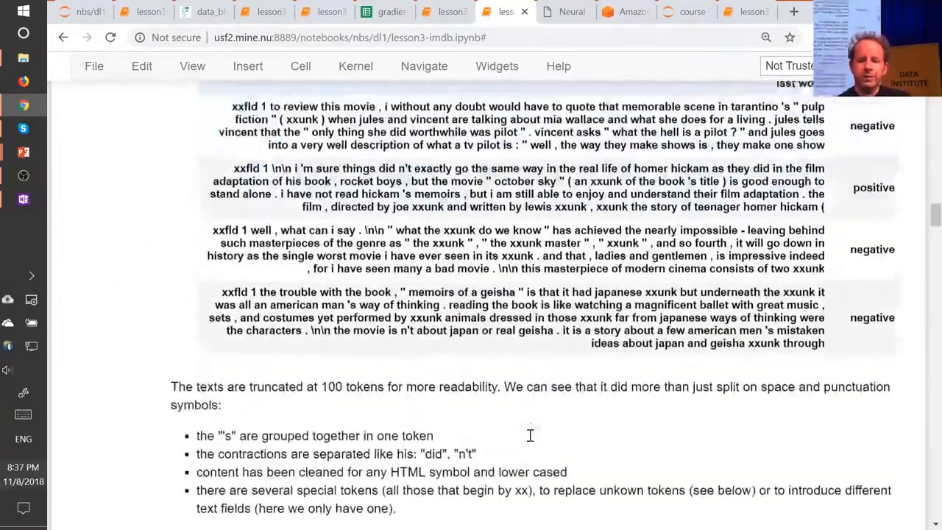
pyautogui.scroll(3)
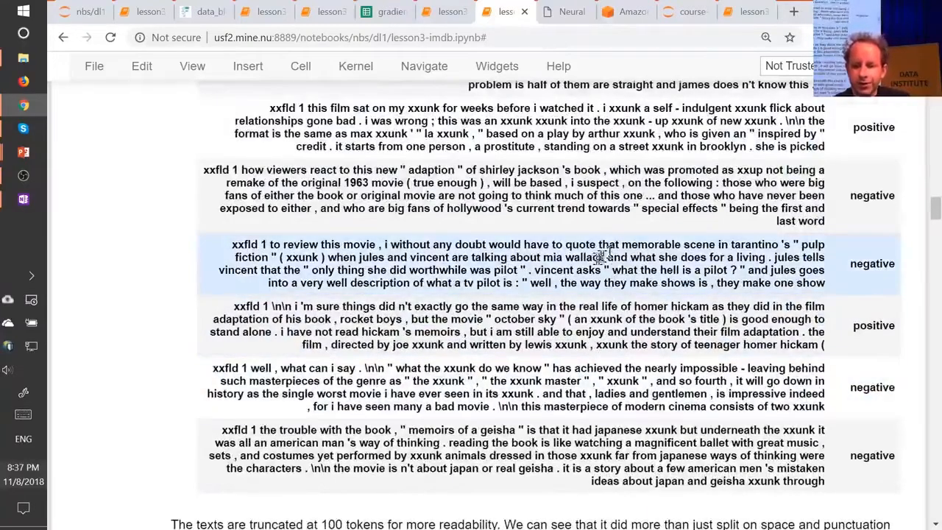
pyautogui.moveTo(706, 272)
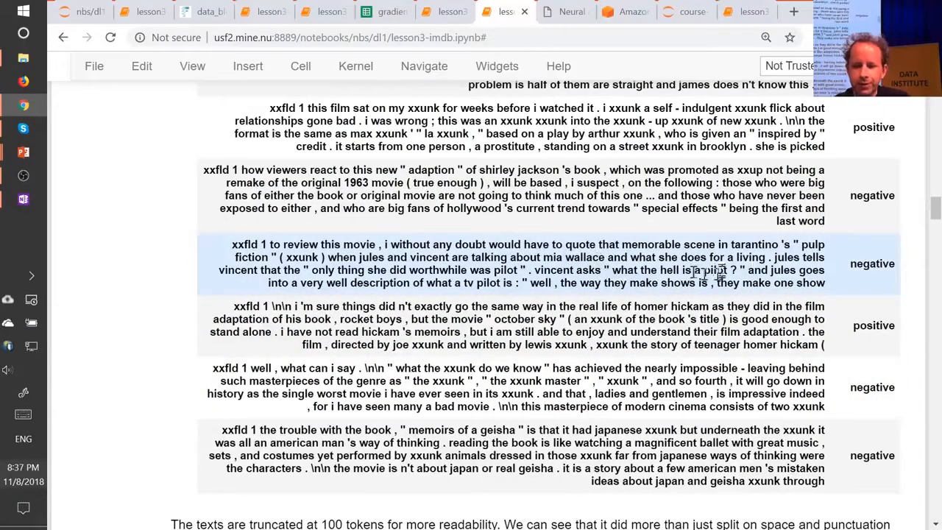
pyautogui.scroll(-3)
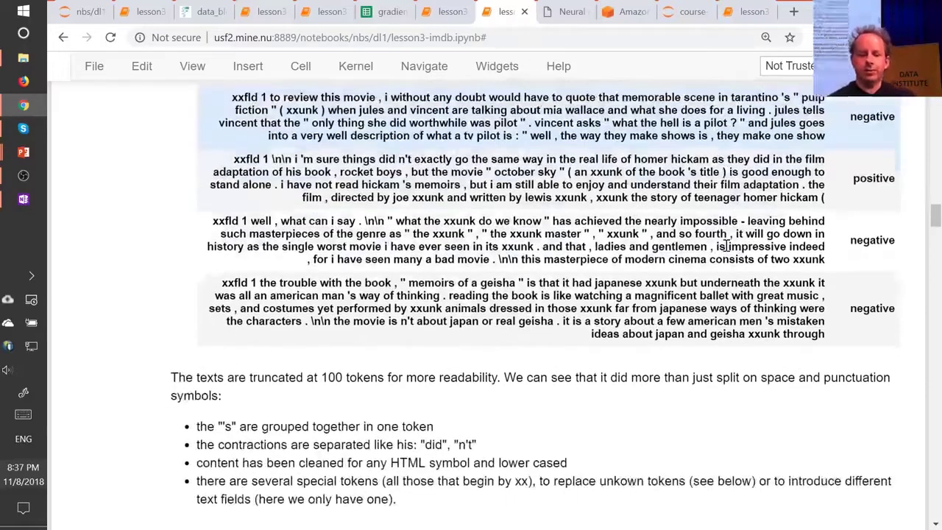
# Step: Scroll to Numericalization and select the data.train_ds numbers cell below the vocab.itos output
pyautogui.scroll(-3)
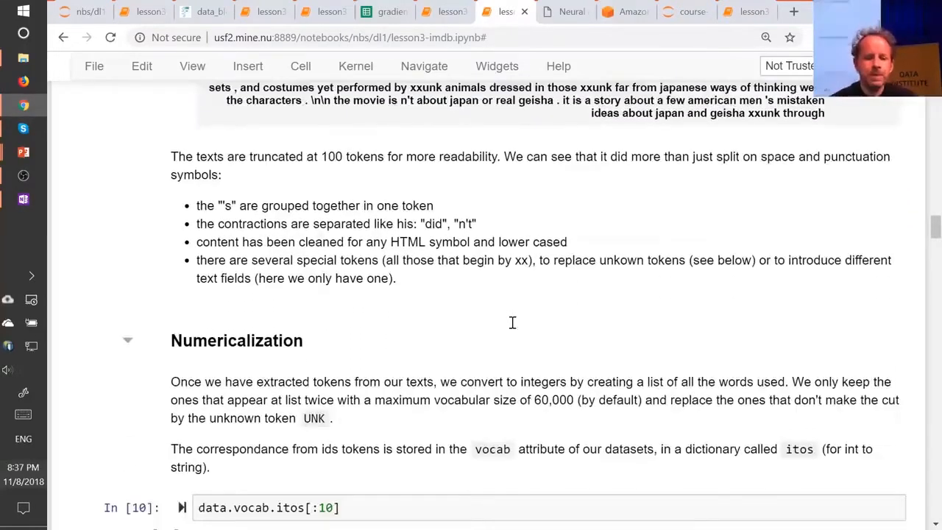
pyautogui.scroll(-3)
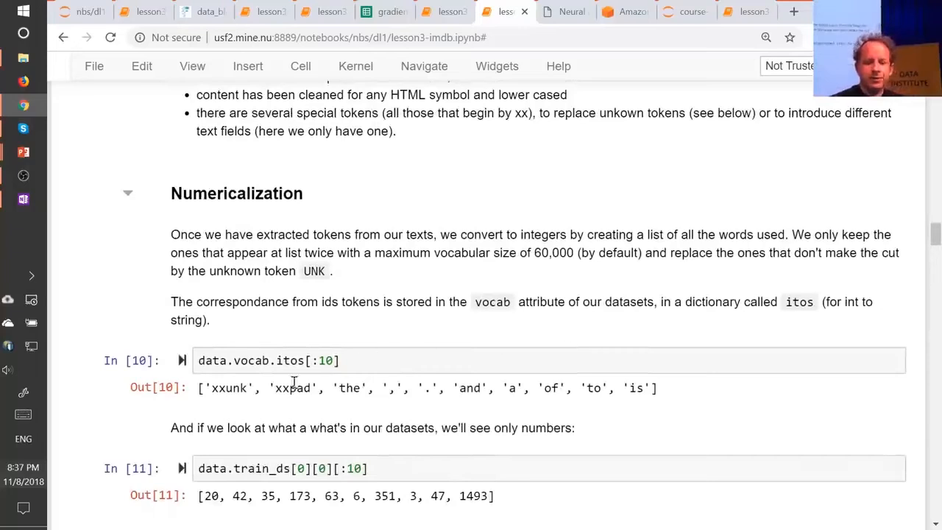
pyautogui.moveTo(309, 254)
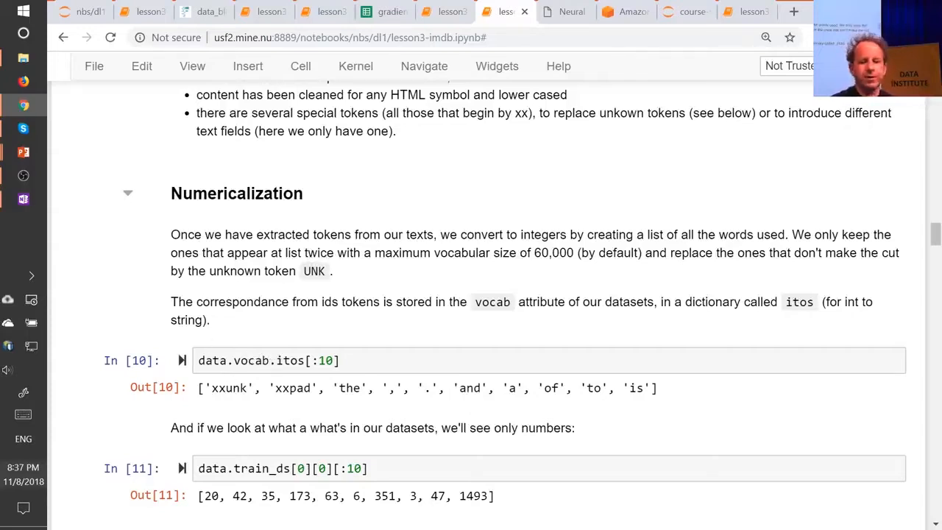
pyautogui.moveTo(283, 384)
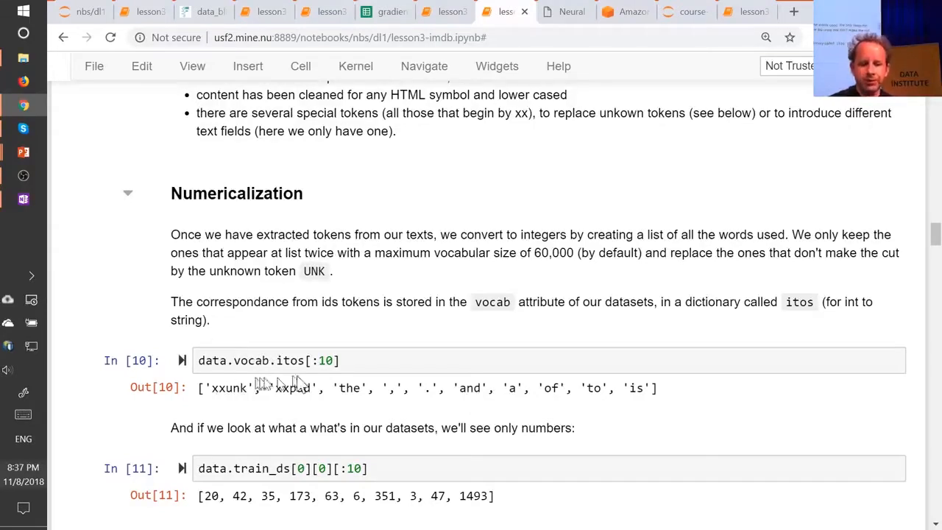
pyautogui.moveTo(473, 392)
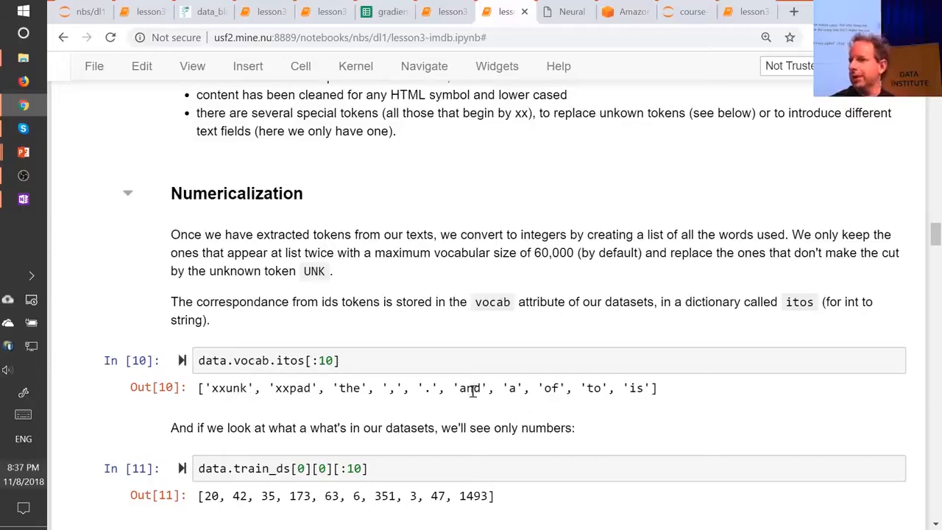
pyautogui.moveTo(478, 383)
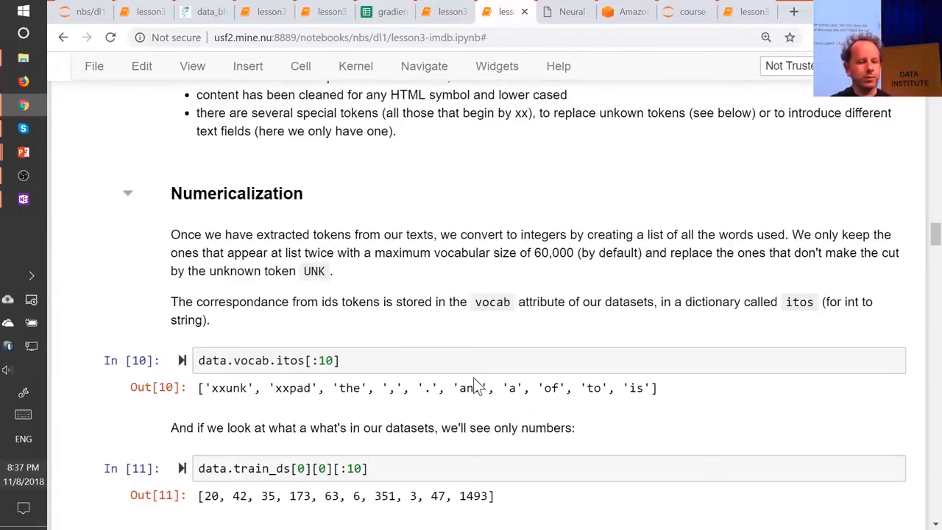
pyautogui.moveTo(476, 387)
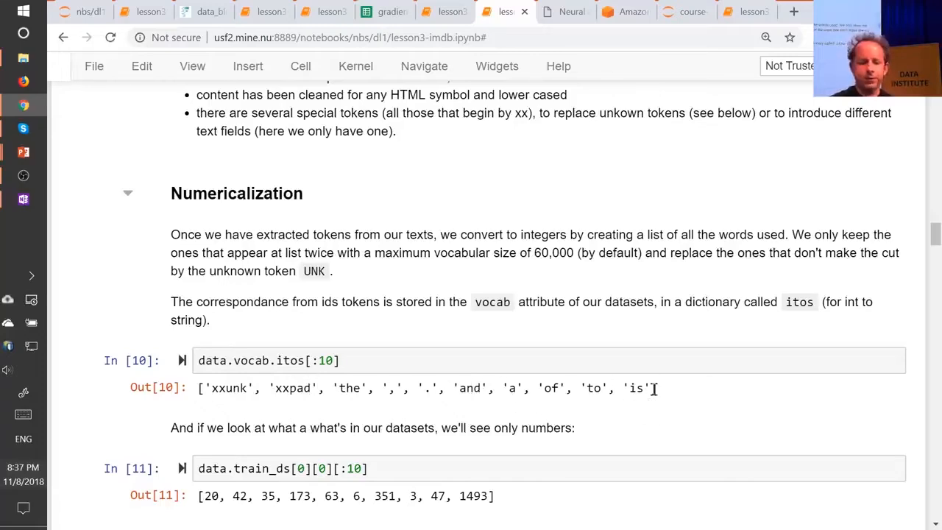
pyautogui.scroll(3)
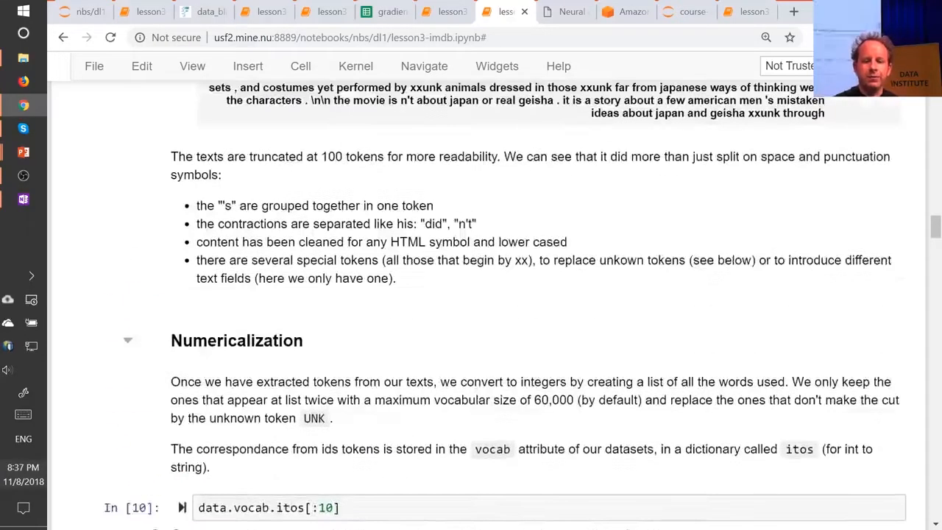
pyautogui.scroll(-3)
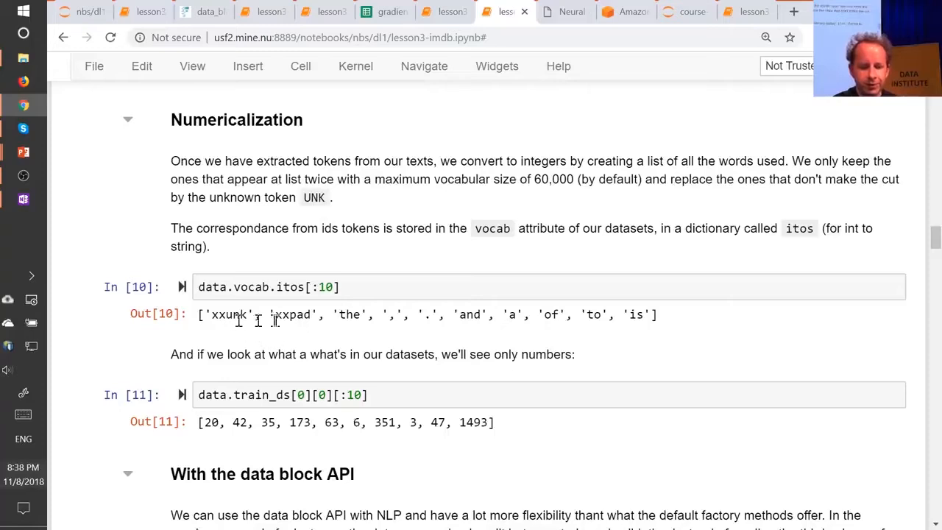
pyautogui.moveTo(456, 318)
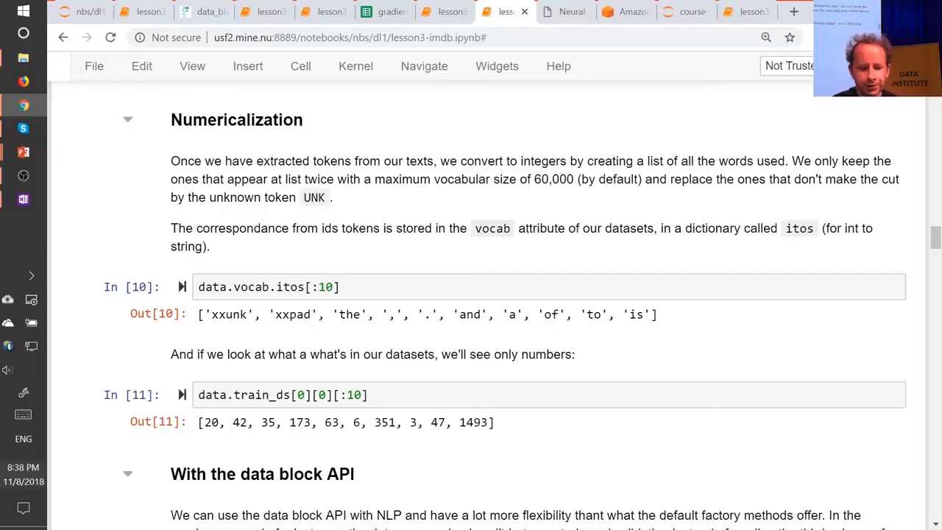
pyautogui.moveTo(381, 349)
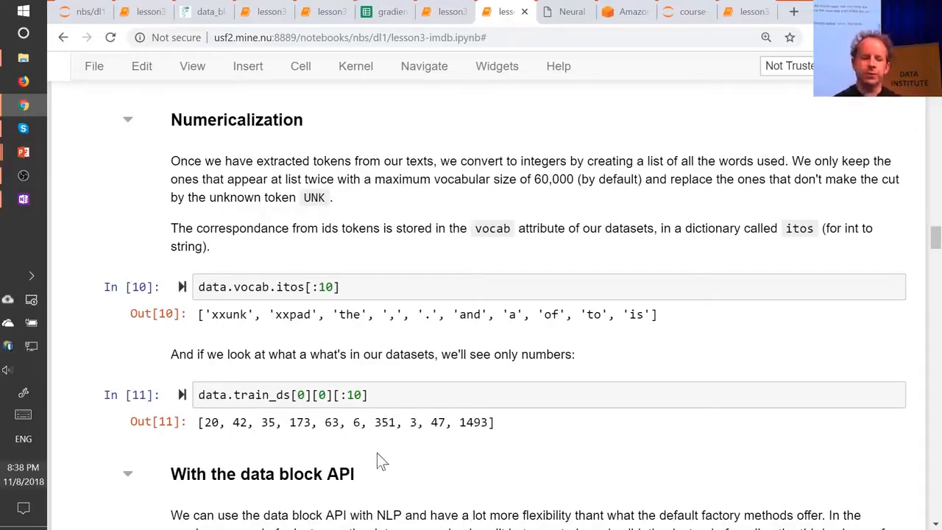
pyautogui.click(383, 394)
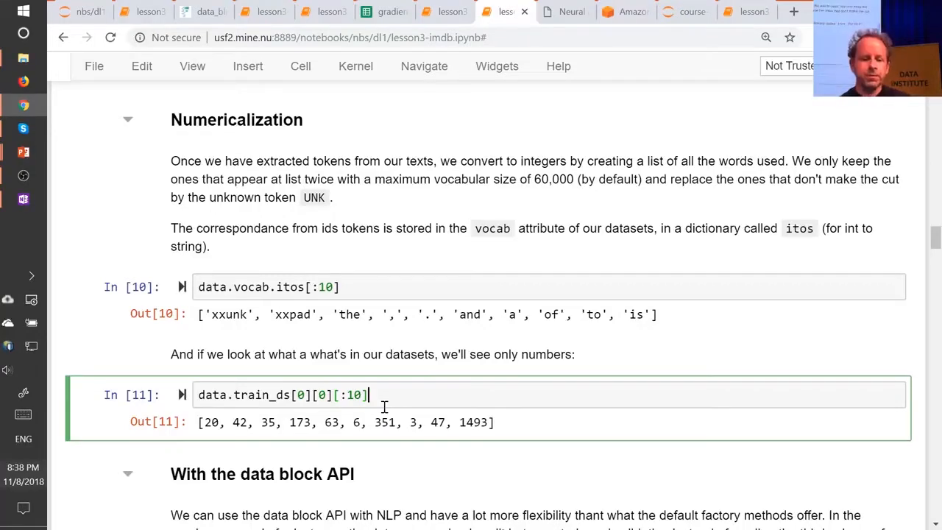
# Step: Scroll past cell 12 to the untar_data listing and train folder contents (pos, neg, unsup)
pyautogui.scroll(-3)
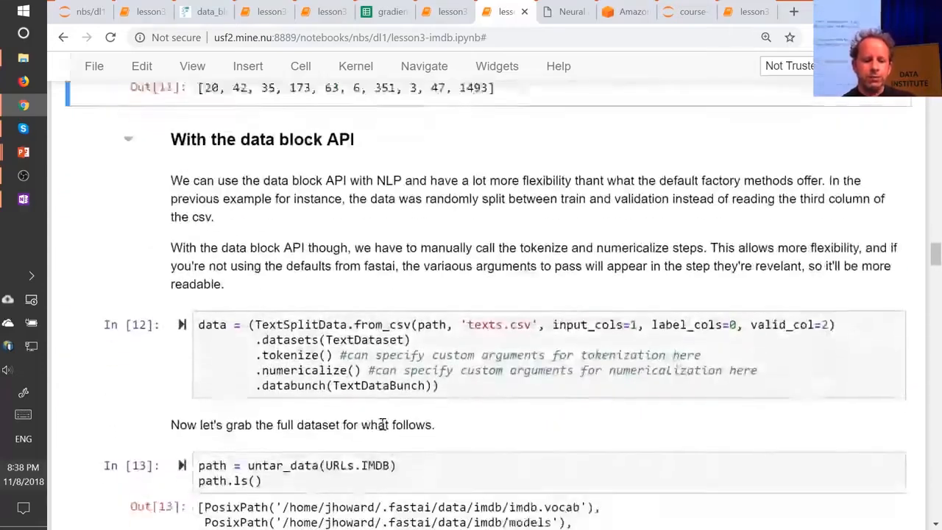
pyautogui.scroll(3)
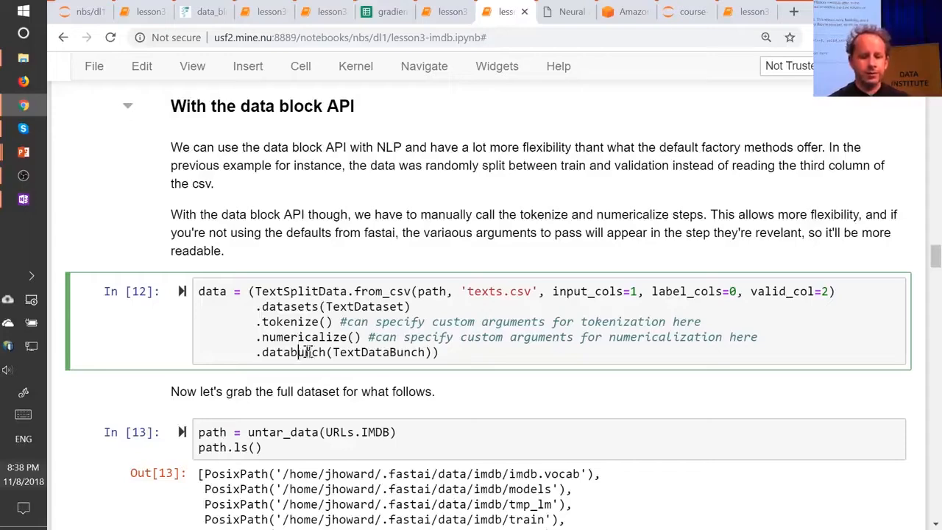
pyautogui.scroll(-3)
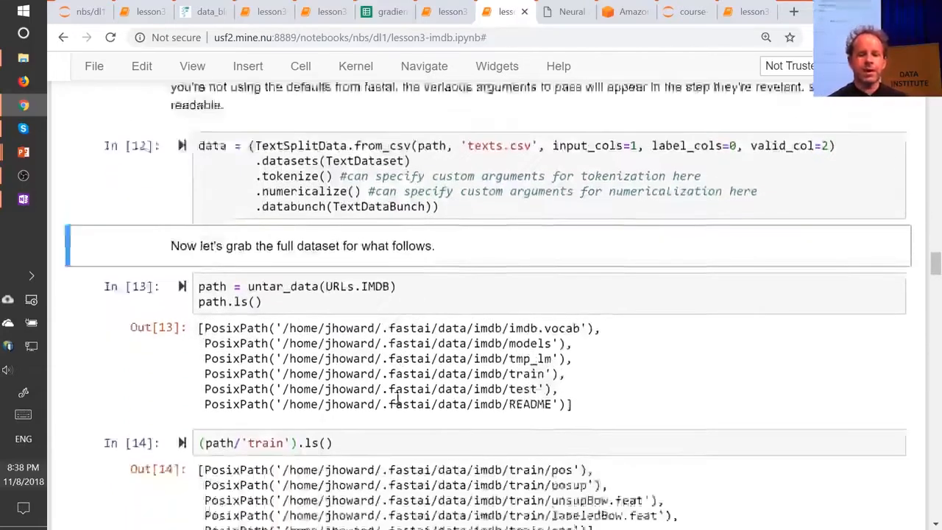
pyautogui.scroll(-3)
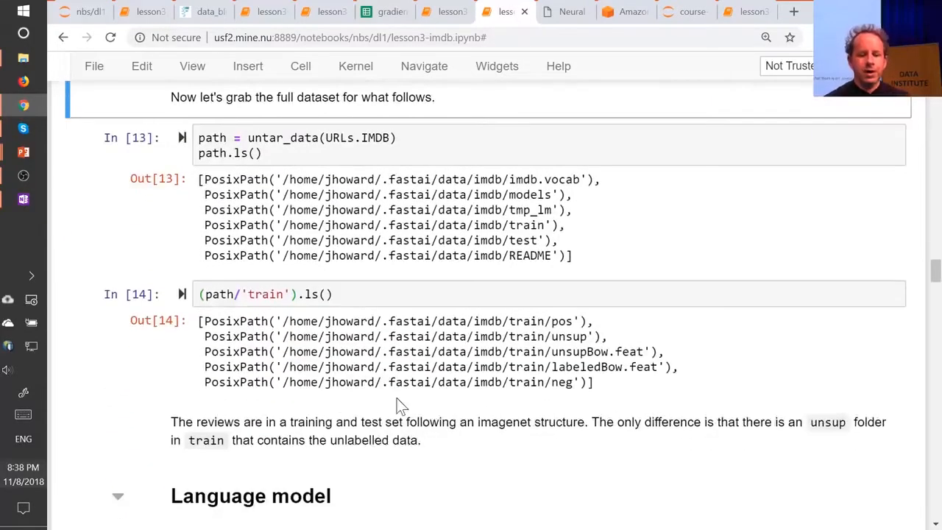
# Step: Scroll past the LR finder plot to the fine-tuning results and the save_encoder cell
pyautogui.scroll(-3)
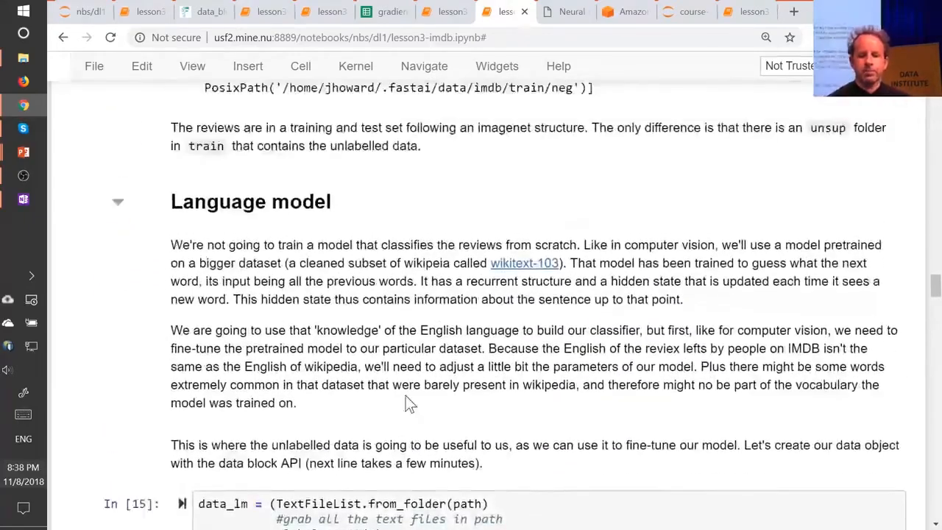
pyautogui.scroll(-3)
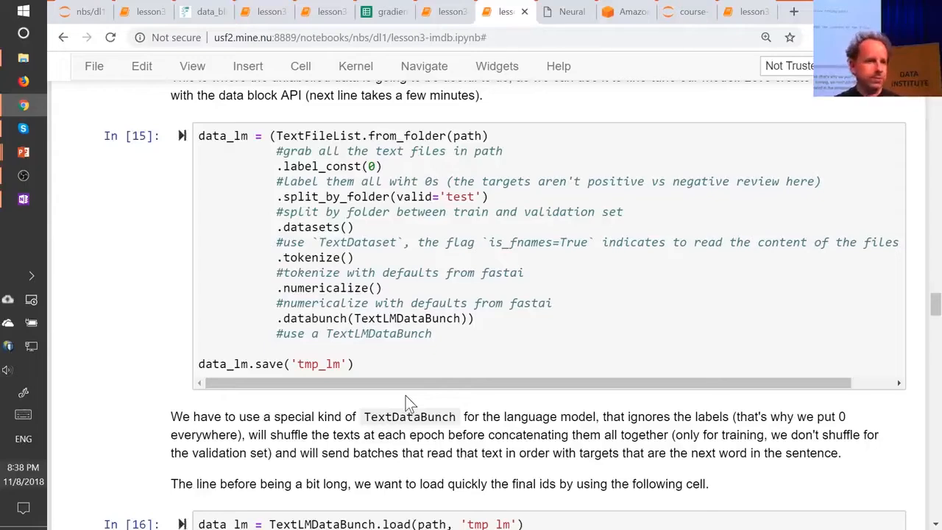
pyautogui.moveTo(390, 401)
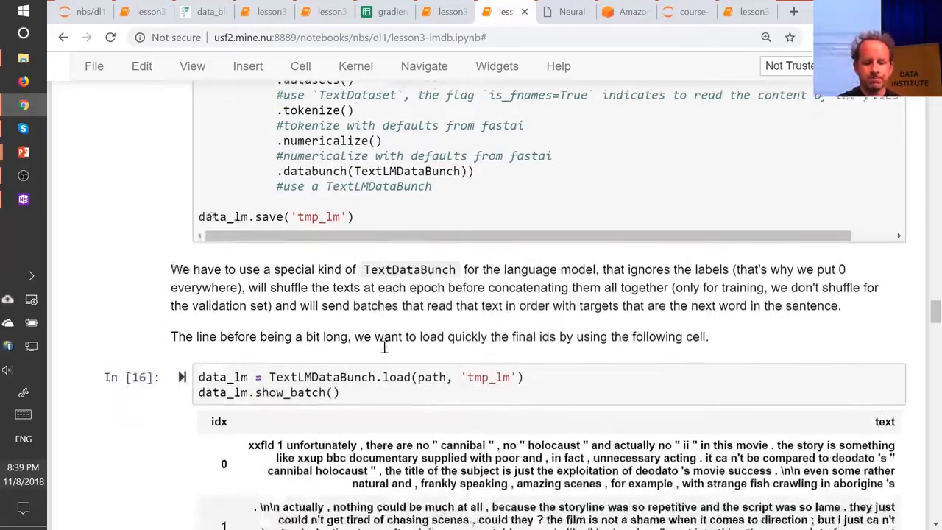
pyautogui.scroll(-3)
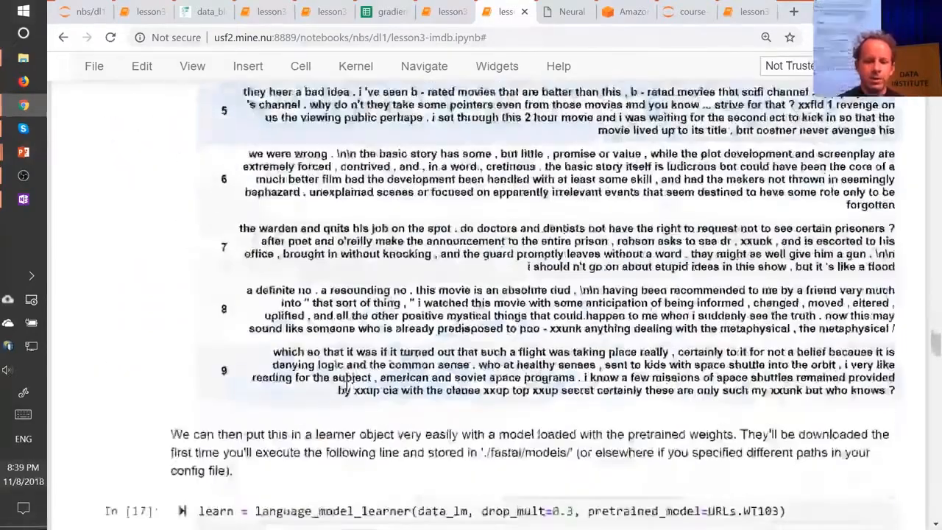
pyautogui.scroll(-3)
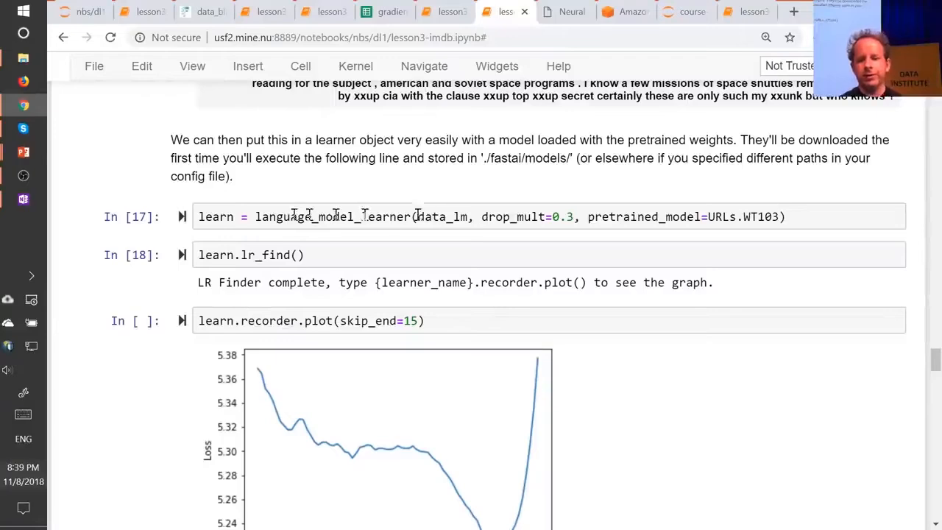
pyautogui.scroll(-3)
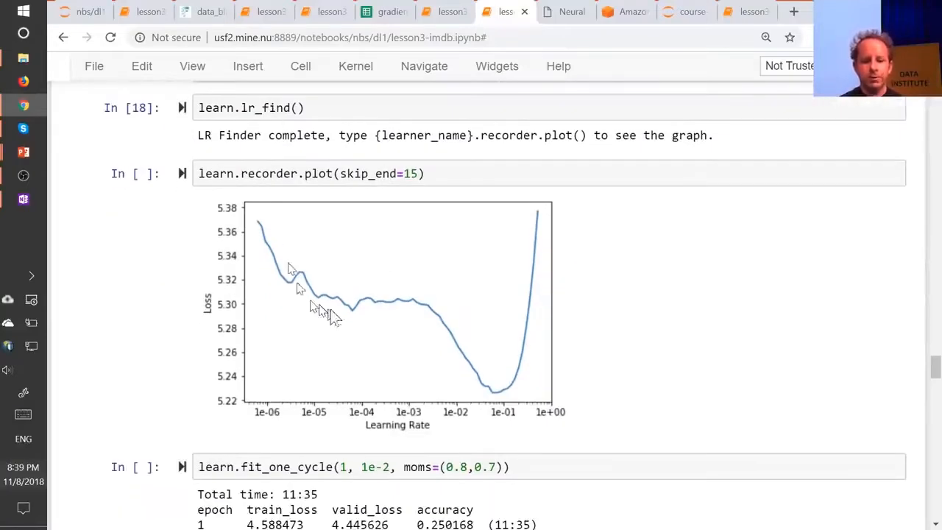
pyautogui.scroll(-3)
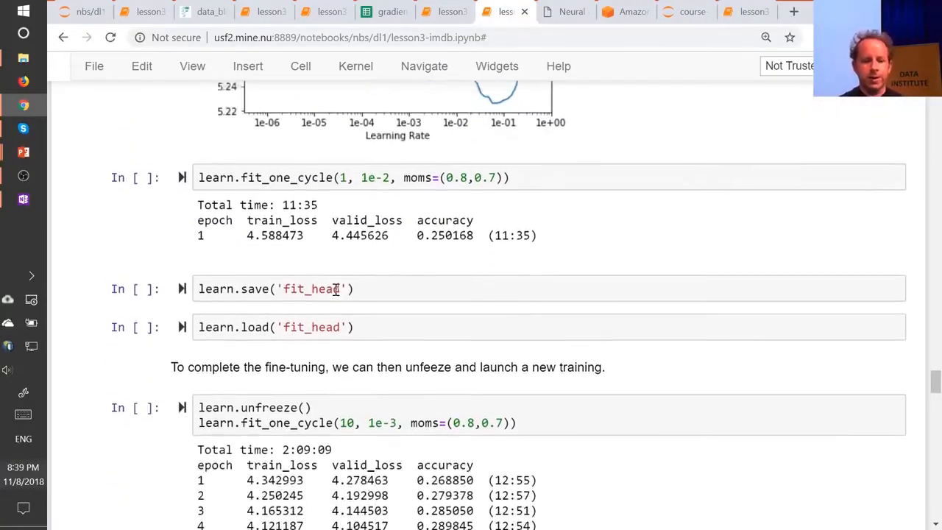
pyautogui.scroll(-3)
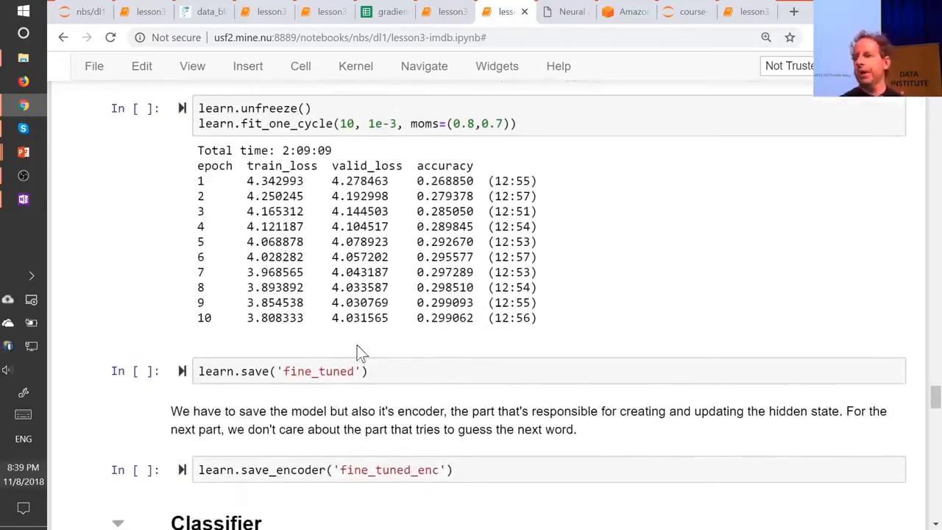
pyautogui.scroll(-3)
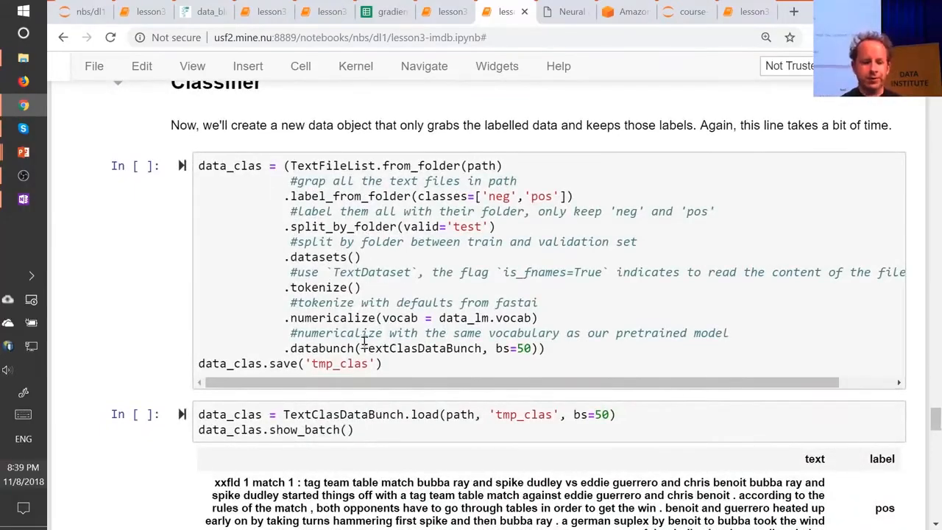
# Step: Scroll to the freeze_to(-2) and freeze_to(-3) training results reaching about 94.2% accuracy
pyautogui.scroll(-3)
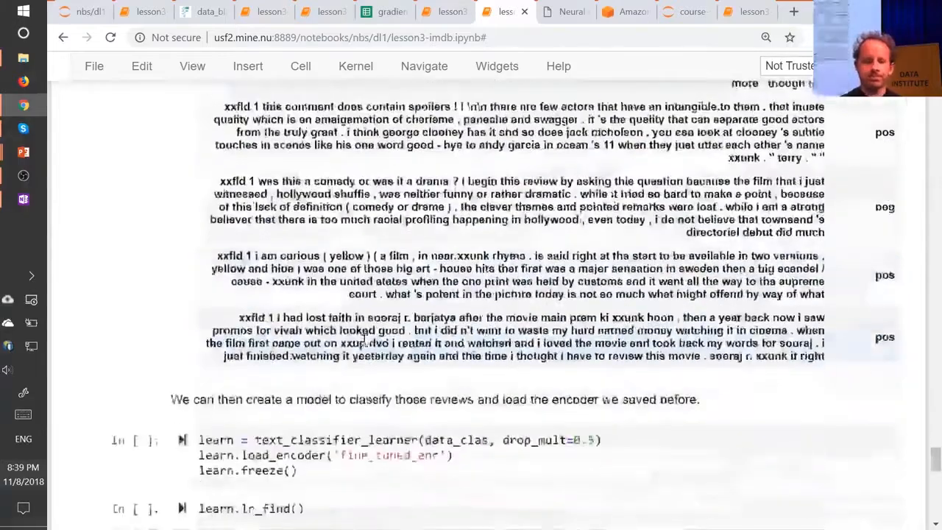
pyautogui.scroll(-3)
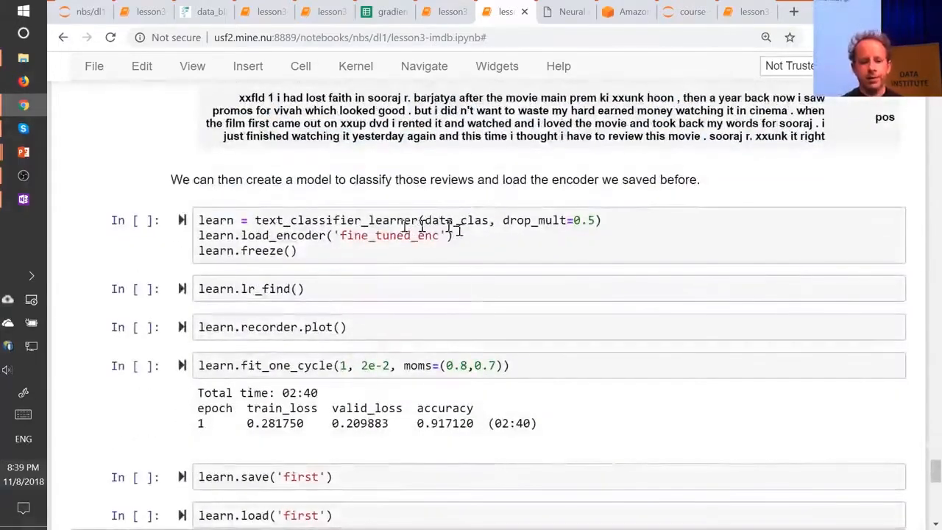
pyautogui.scroll(-3)
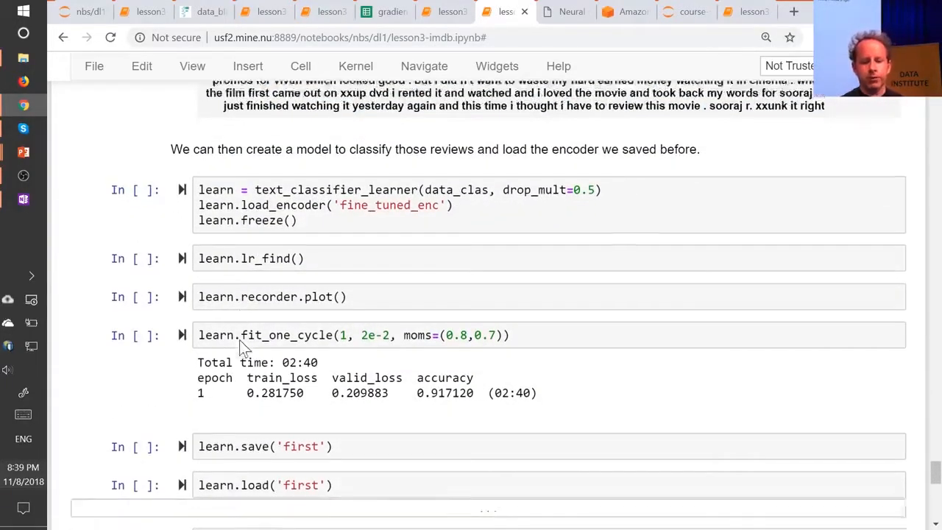
pyautogui.scroll(-3)
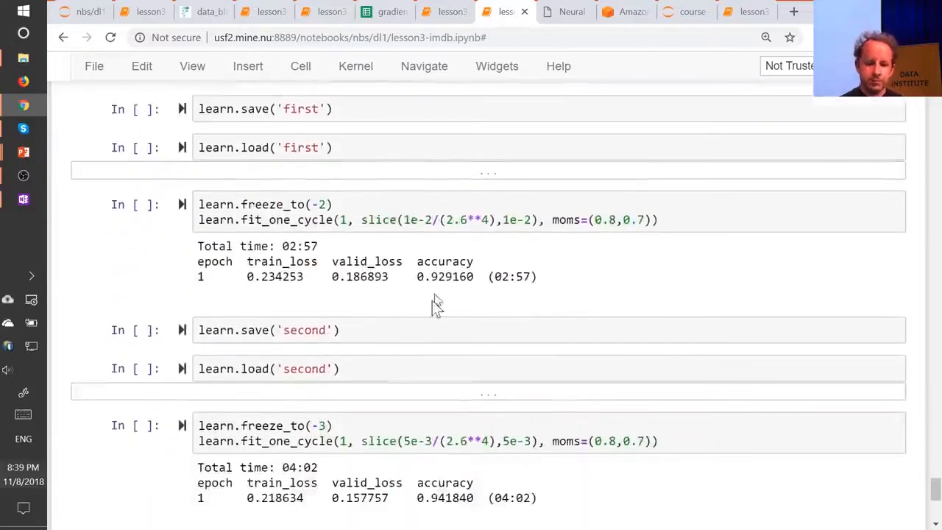
pyautogui.scroll(-3)
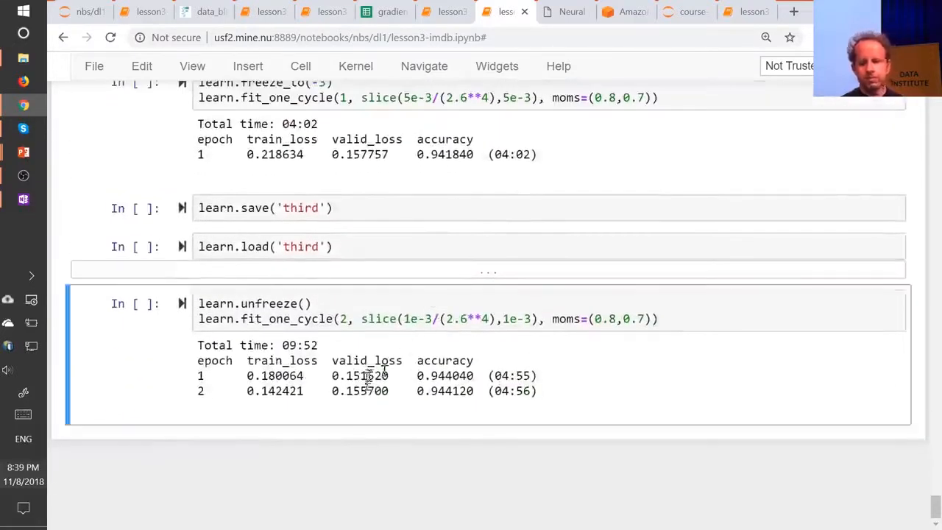
pyautogui.moveTo(478, 428)
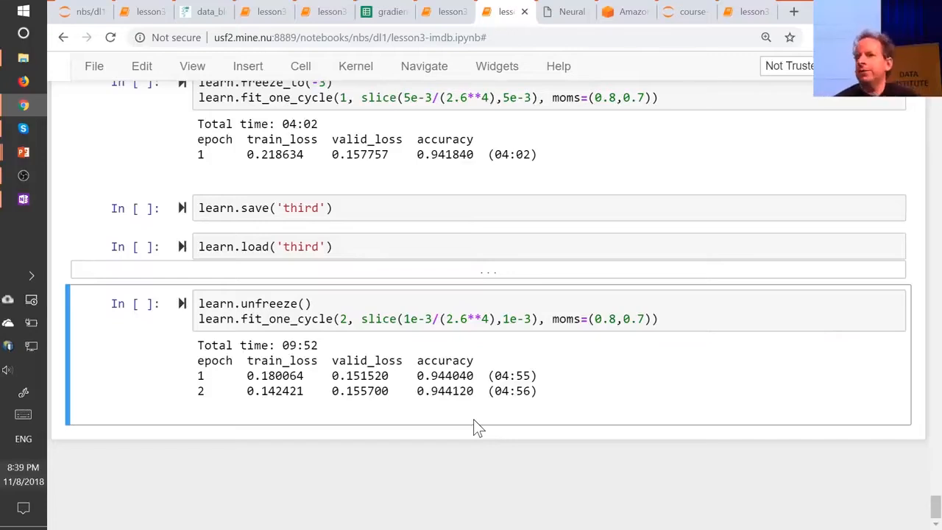
pyautogui.moveTo(459, 429)
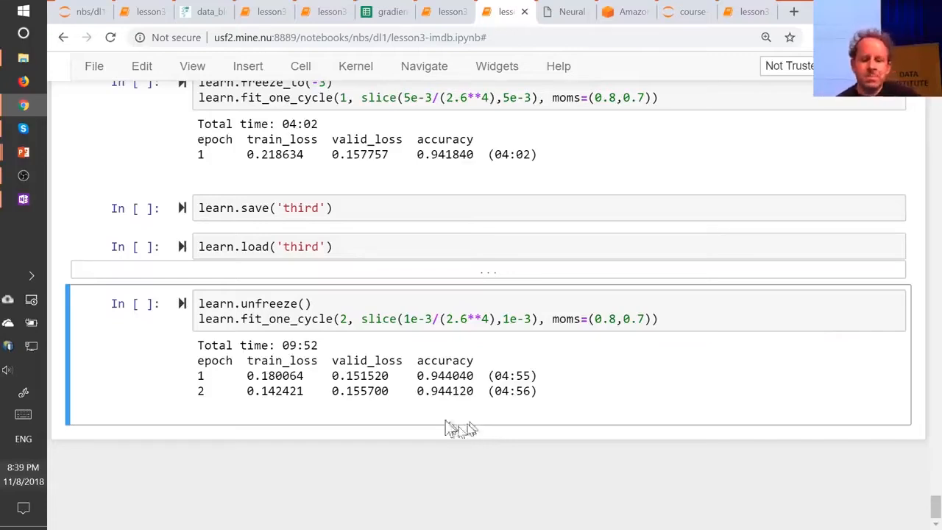
pyautogui.doubleClick(444, 390)
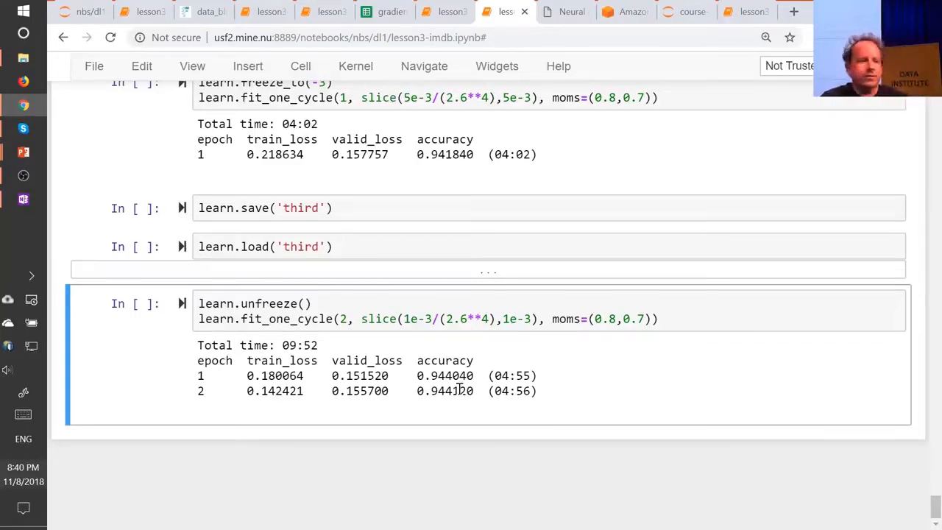
pyautogui.moveTo(459, 397)
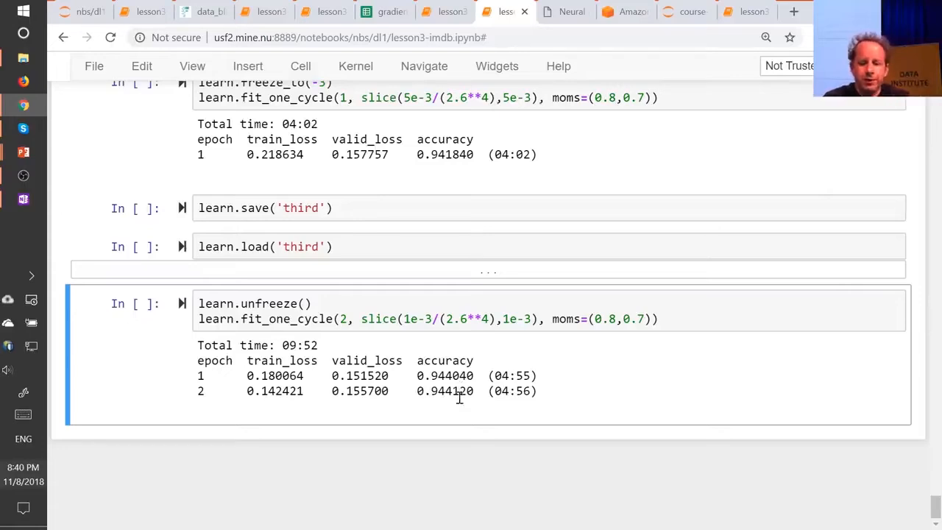
pyautogui.doubleClick(441, 390)
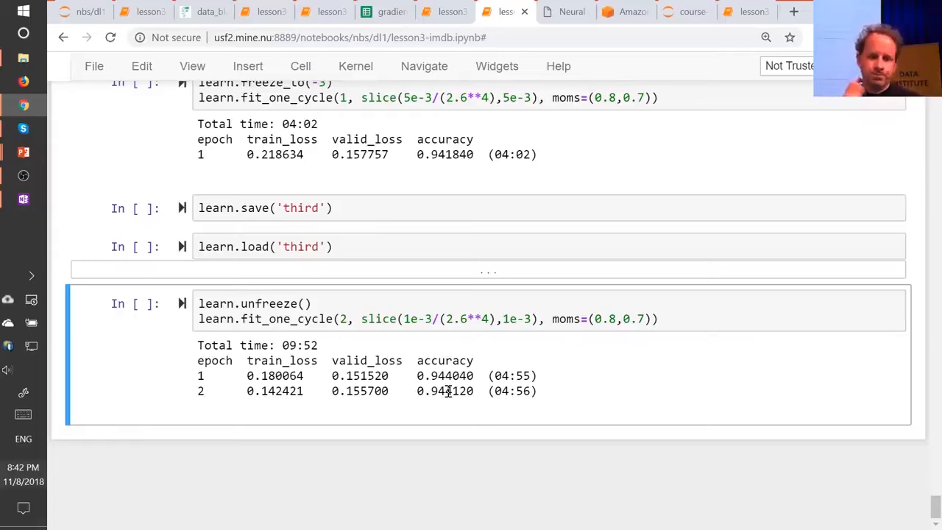
pyautogui.moveTo(608, 423)
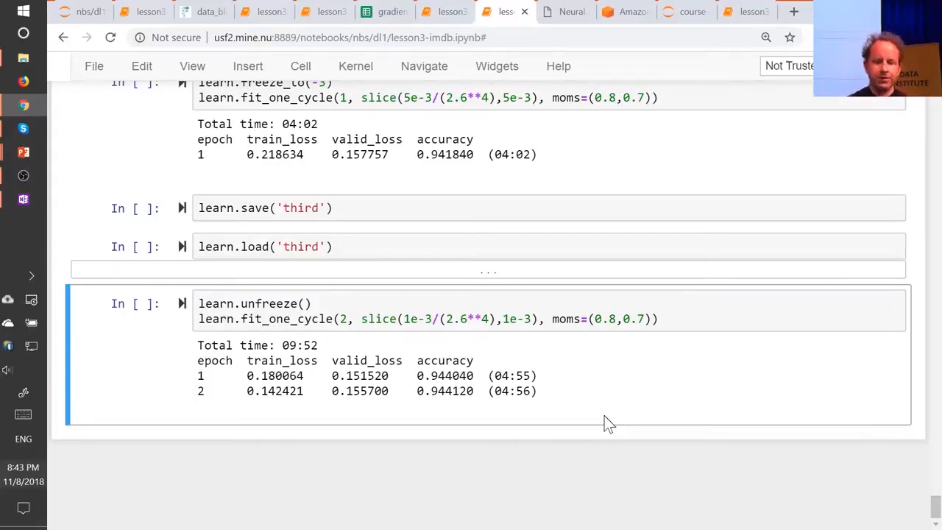
# Step: Move from the neural-network diagram slide show toward the lesson3-imdb Chrome window
pyautogui.press('alt+tab')
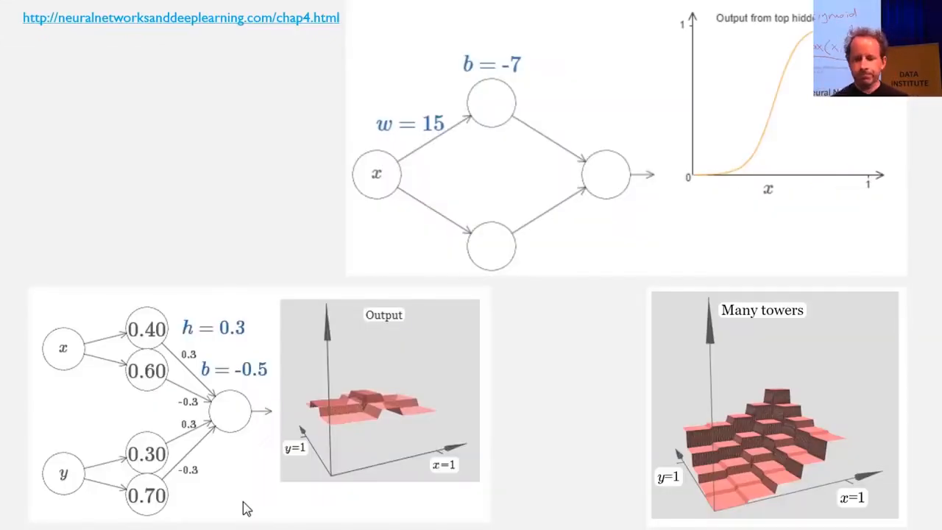
pyautogui.click(410, 123)
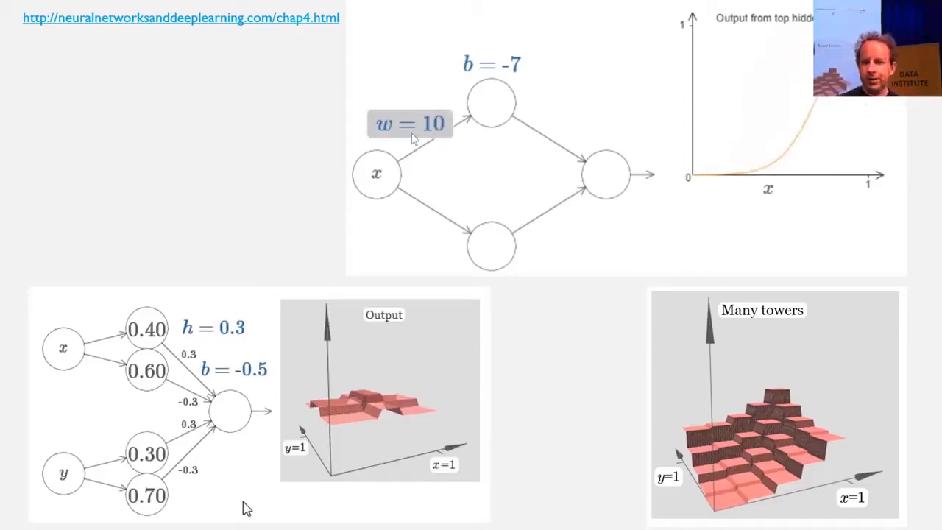
pyautogui.press('alt+tab')
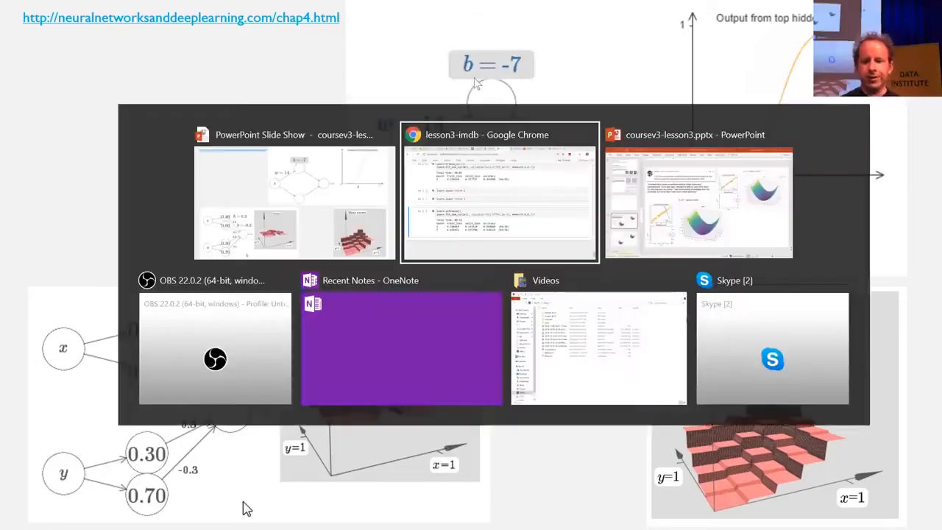
# Step: Pick the lesson3-imdb window and bring up the neuralnetworksanddeeplearning.com chapter 4 tab
pyautogui.click(499, 192)
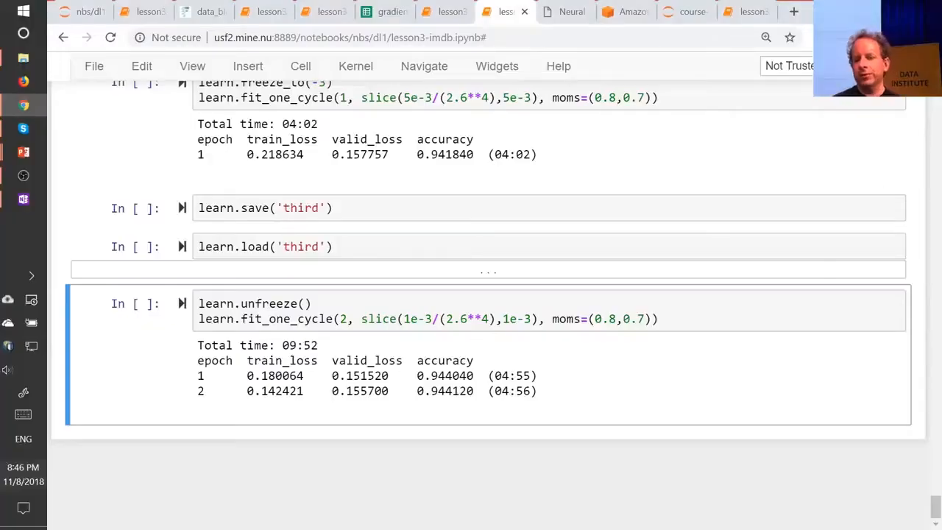
pyautogui.click(567, 11)
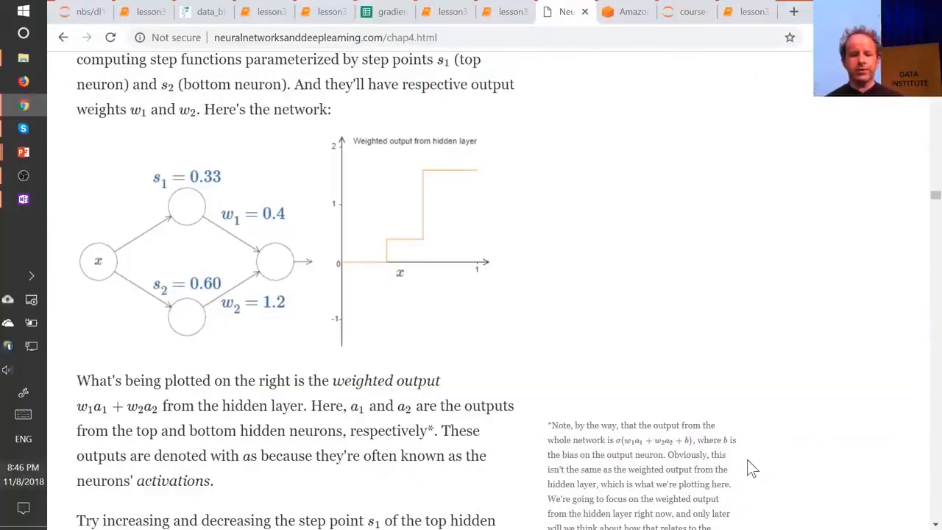
pyautogui.moveTo(180, 205)
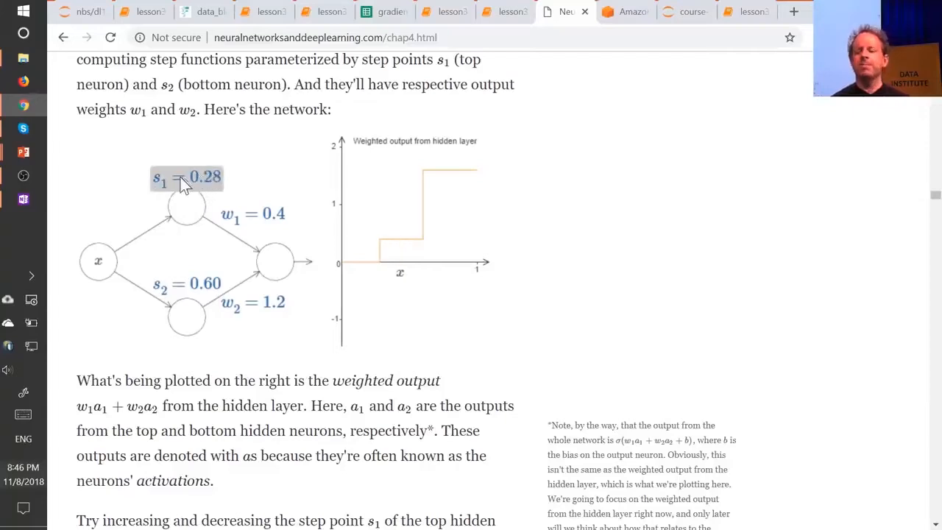
pyautogui.moveTo(193, 184)
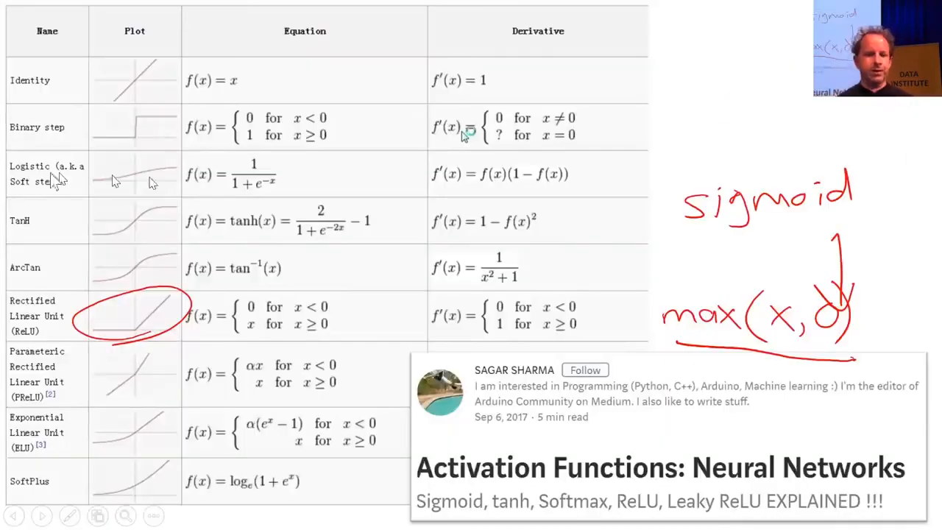
pyautogui.moveTo(298, 388)
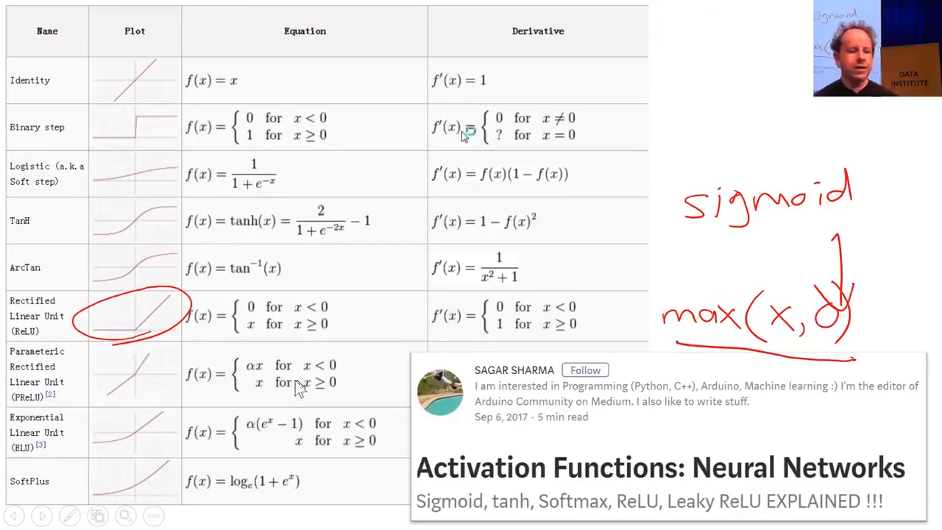
pyautogui.moveTo(118, 342)
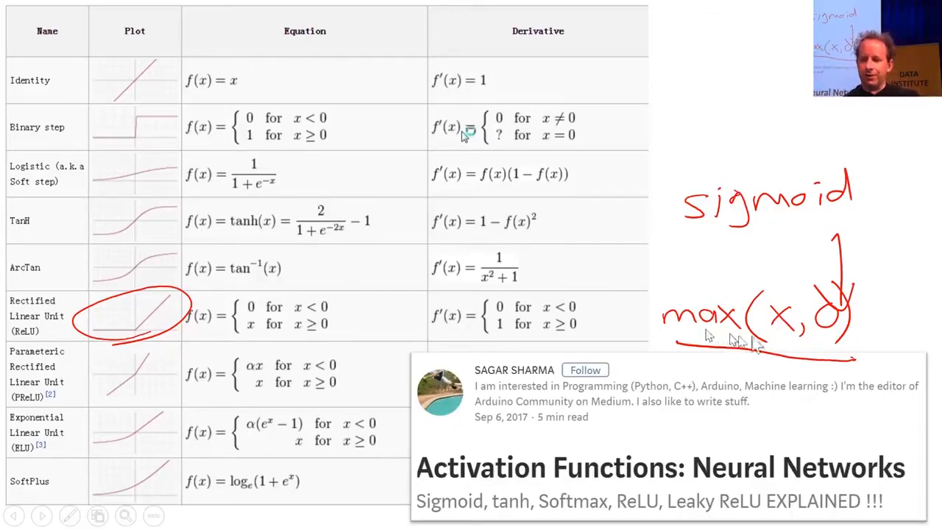
pyautogui.moveTo(842, 278)
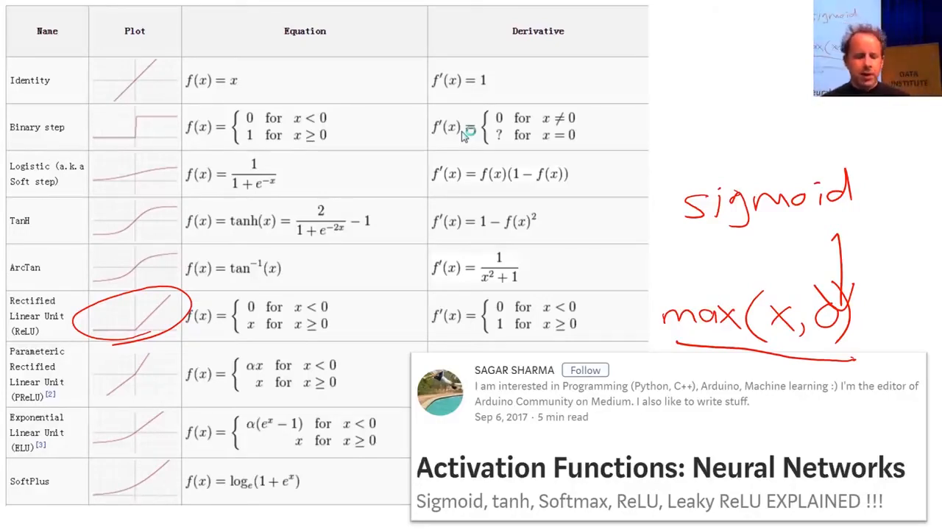
# Step: Return to the lesson3-imdb notebook in Chrome and scroll to the show_batch review table
pyautogui.press('alt+tab')
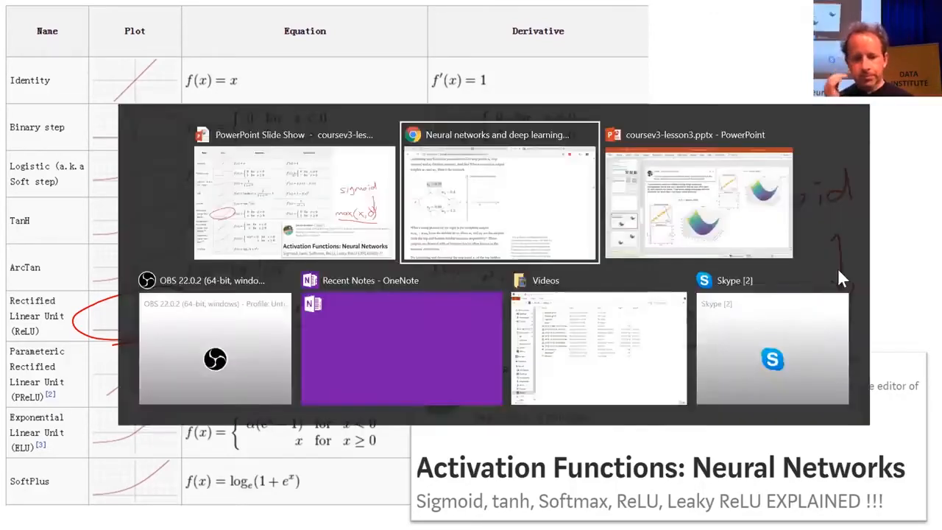
pyautogui.click(498, 202)
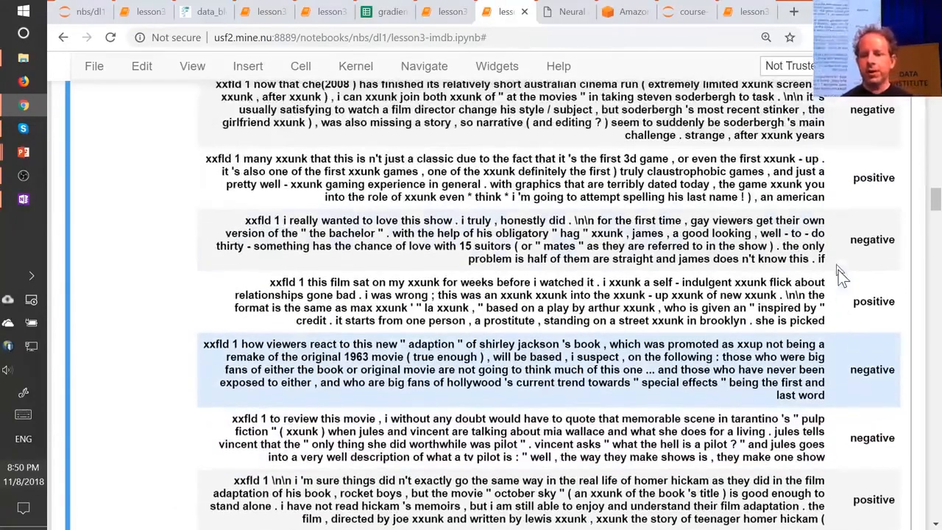
pyautogui.scroll(3)
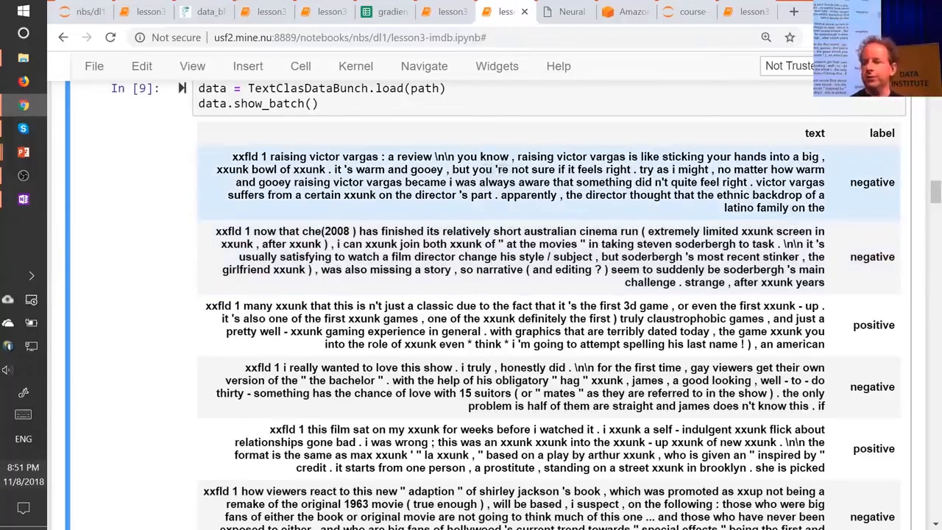
pyautogui.moveTo(515, 193)
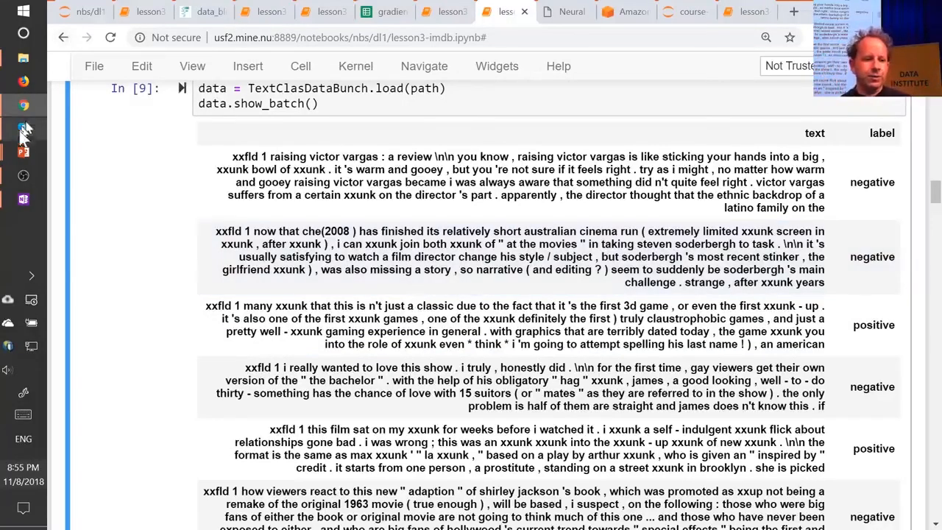
# Step: Present the lesson 2 video, Clabby Cousin Recognizer and city satellite app recap slides
pyautogui.click(23, 152)
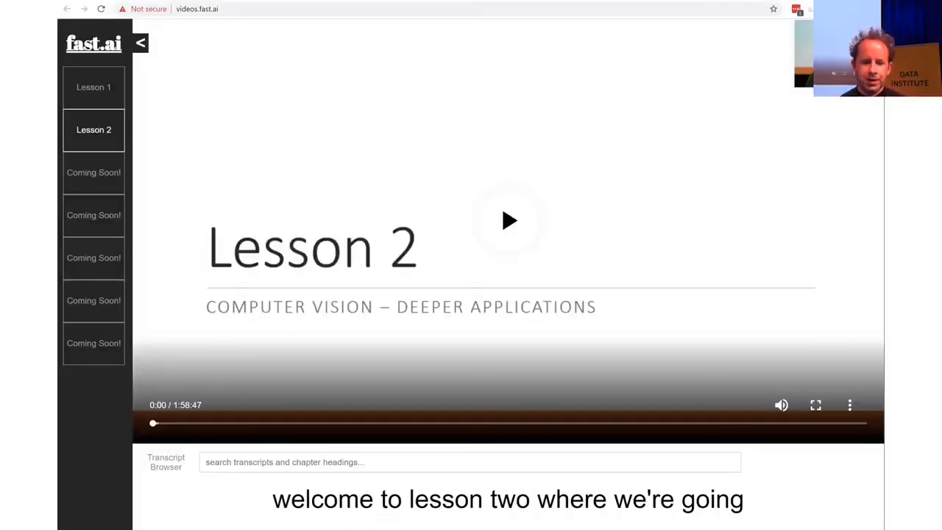
pyautogui.click(196, 9)
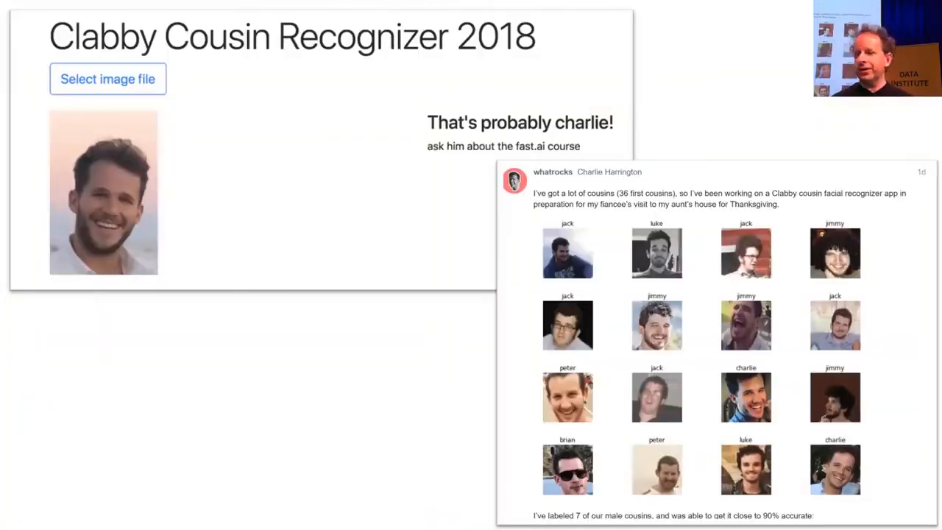
pyautogui.scroll(-3)
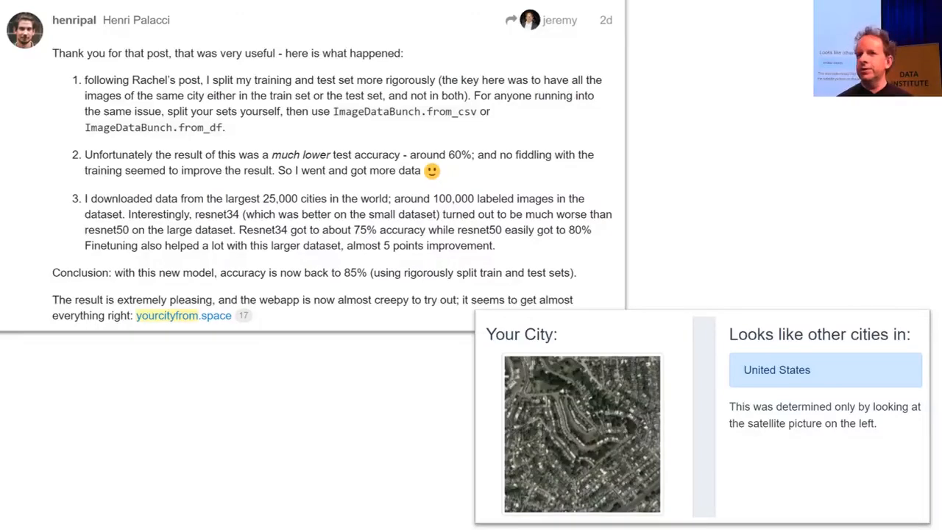
pyautogui.press('alt+tab')
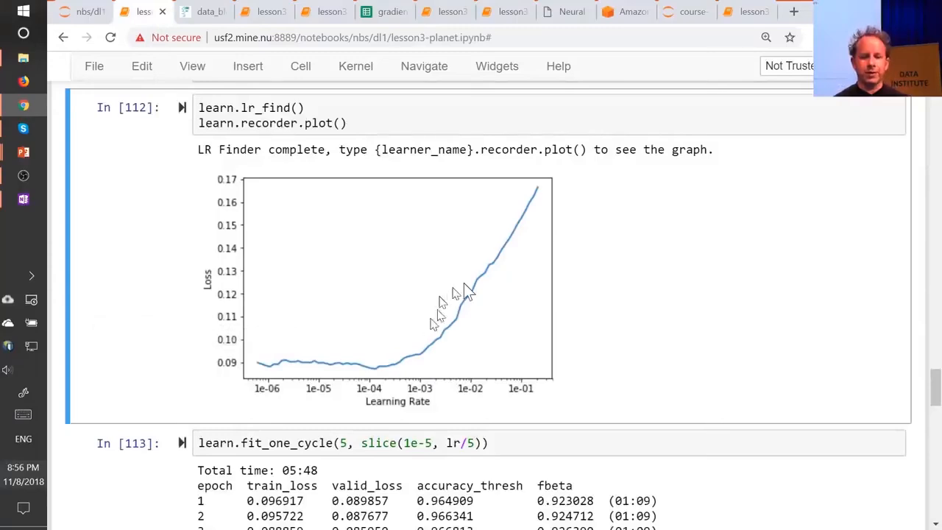
# Step: Skim the lesson3-planet and lesson3-camvid notebooks, then head back to the slides
pyautogui.scroll(3)
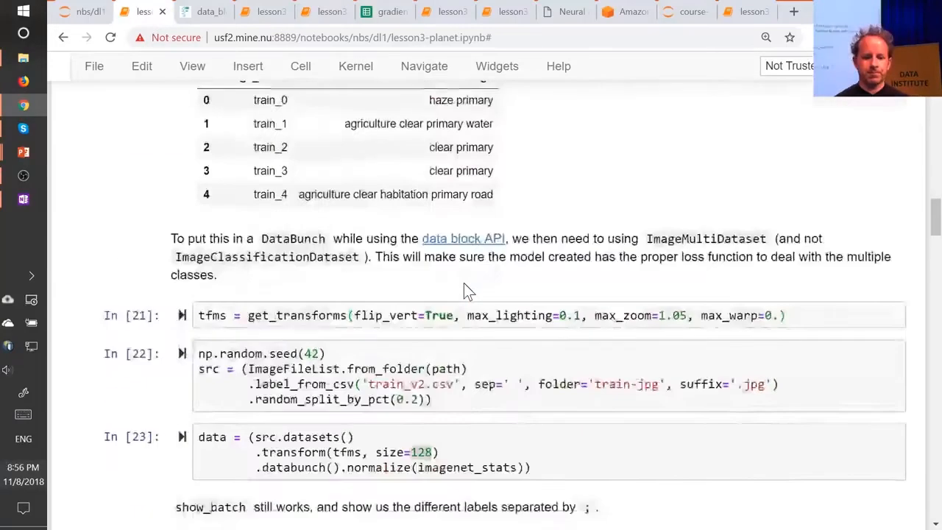
pyautogui.scroll(-3)
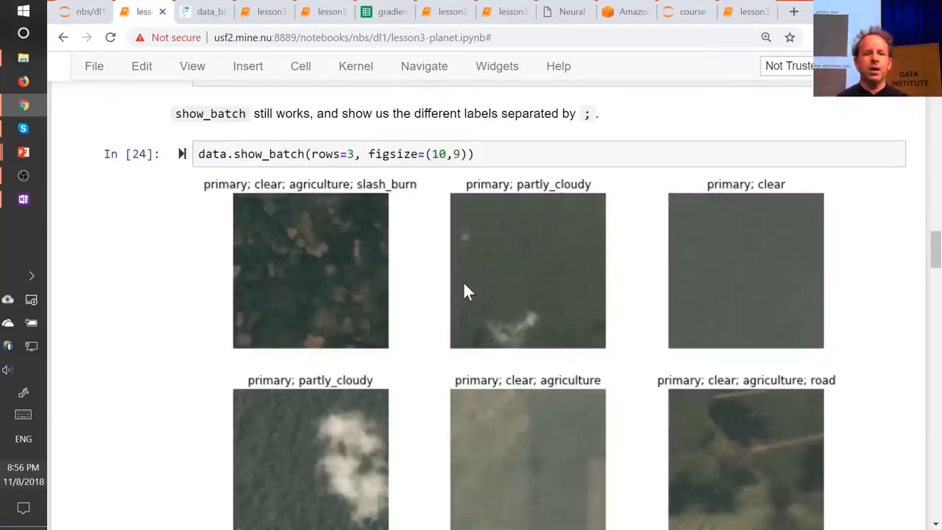
pyautogui.click(263, 11)
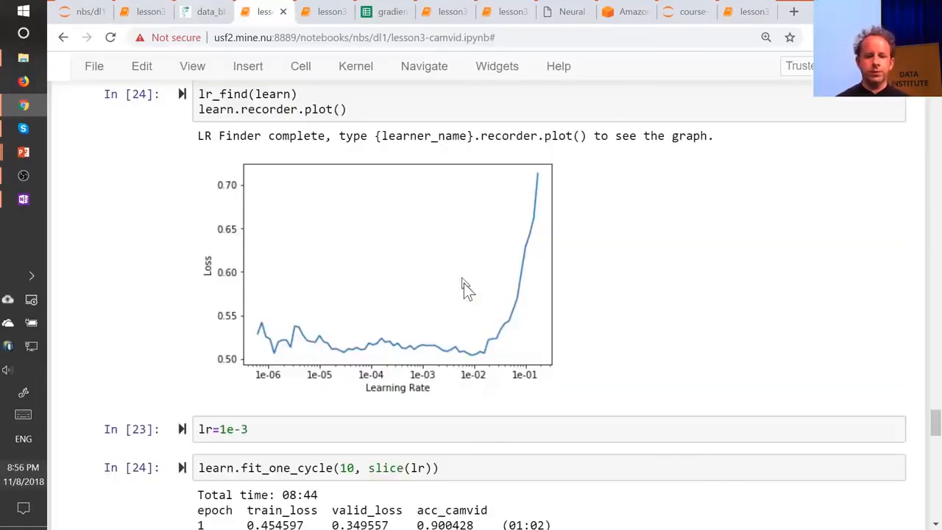
pyautogui.scroll(3)
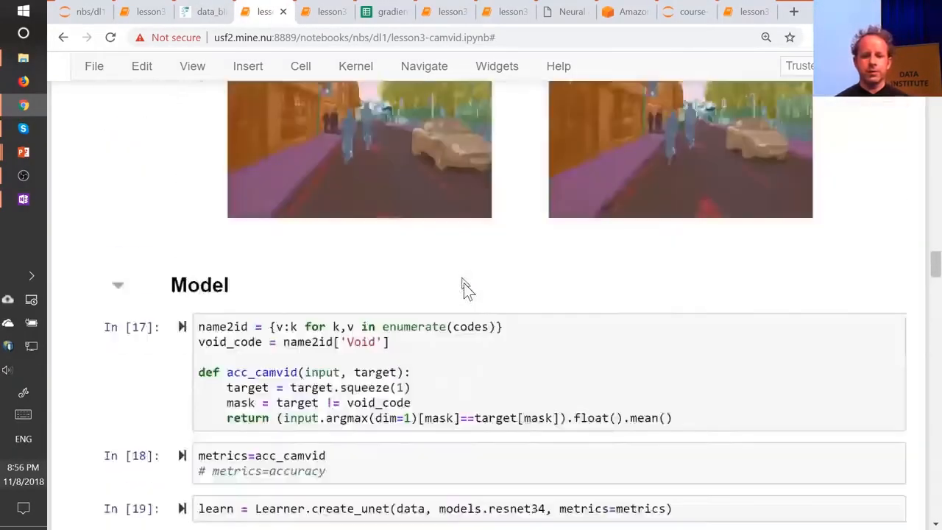
pyautogui.scroll(3)
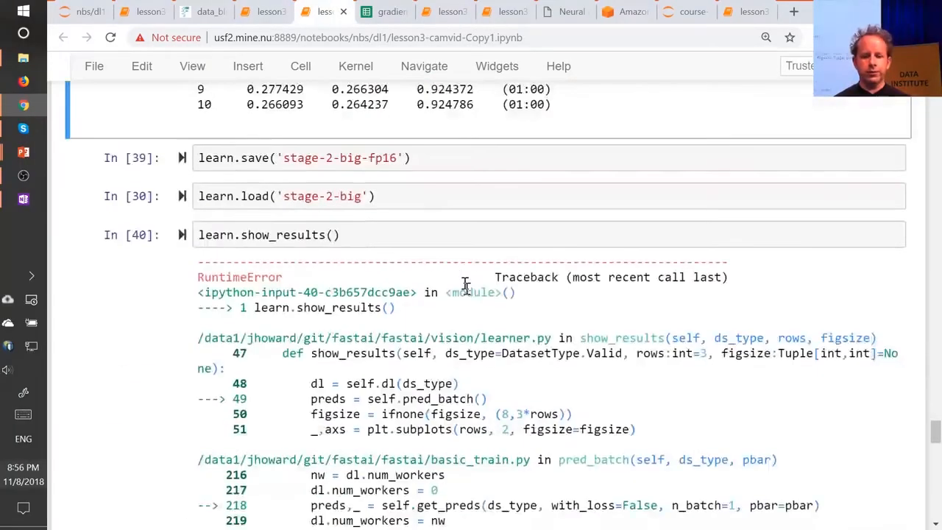
pyautogui.scroll(3)
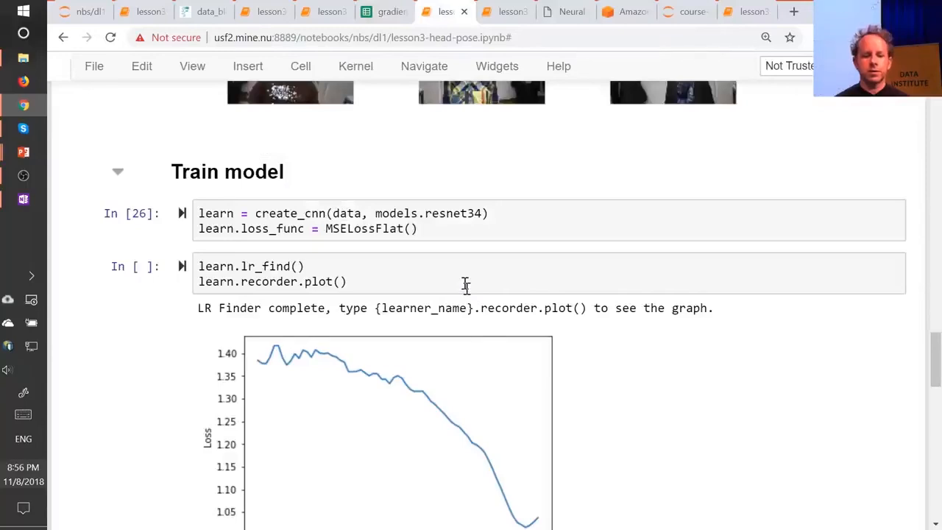
pyautogui.scroll(3)
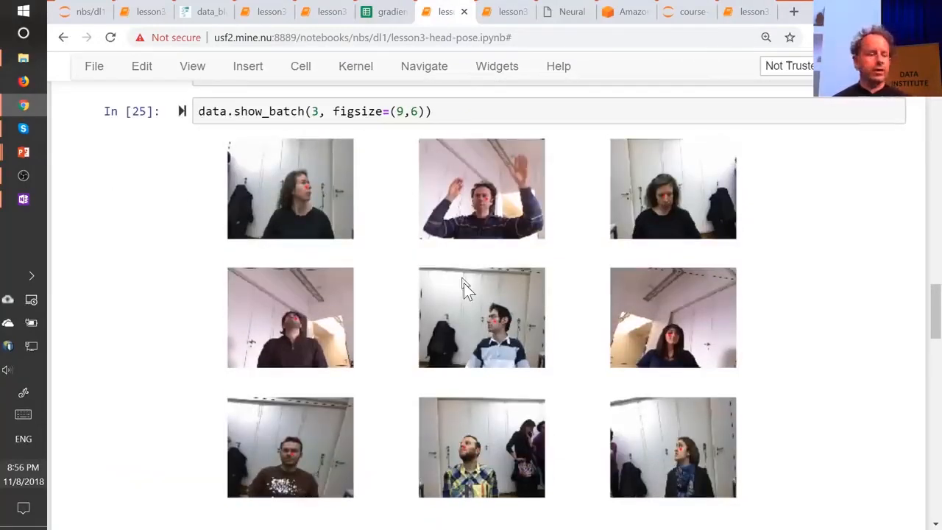
pyautogui.click(505, 11)
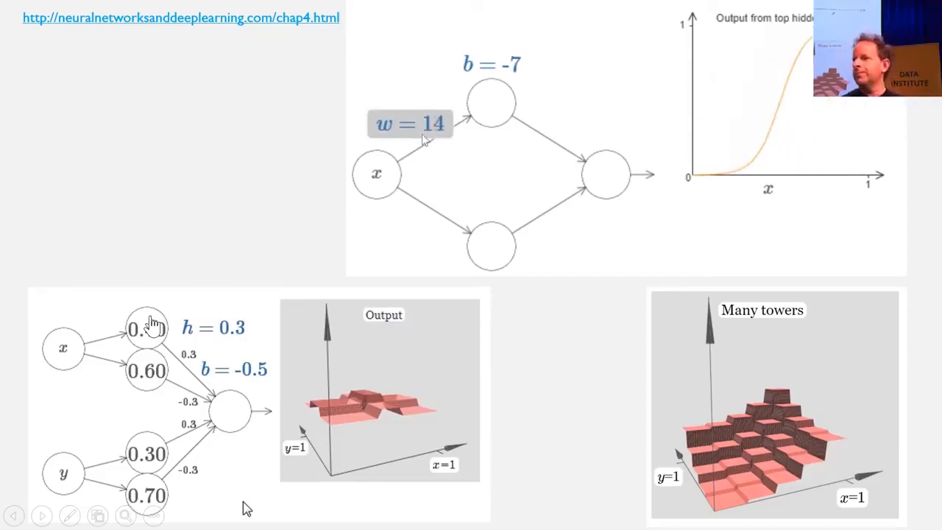
# Step: Step the slide's bias animation so the hidden neuron's b changes from -7 to -6
pyautogui.click(491, 65)
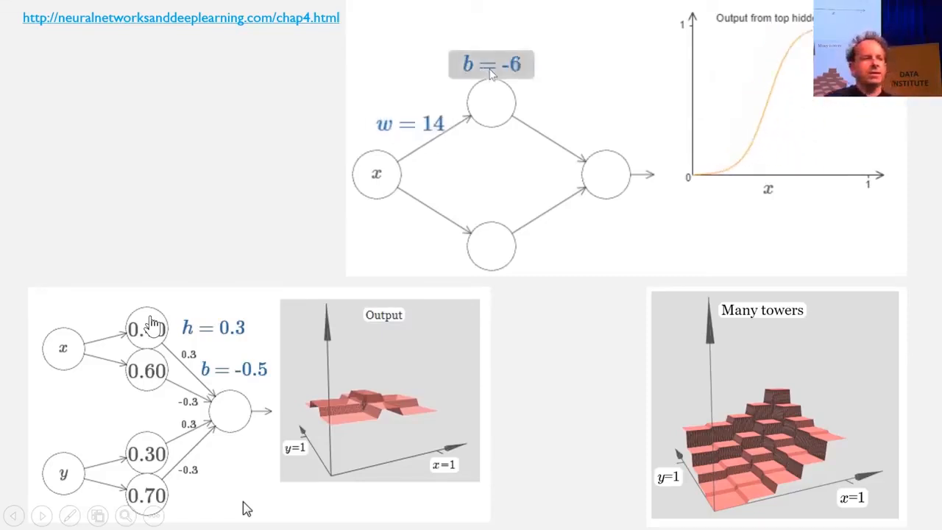